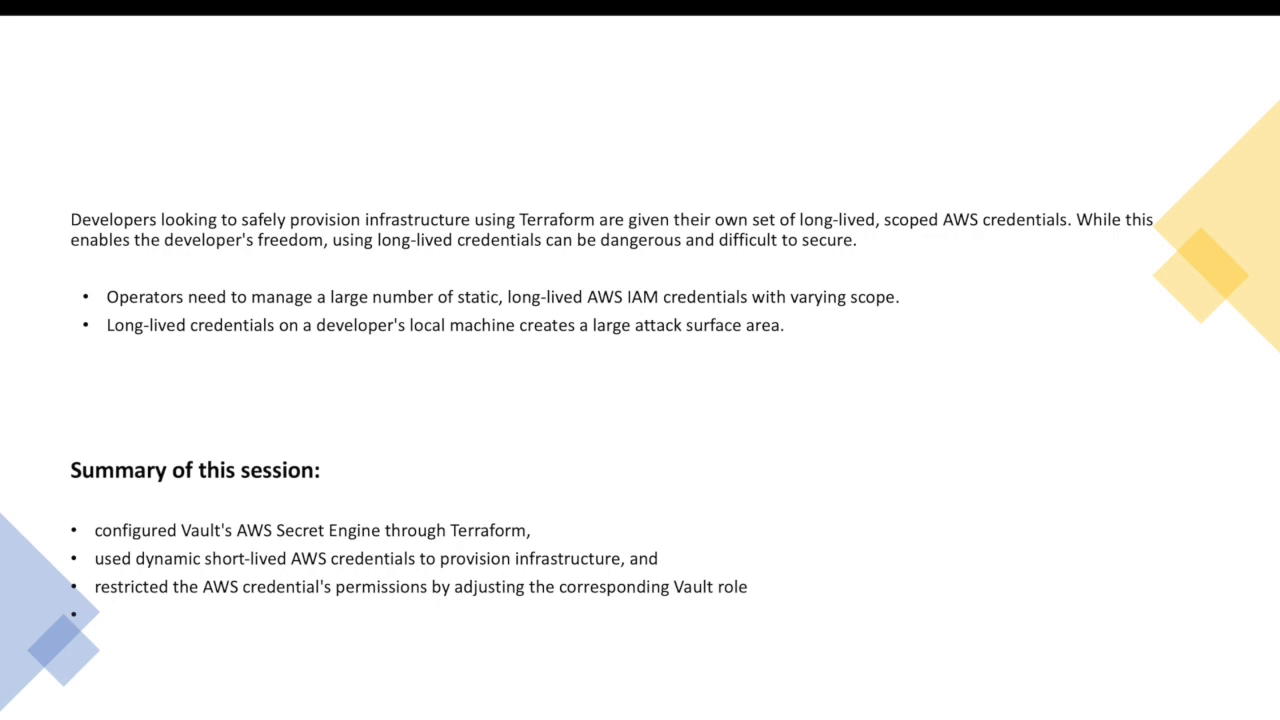
pyautogui.moveTo(252, 390)
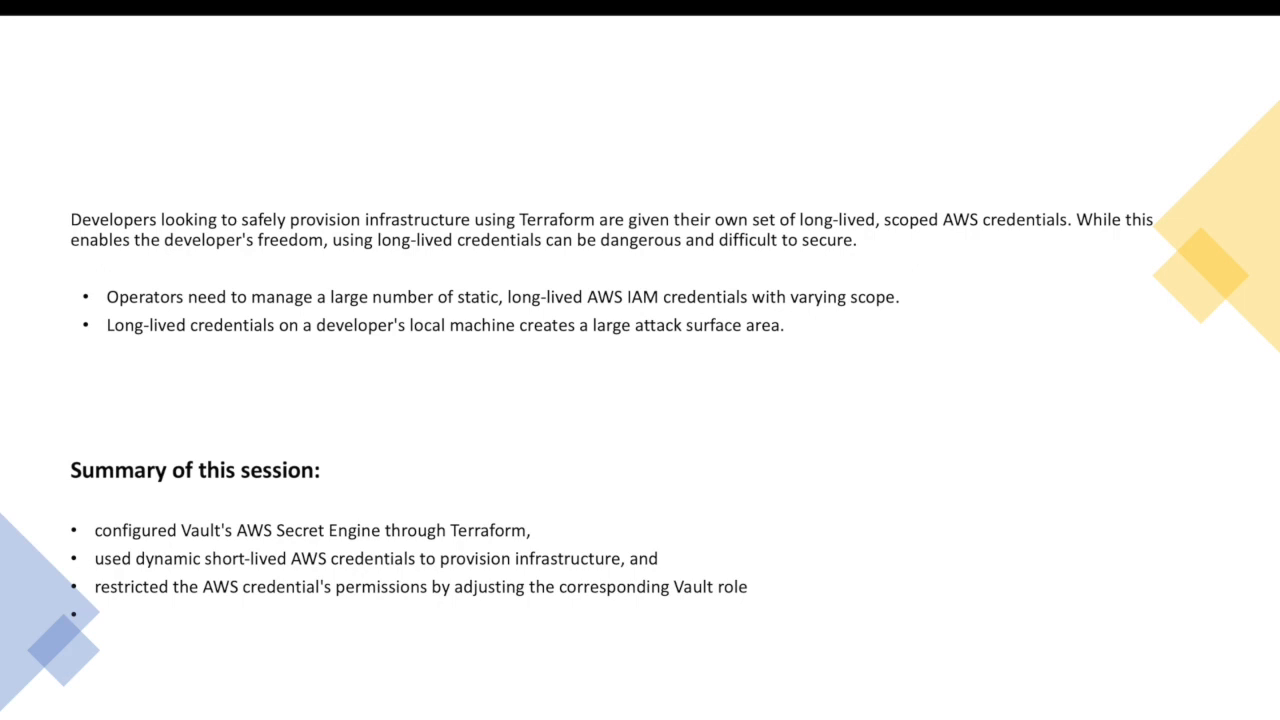
pyautogui.moveTo(508, 353)
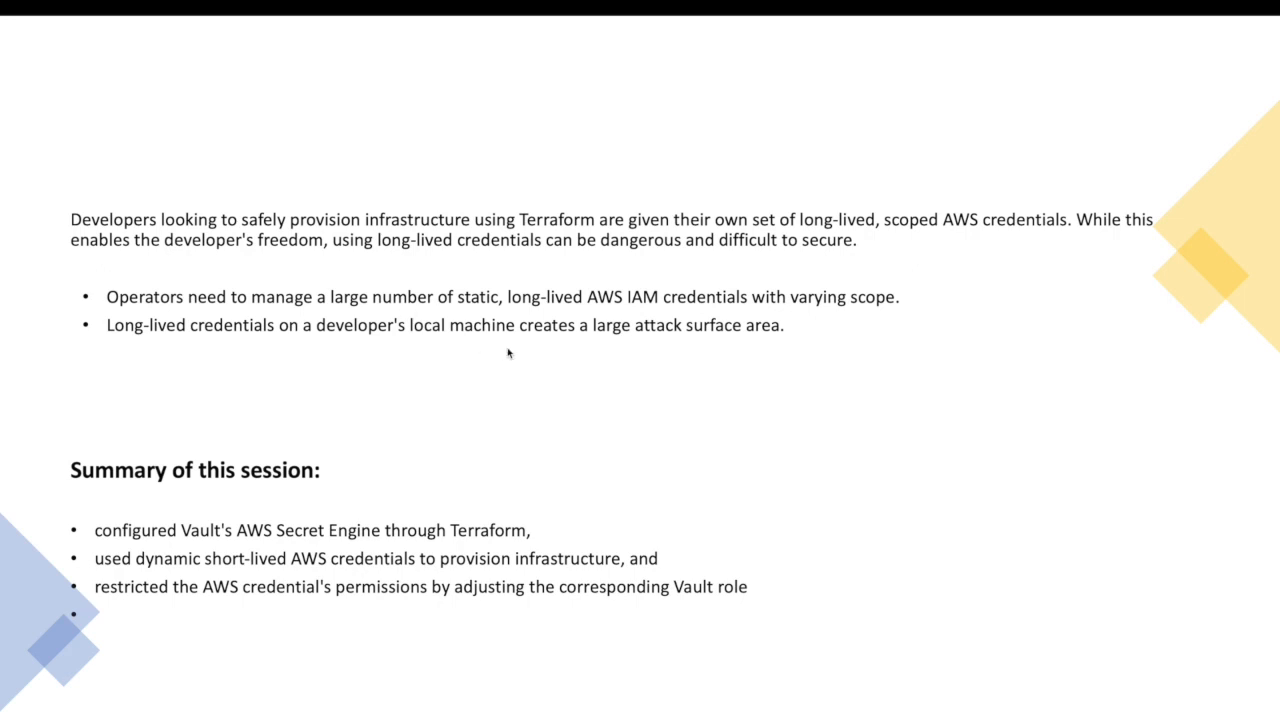
pyautogui.moveTo(655, 361)
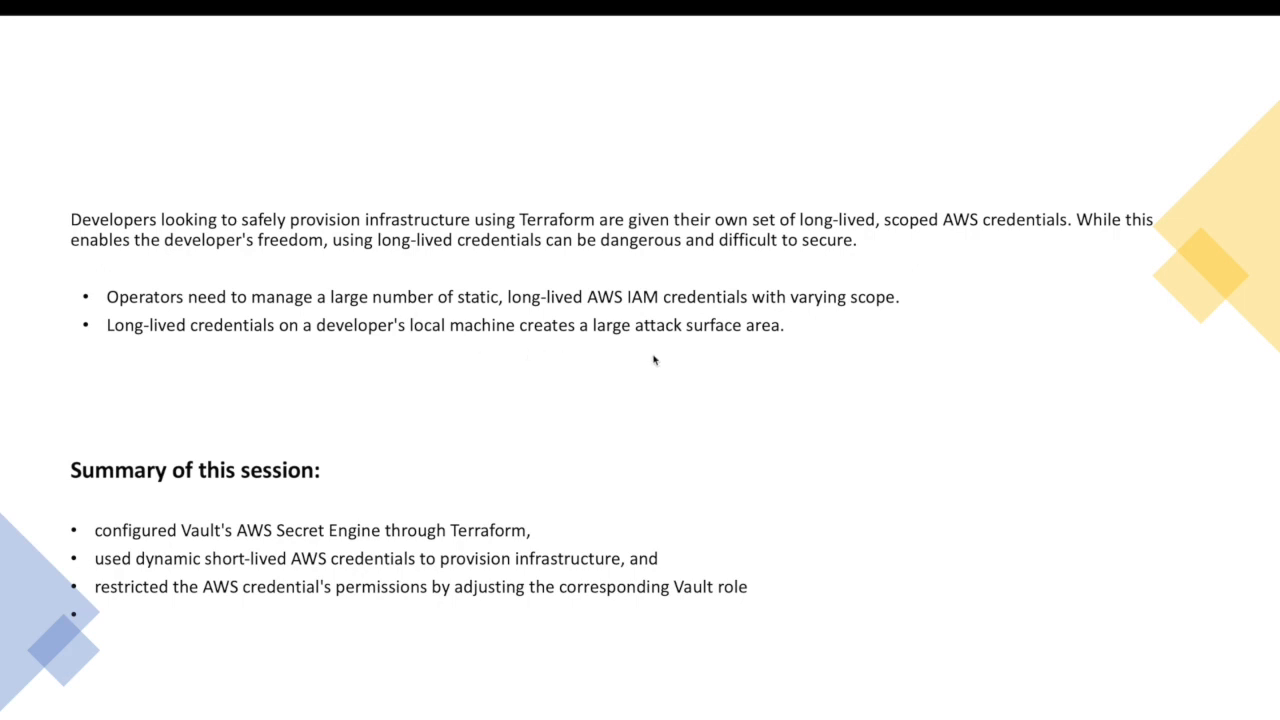
pyautogui.moveTo(475, 428)
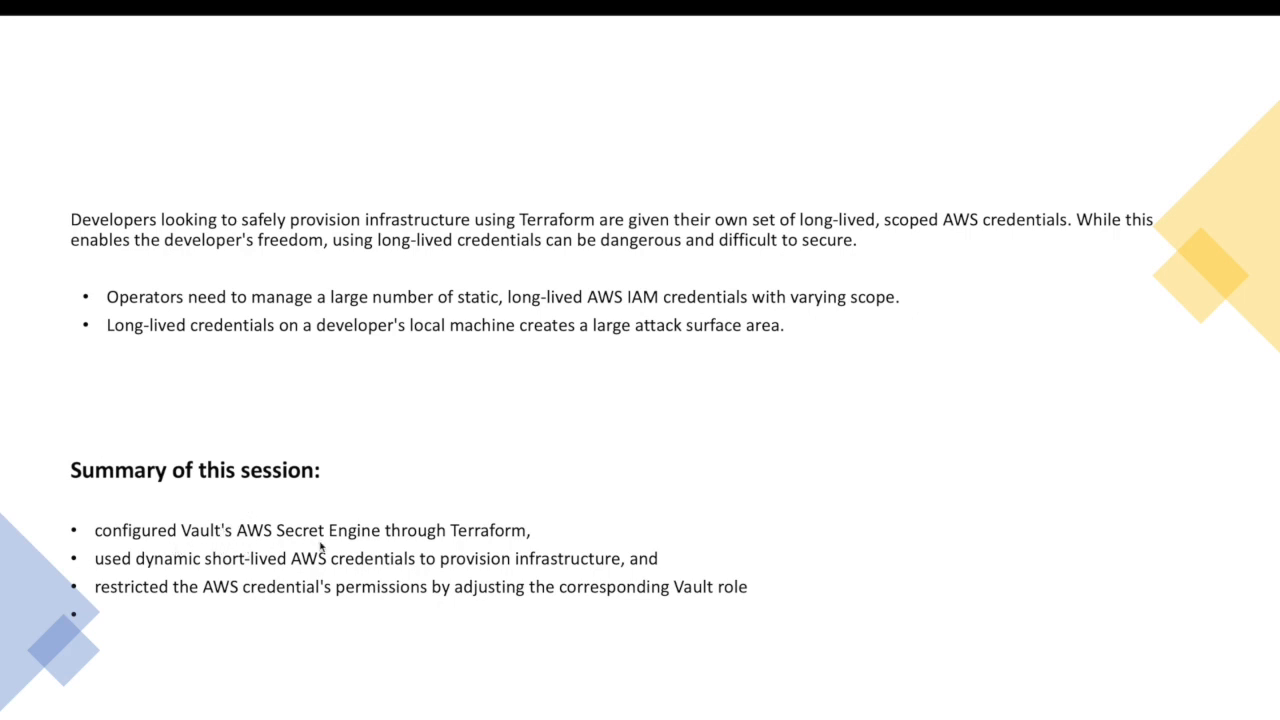
pyautogui.moveTo(470, 543)
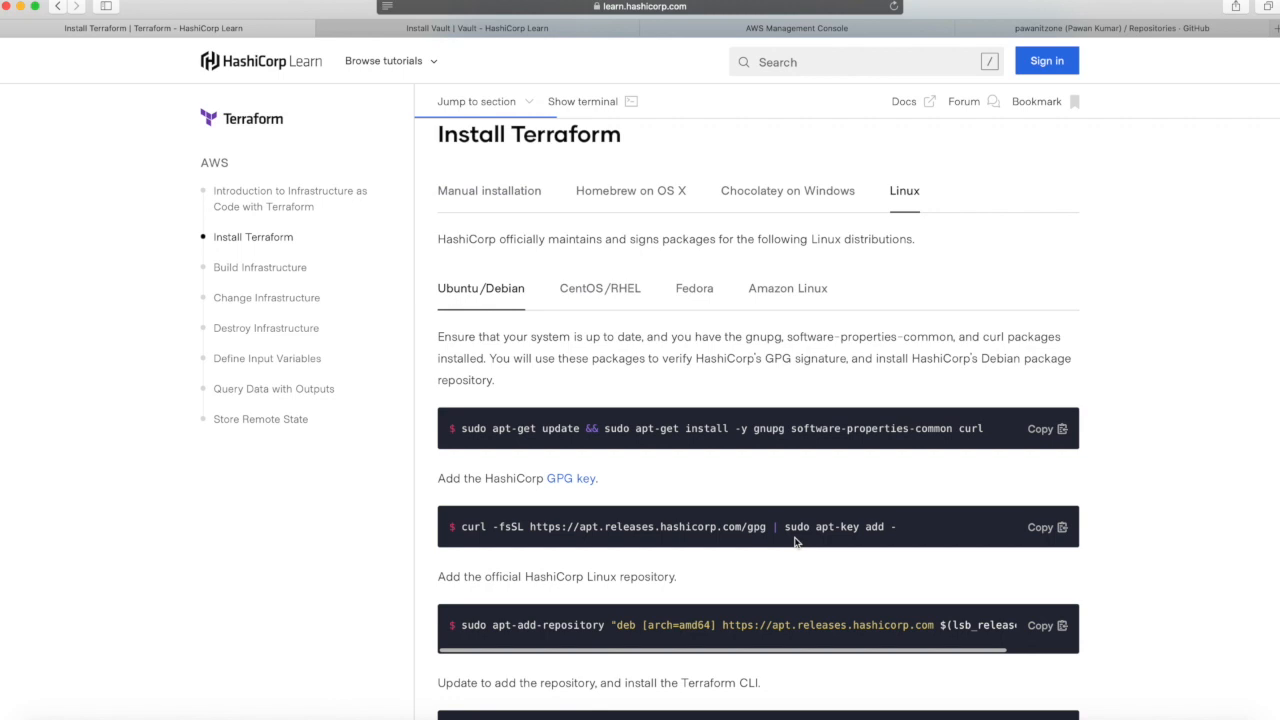
pyautogui.moveTo(728, 561)
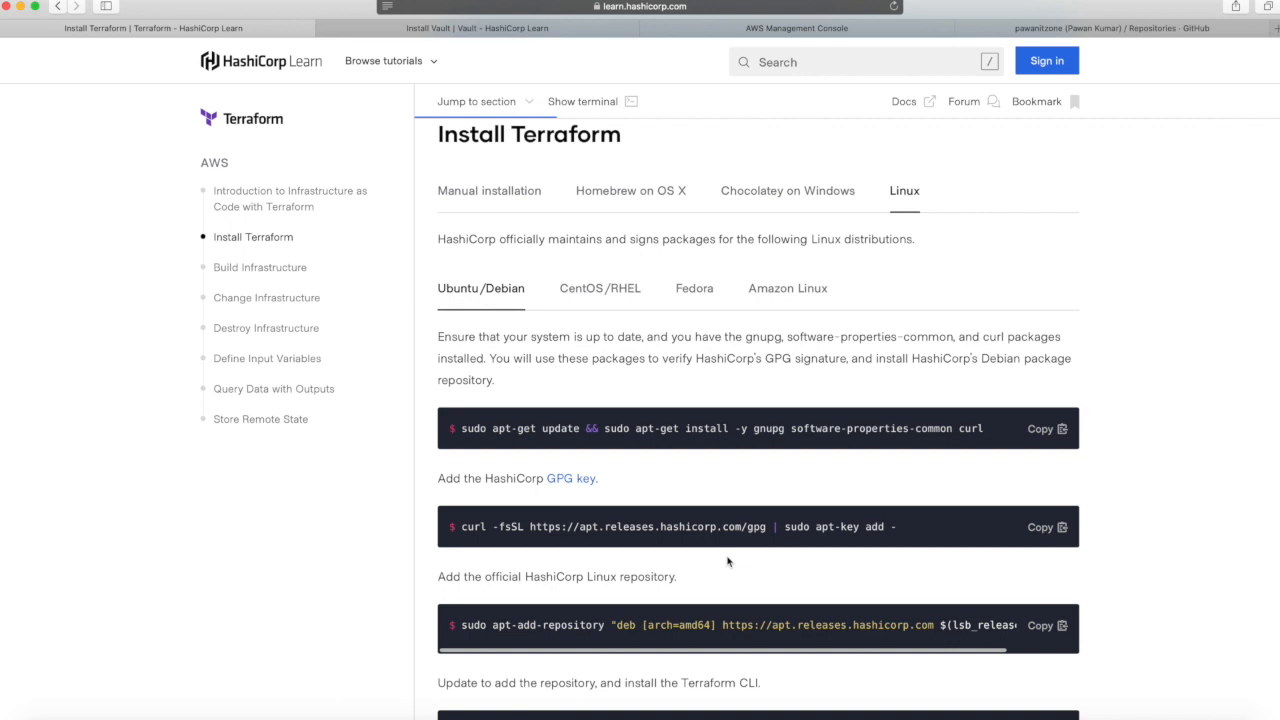
pyautogui.moveTo(566, 146)
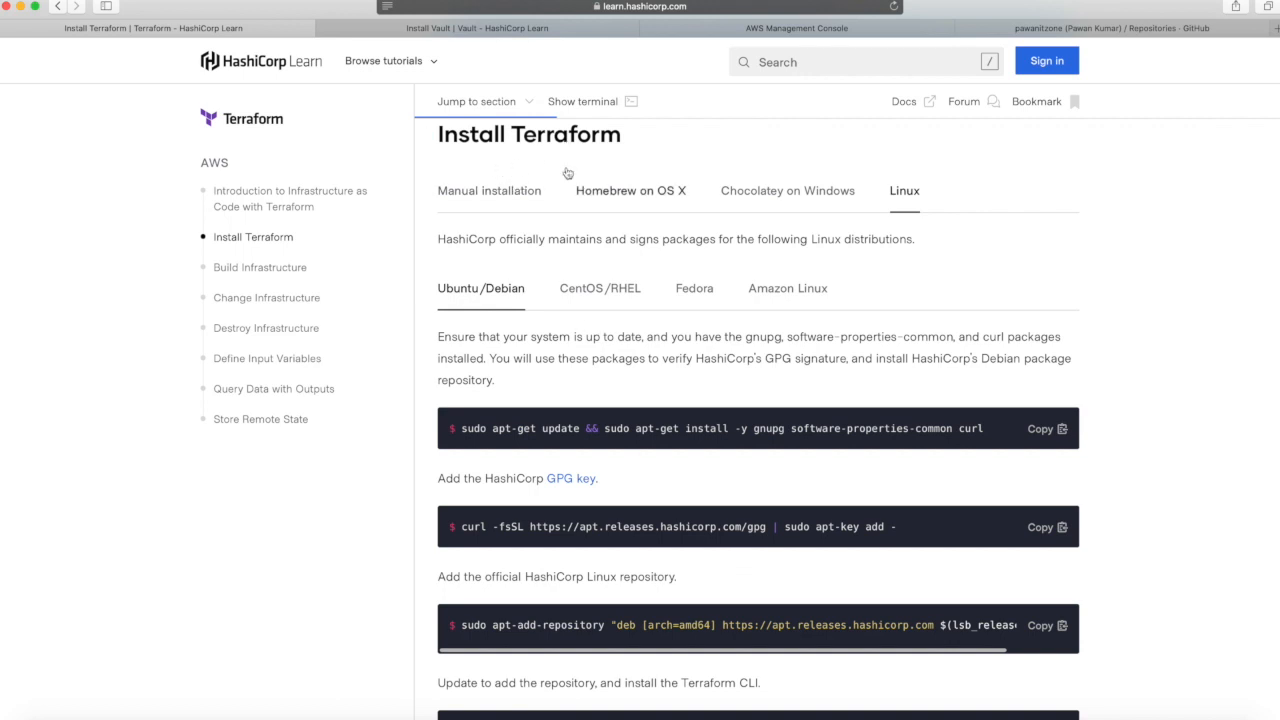
pyautogui.moveTo(575, 204)
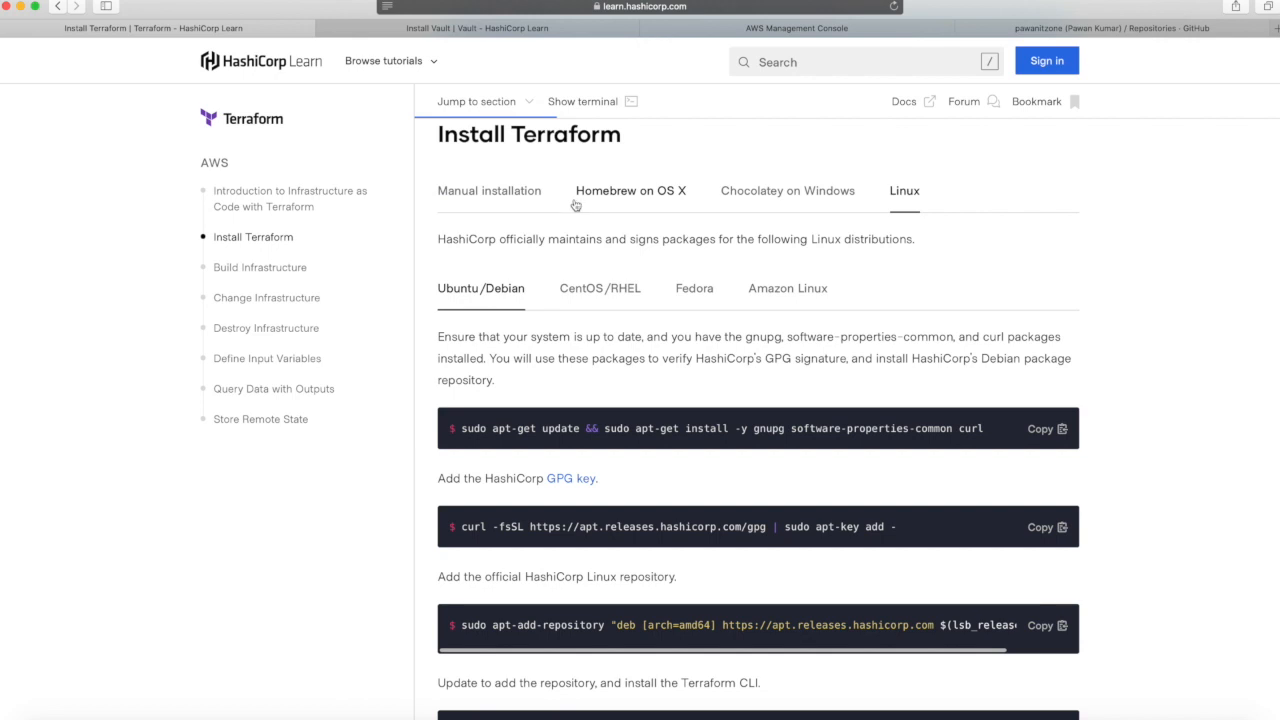
pyautogui.moveTo(524, 209)
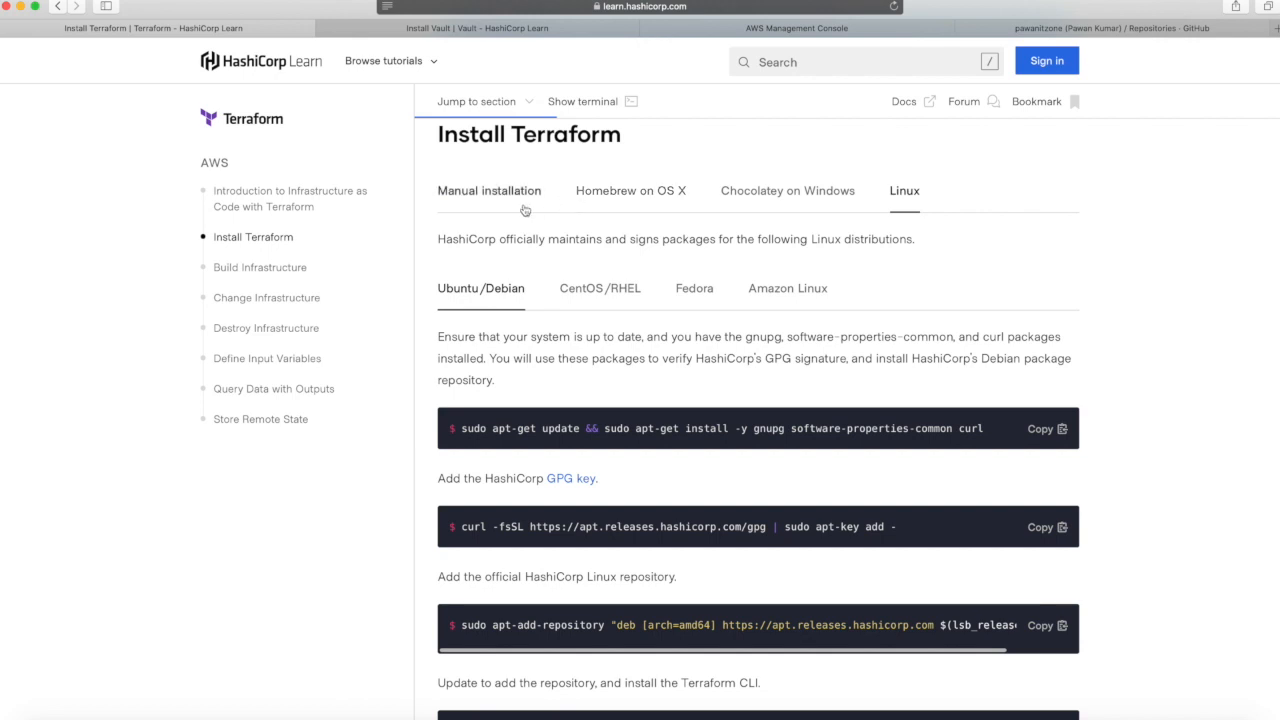
pyautogui.moveTo(868, 232)
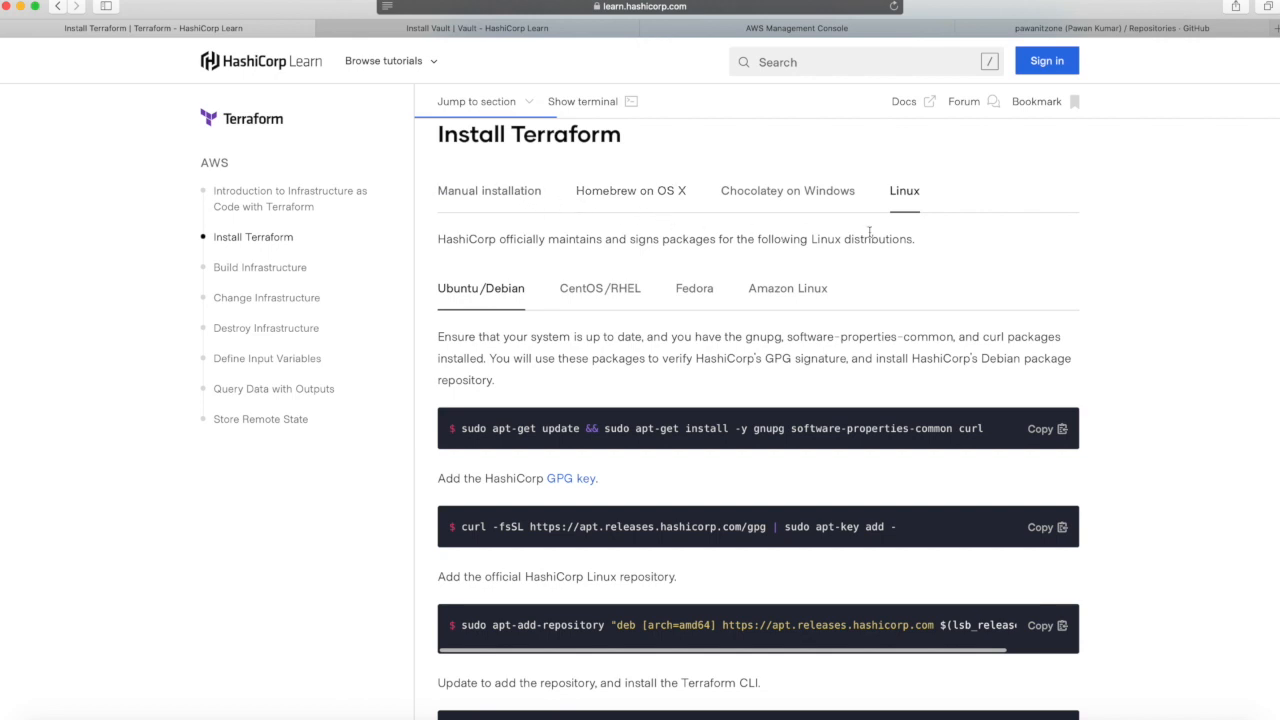
pyautogui.moveTo(588, 320)
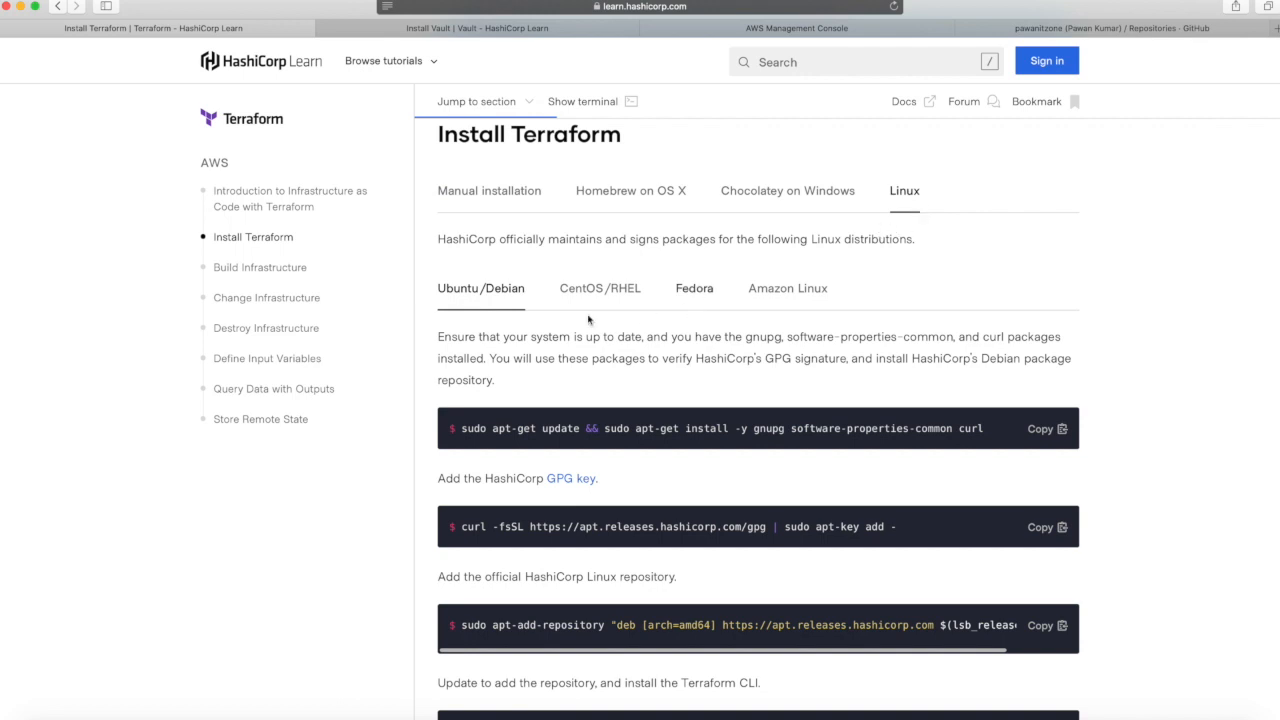
pyautogui.moveTo(549, 328)
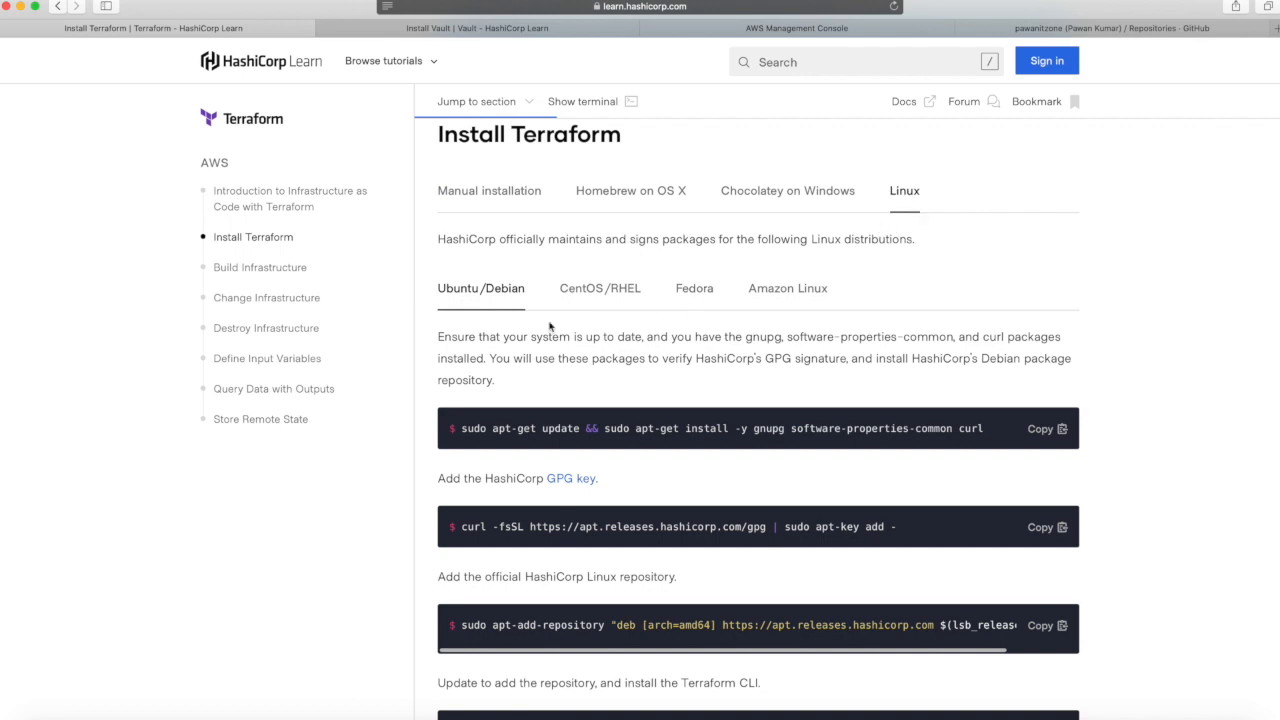
pyautogui.moveTo(487, 316)
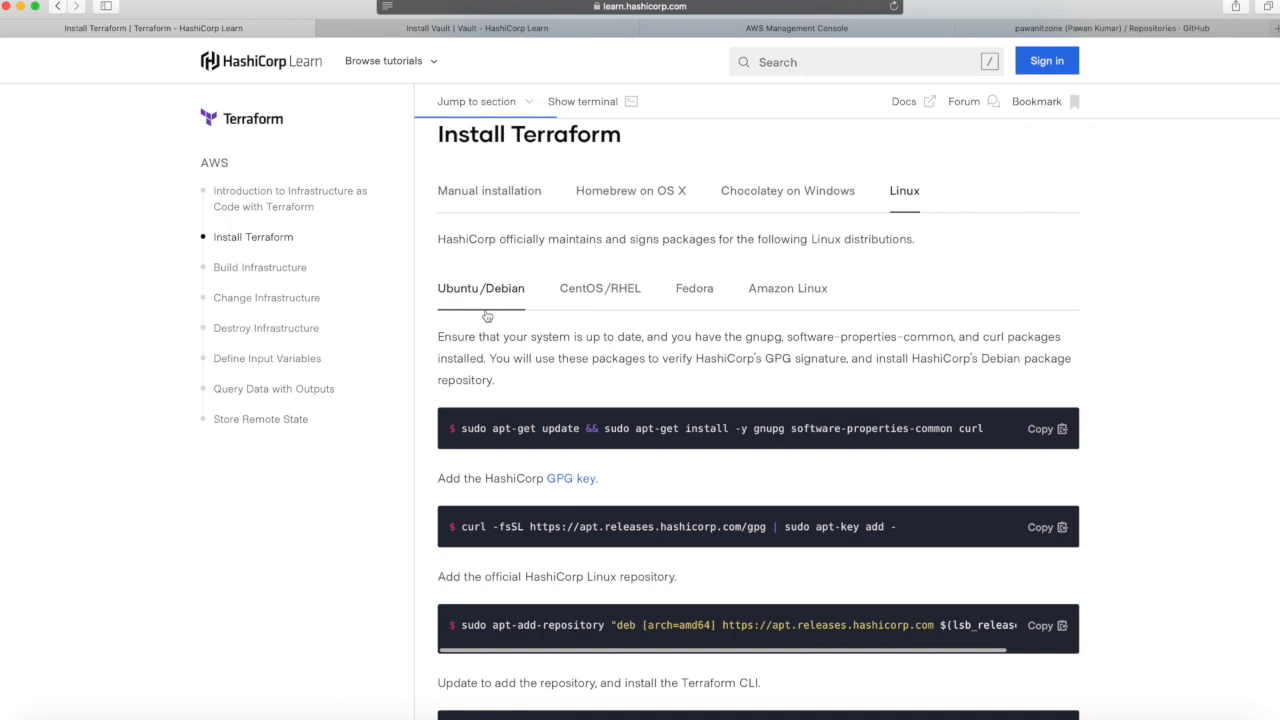
pyautogui.moveTo(494, 320)
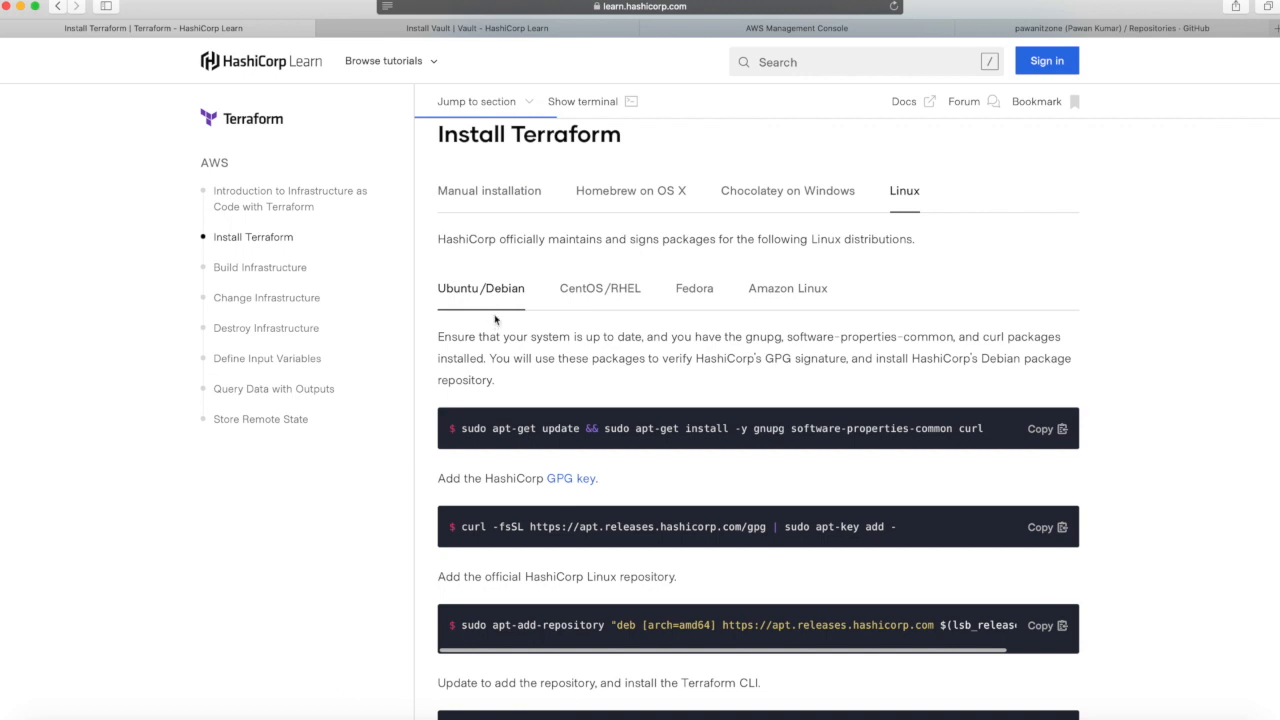
# Browse the Terraform install tabs (CentOS/RHEL, Fedora, macOS, Ubuntu/Debian), then move to the Install Vault tutorial.
pyautogui.click(599, 288)
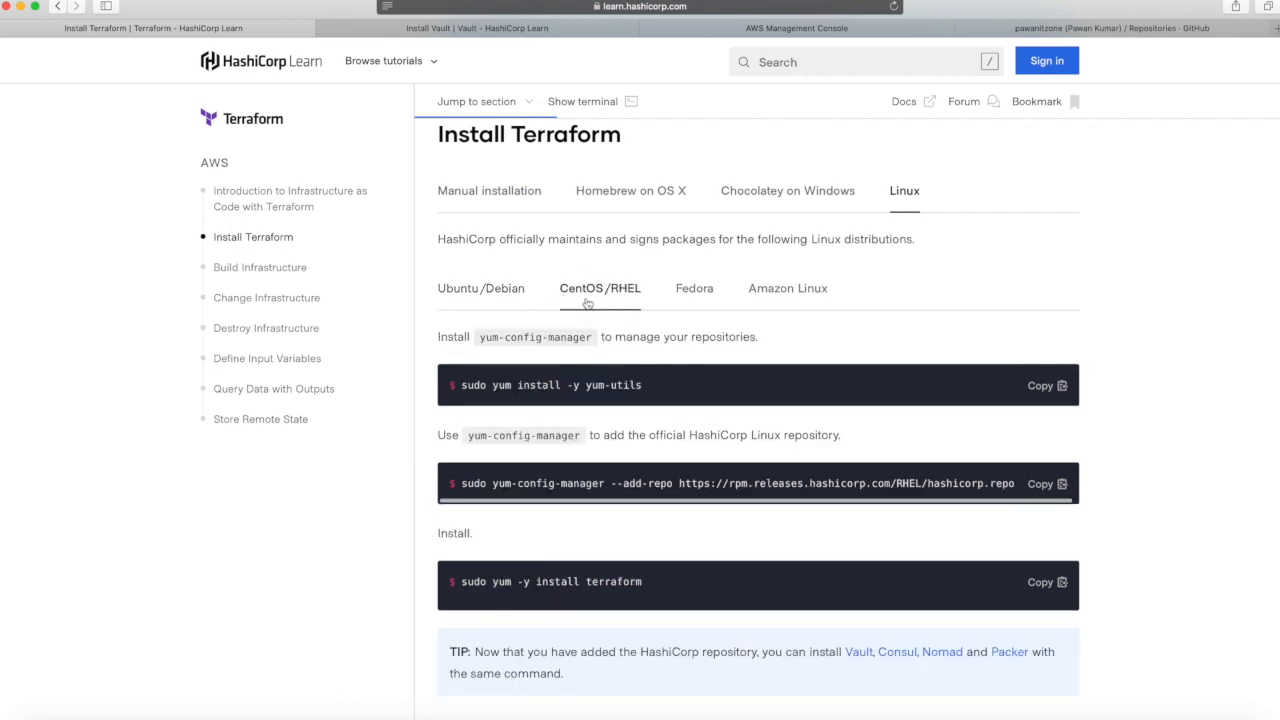
pyautogui.click(694, 288)
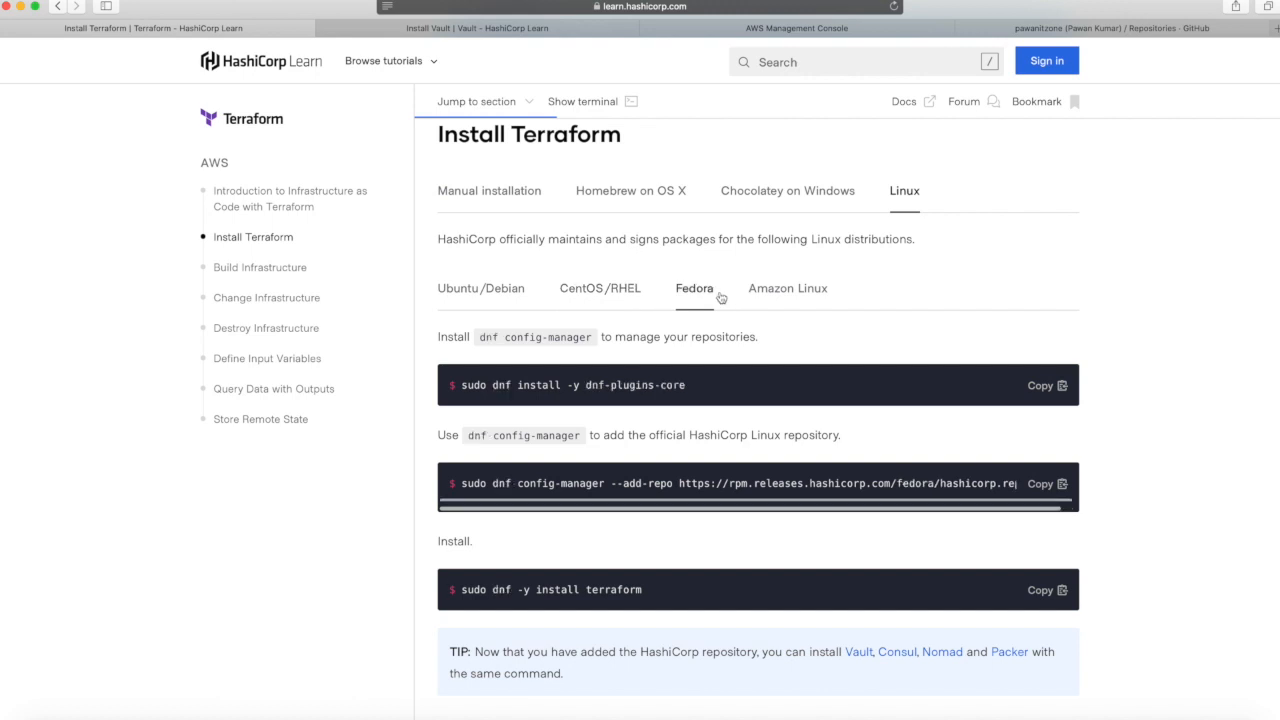
pyautogui.moveTo(798, 281)
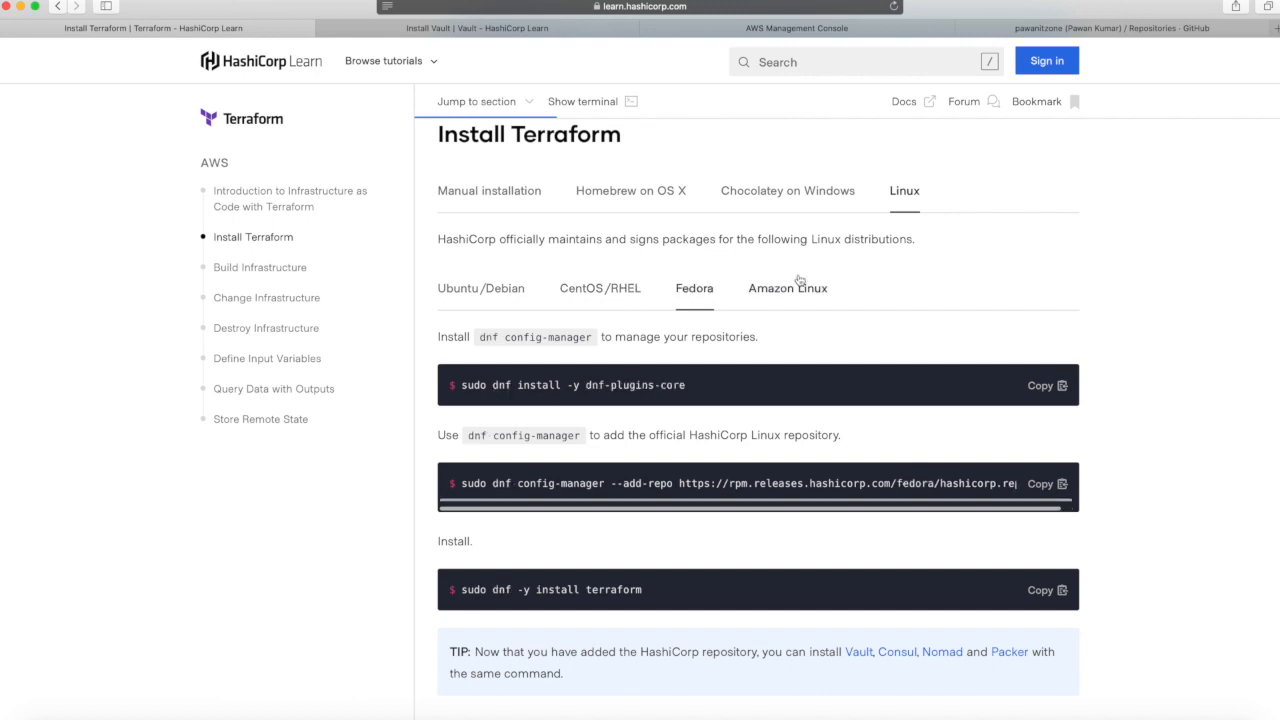
pyautogui.moveTo(619, 209)
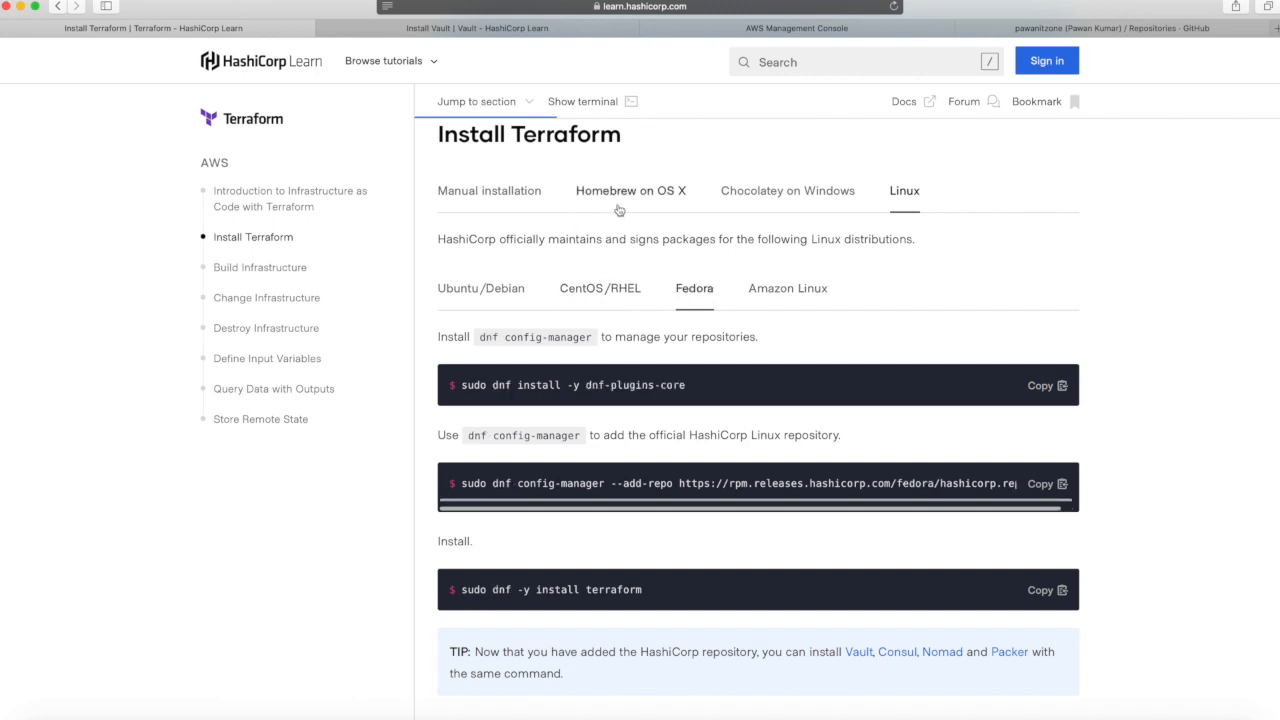
pyautogui.moveTo(785, 210)
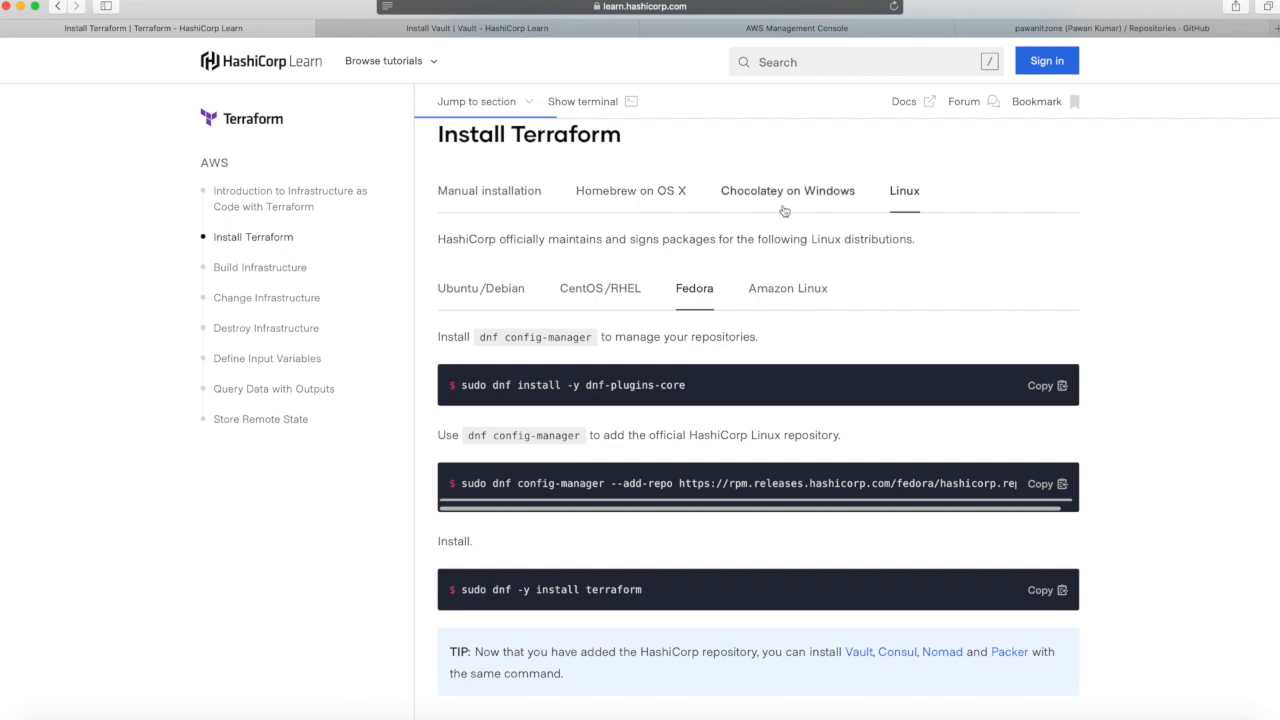
pyautogui.click(631, 190)
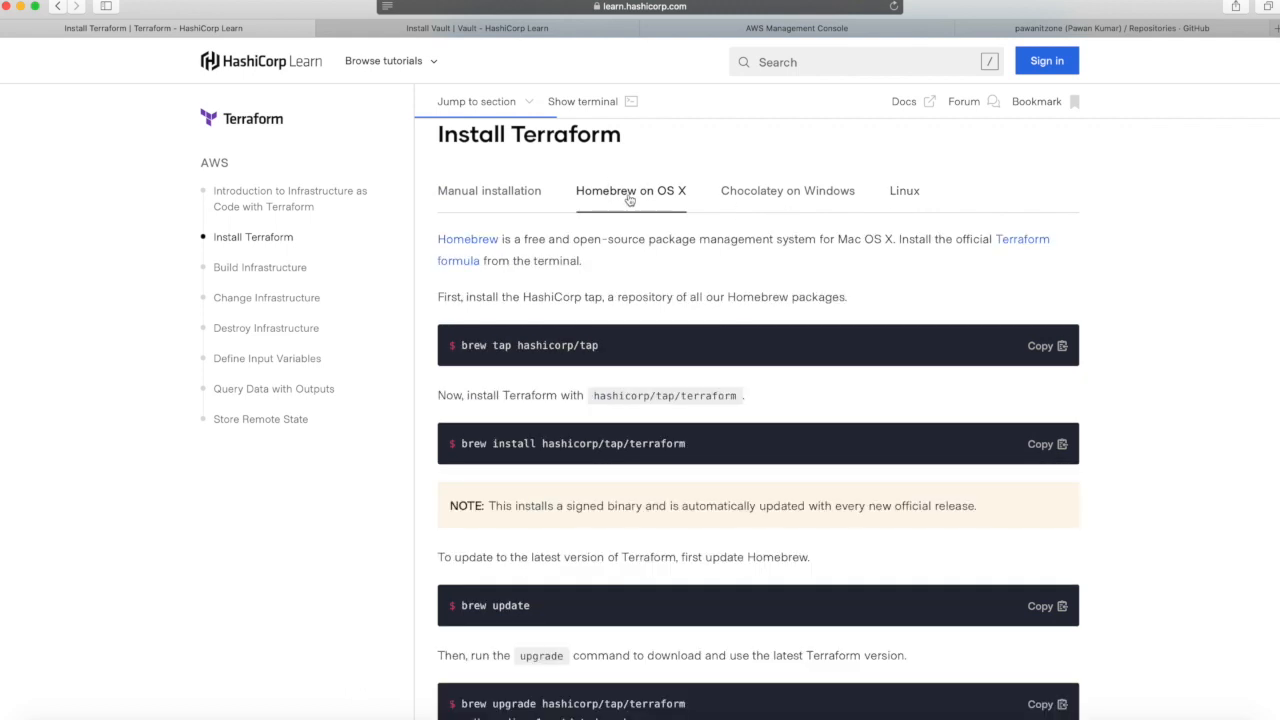
pyautogui.click(903, 190)
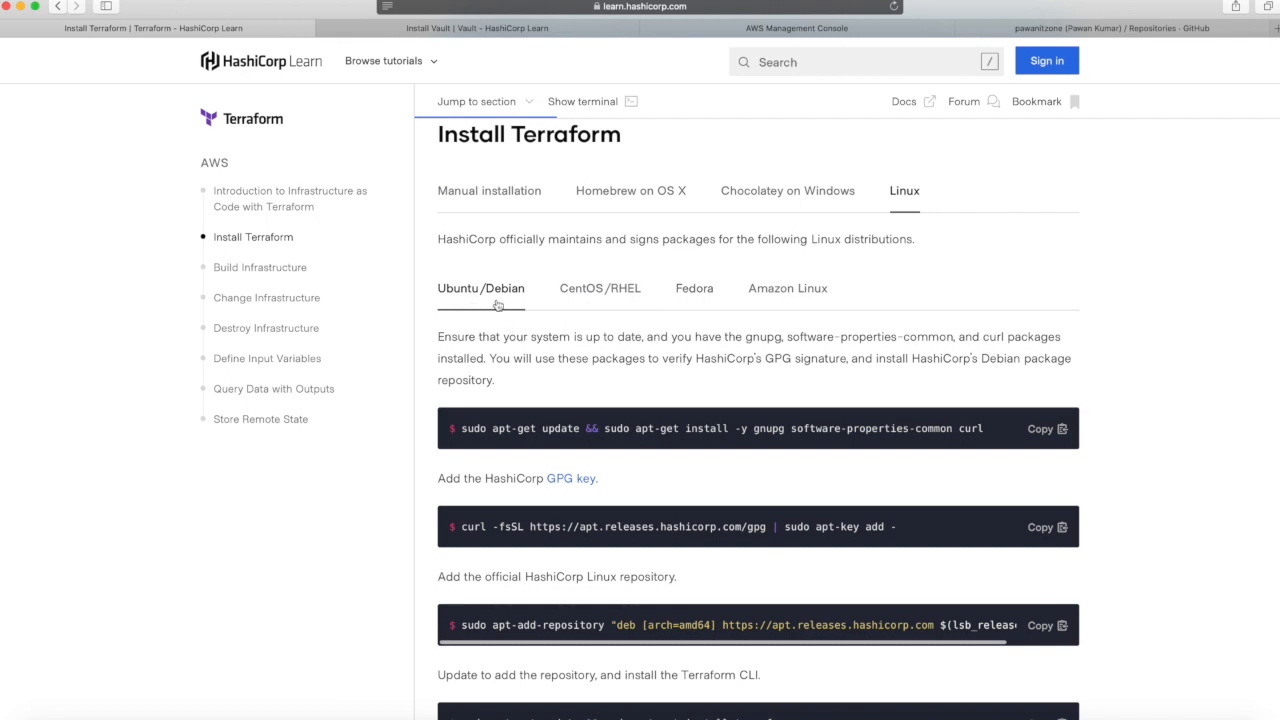
pyautogui.moveTo(809, 467)
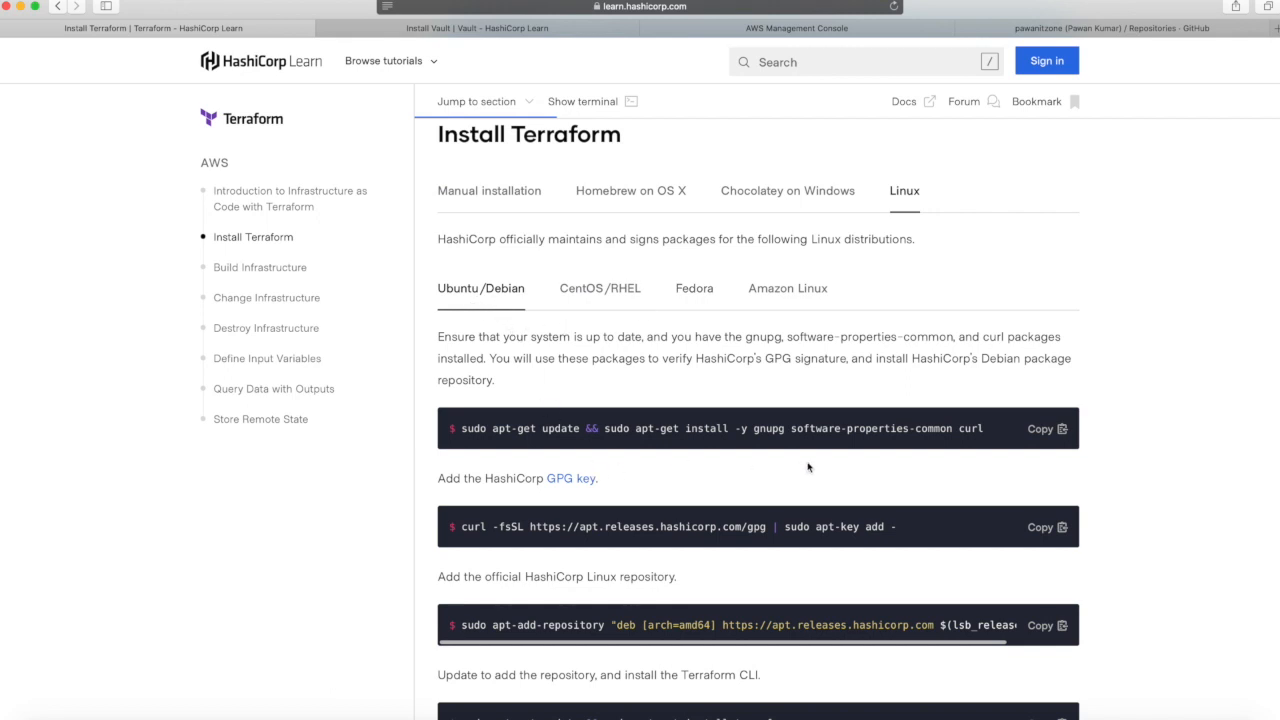
pyautogui.moveTo(868, 429)
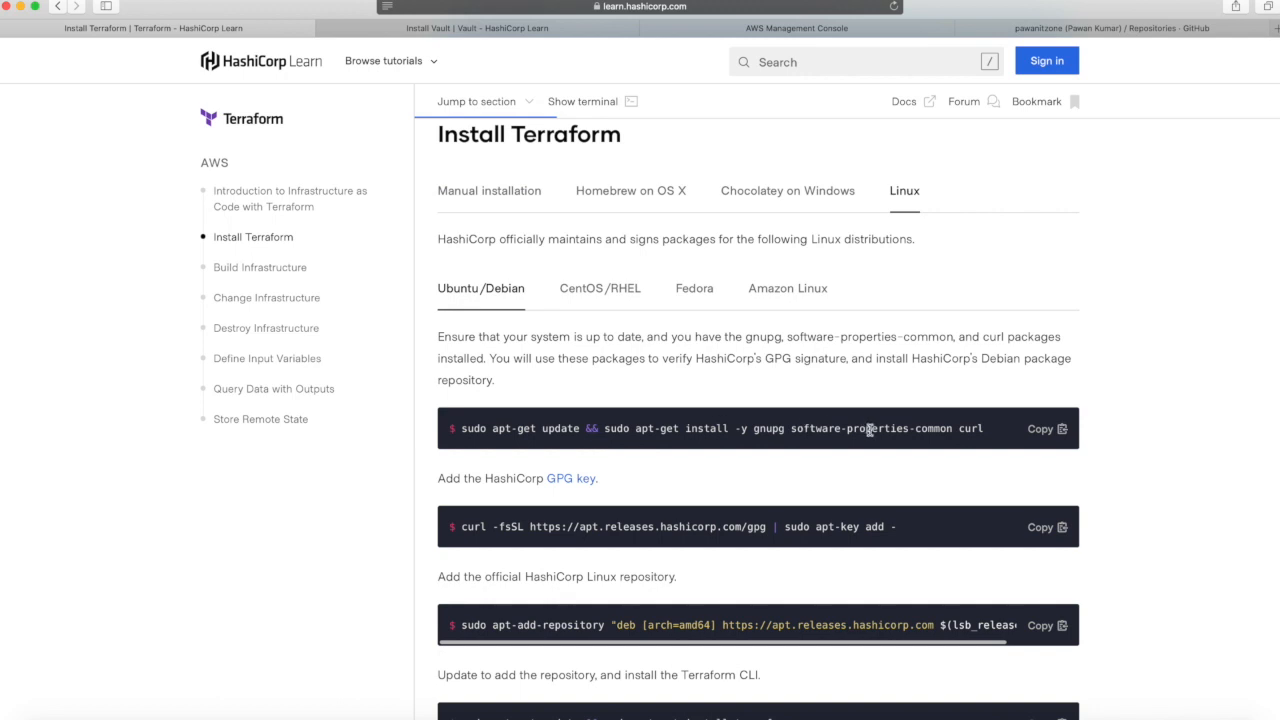
pyautogui.moveTo(835, 611)
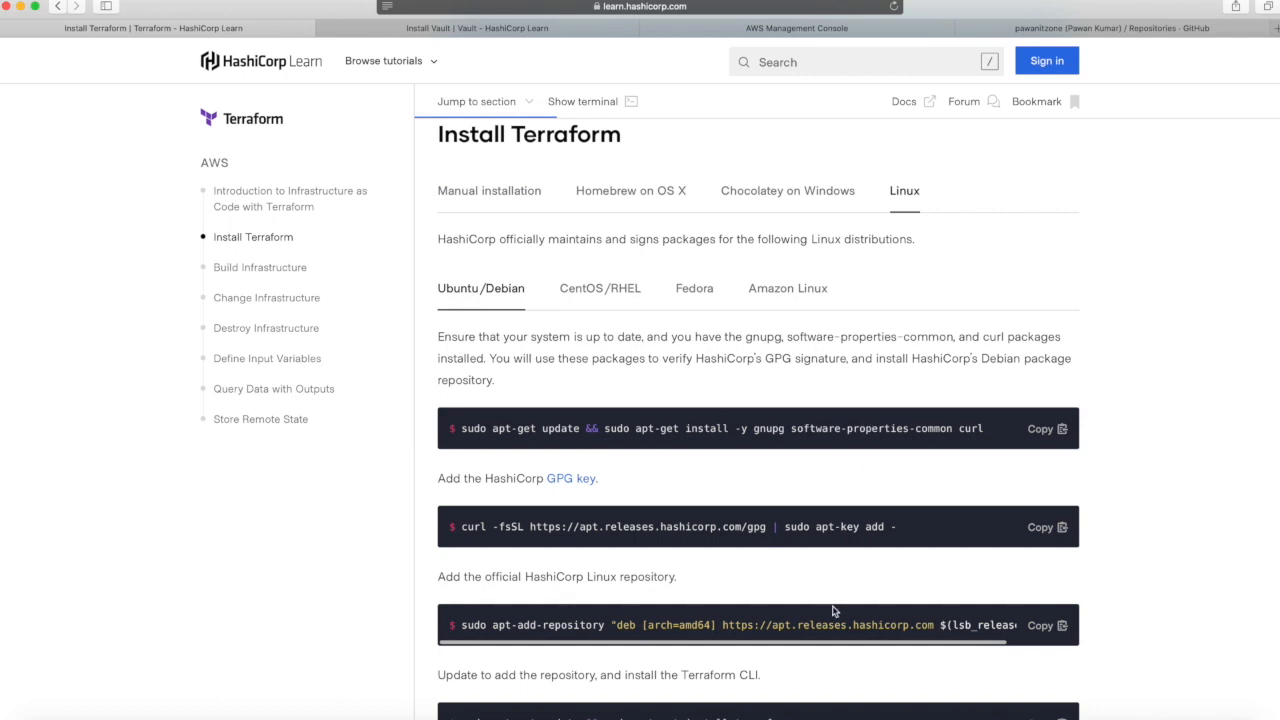
pyautogui.moveTo(1008, 594)
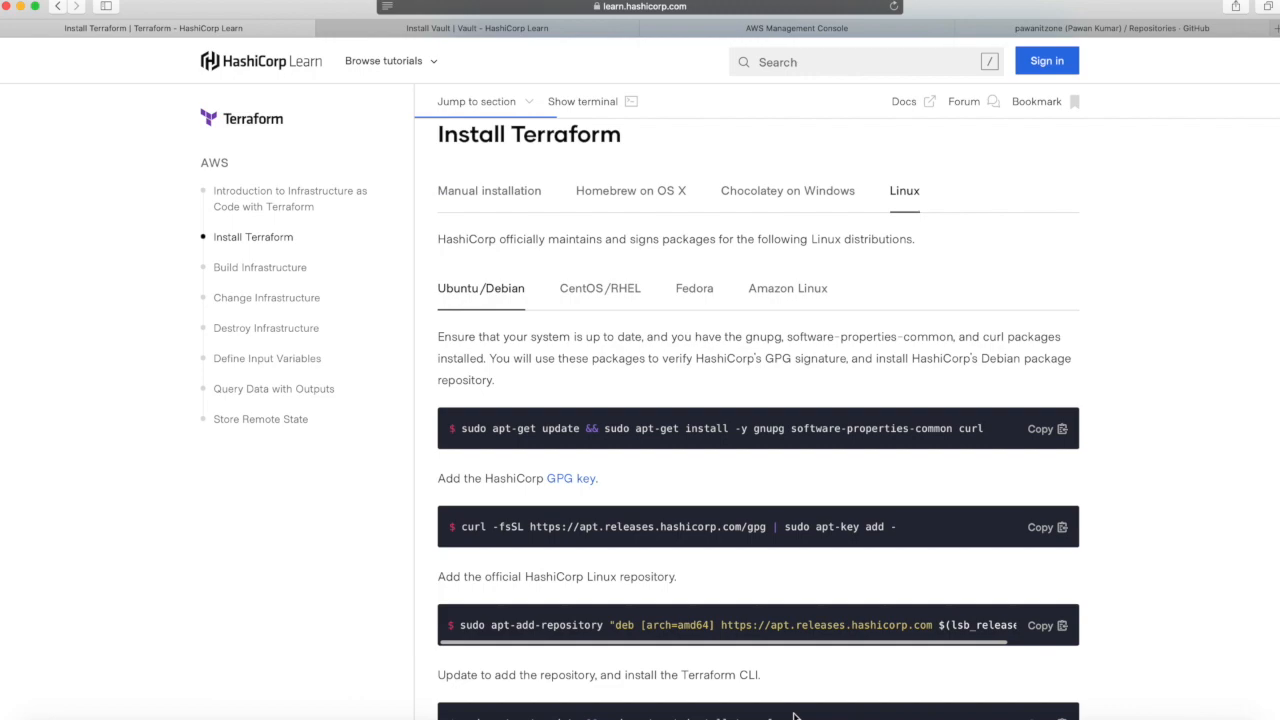
pyautogui.moveTo(647, 160)
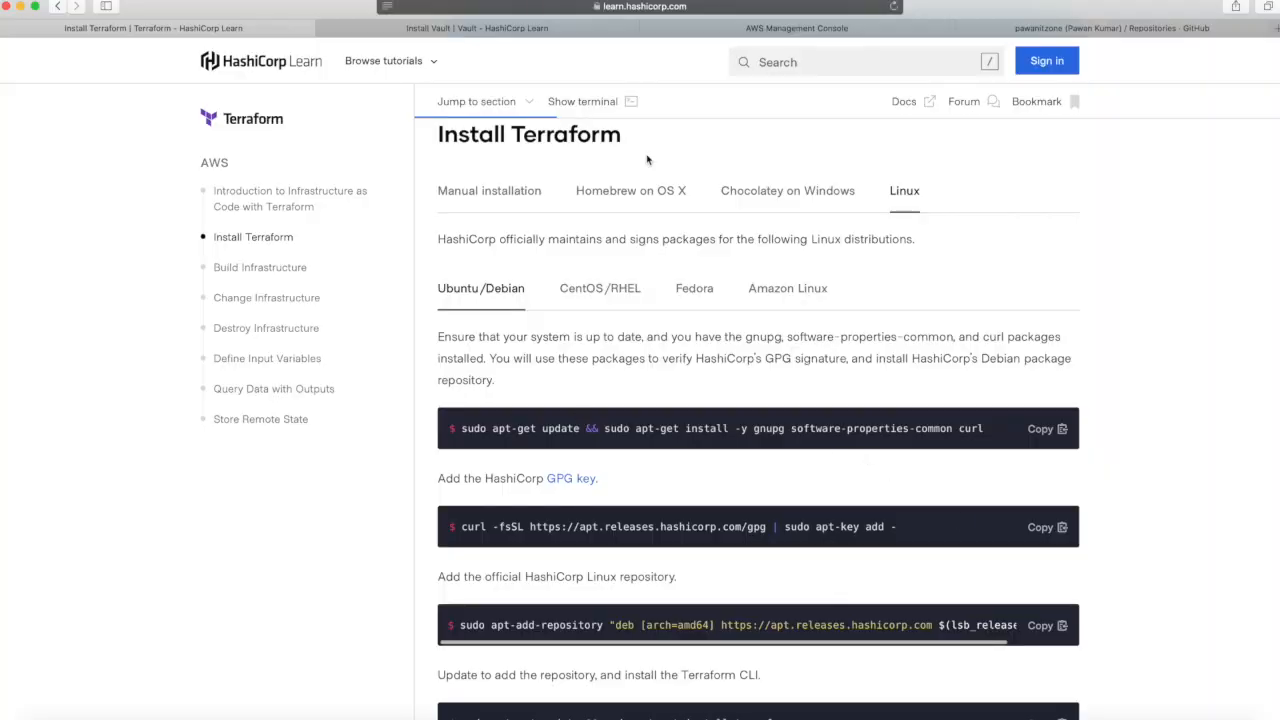
pyautogui.click(478, 28)
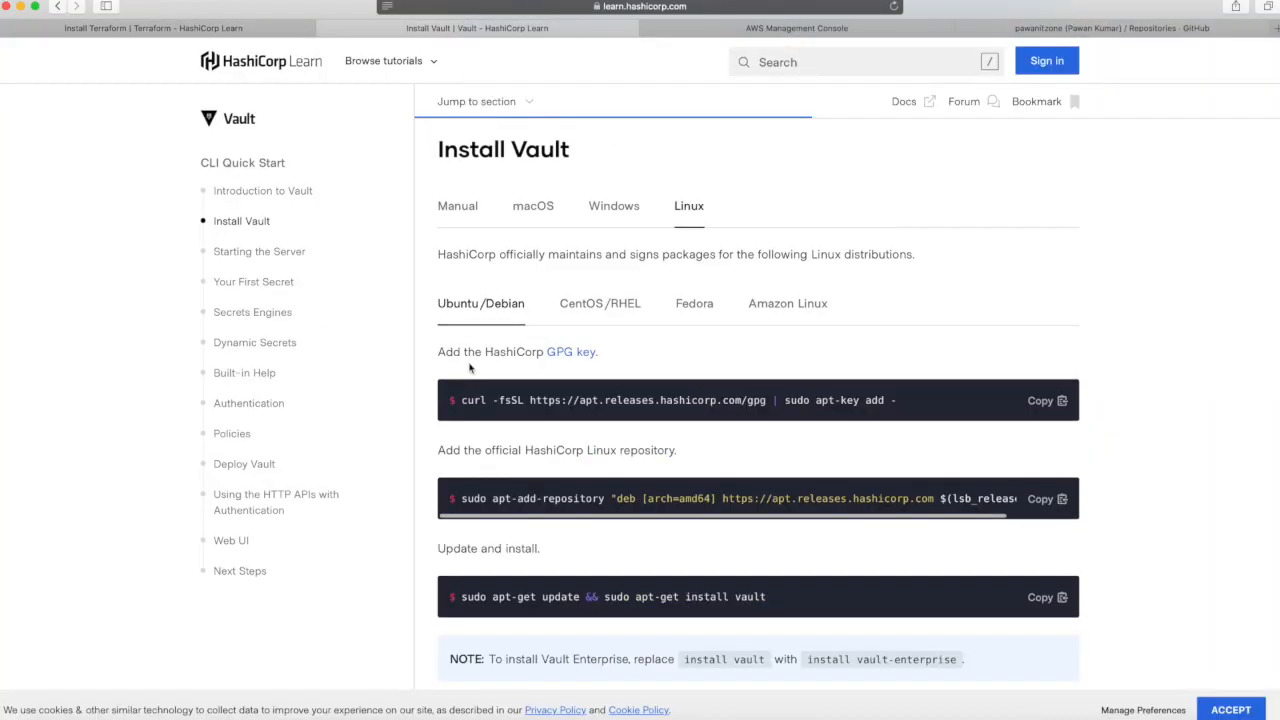
pyautogui.moveTo(489, 248)
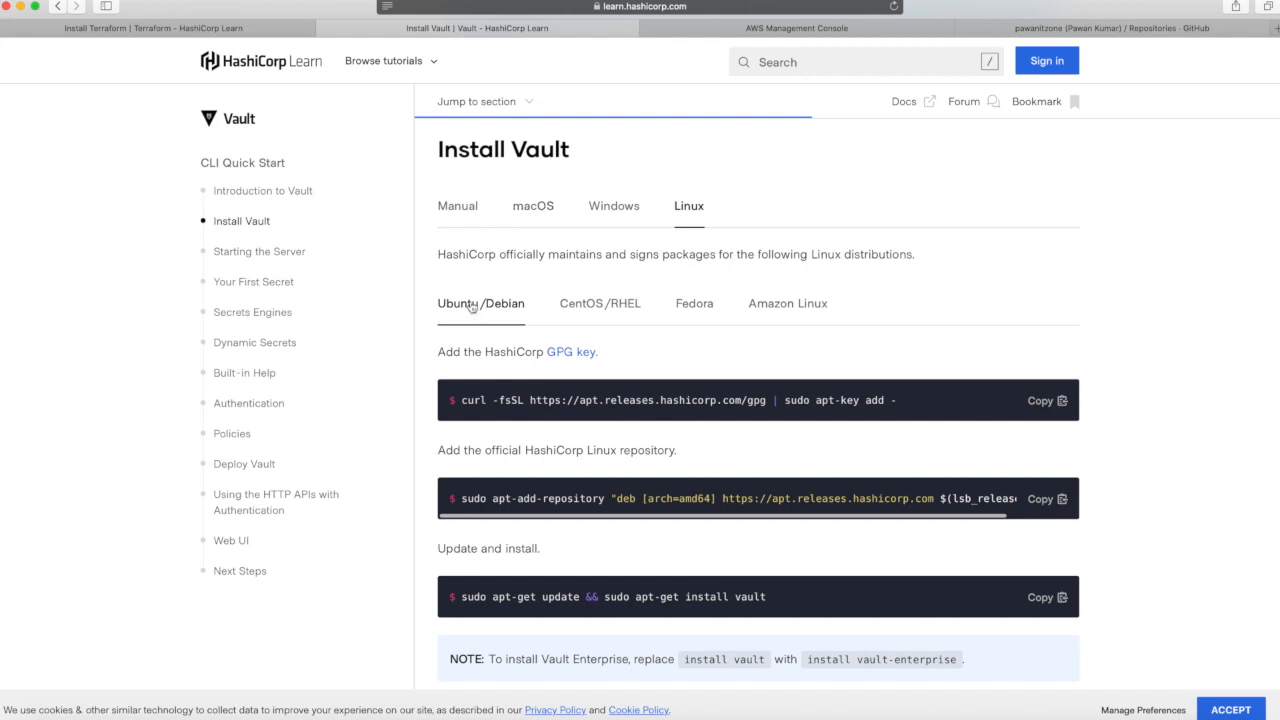
pyautogui.moveTo(590, 196)
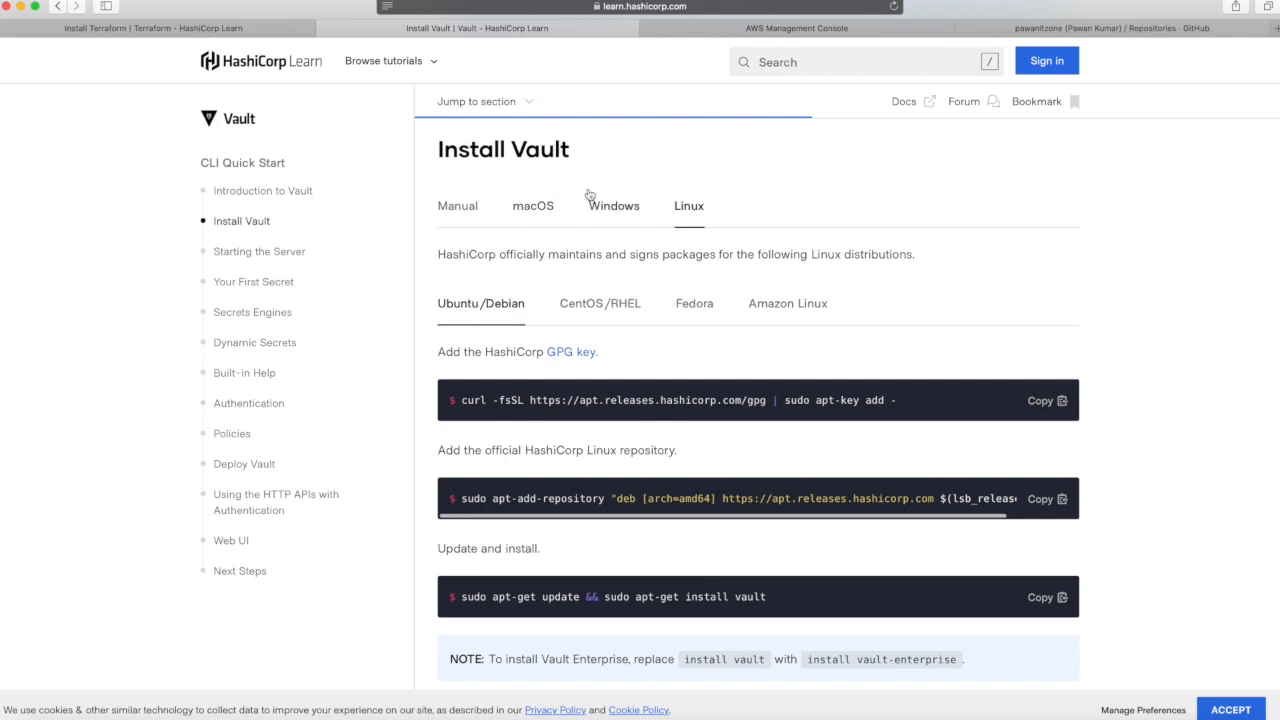
pyautogui.moveTo(537, 234)
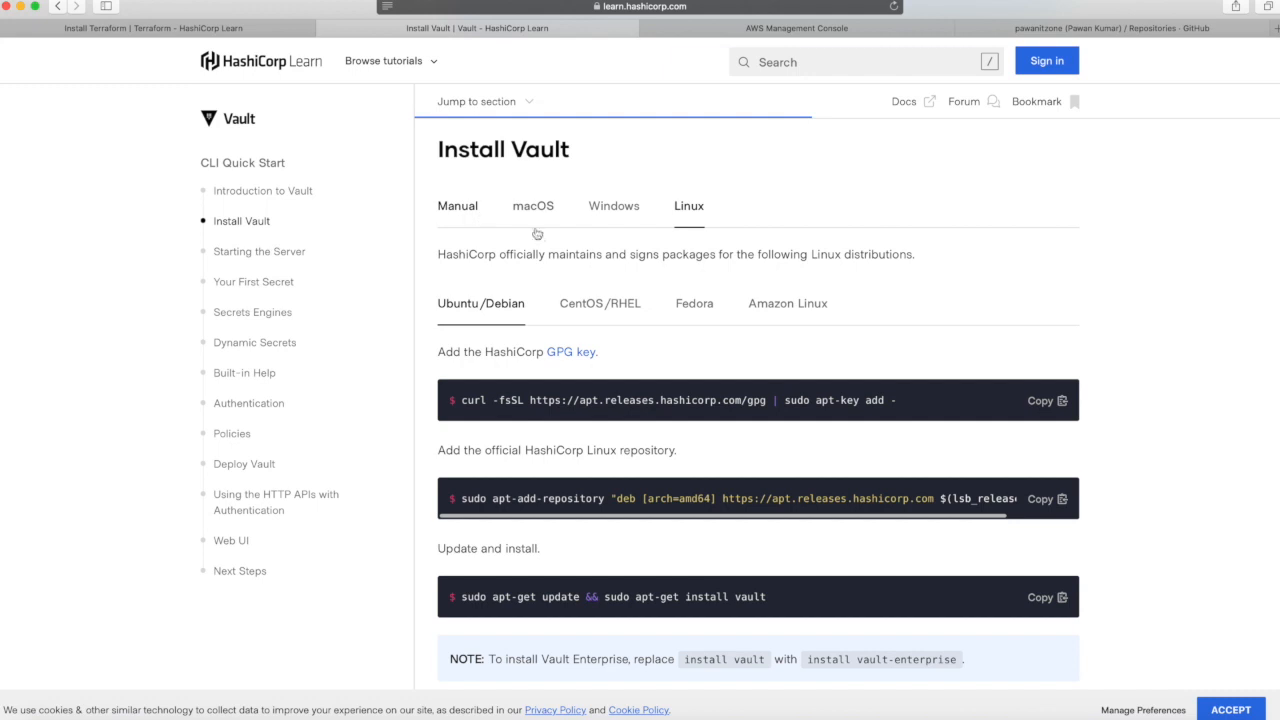
pyautogui.moveTo(604, 237)
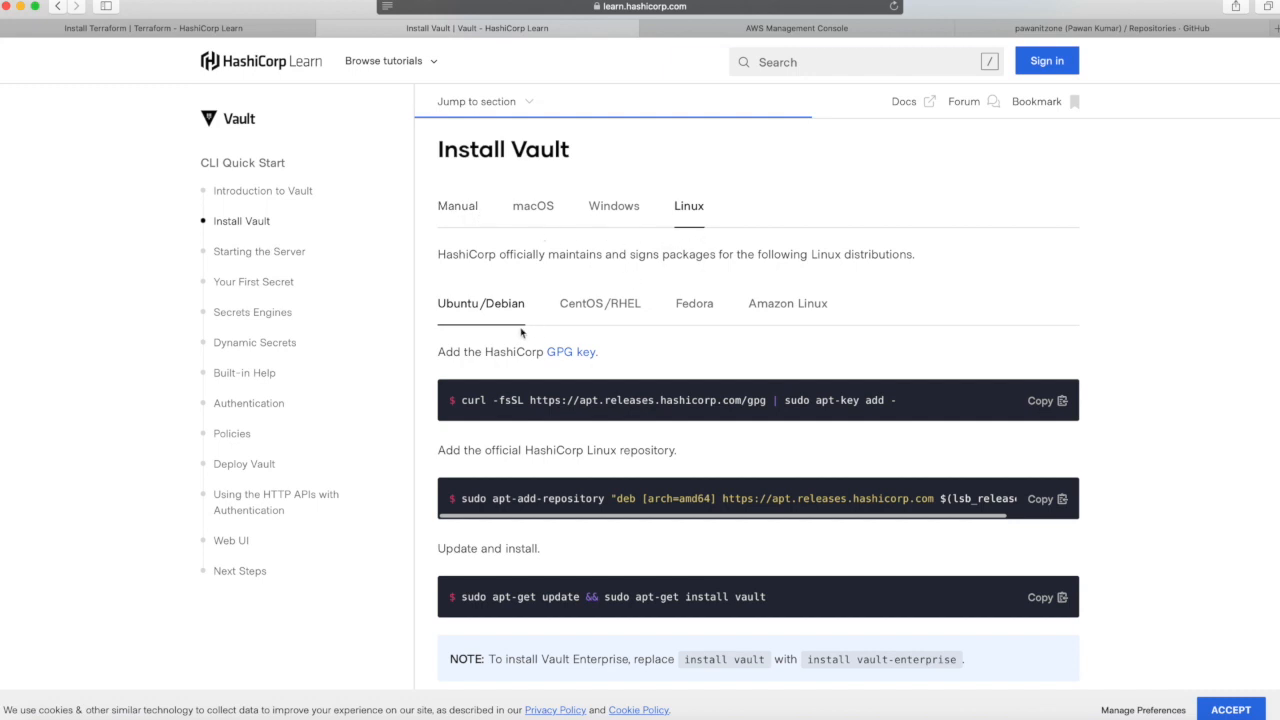
pyautogui.moveTo(583, 432)
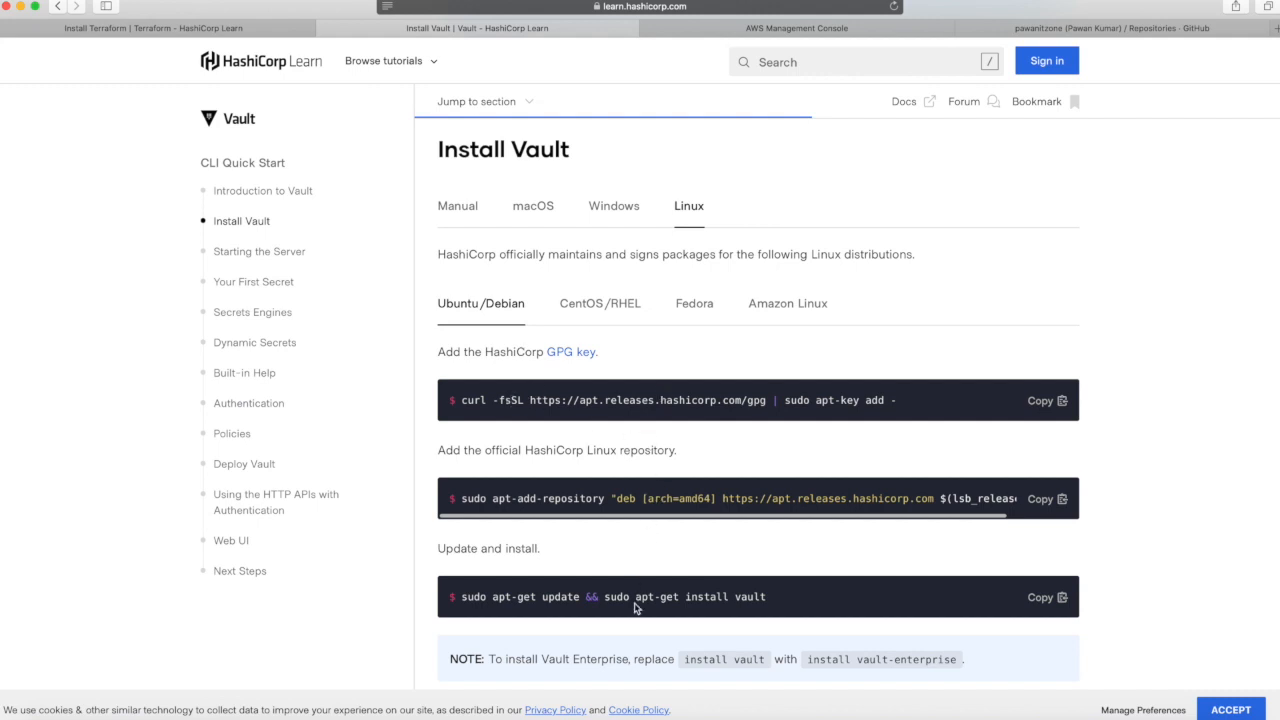
pyautogui.moveTo(585, 428)
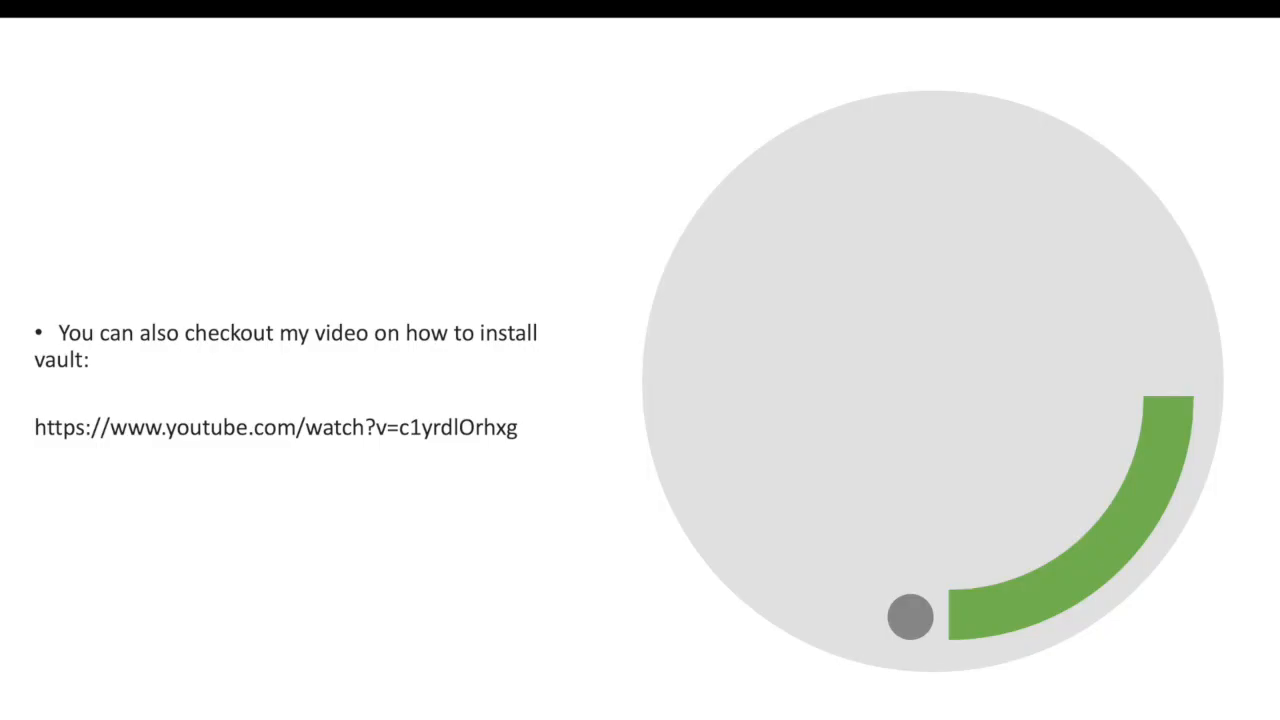
pyautogui.moveTo(357, 462)
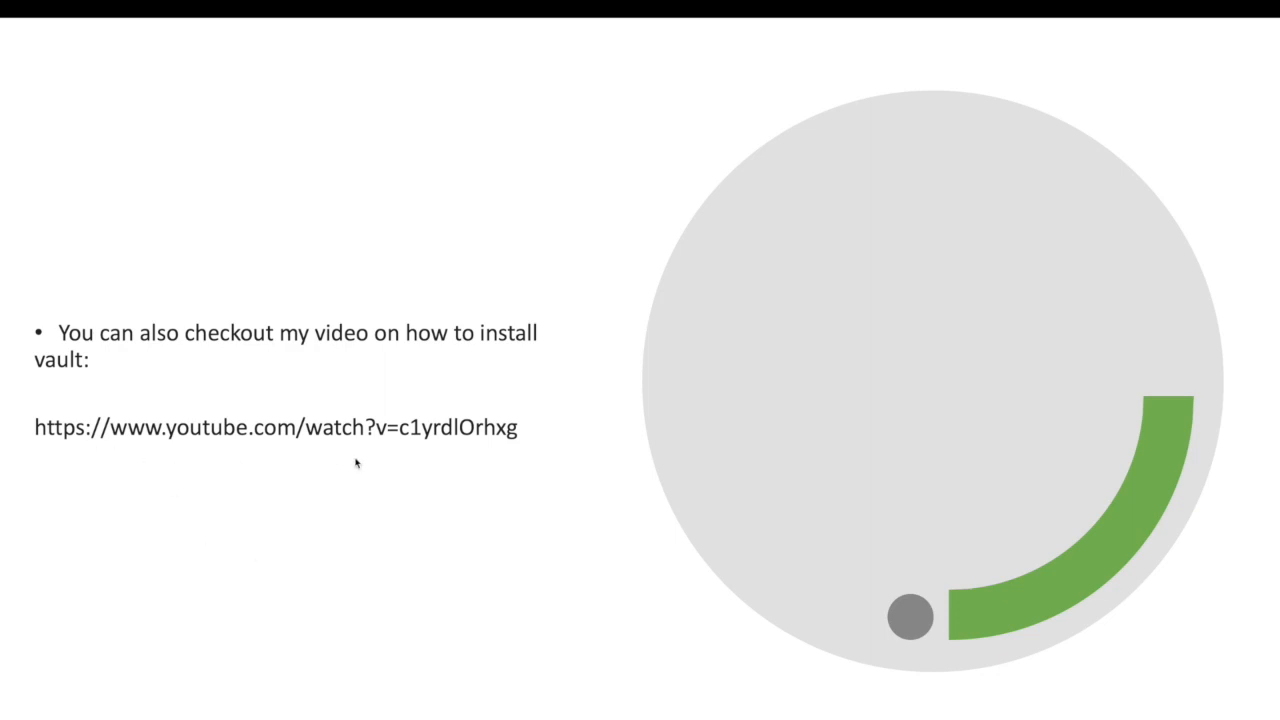
pyautogui.moveTo(355, 463)
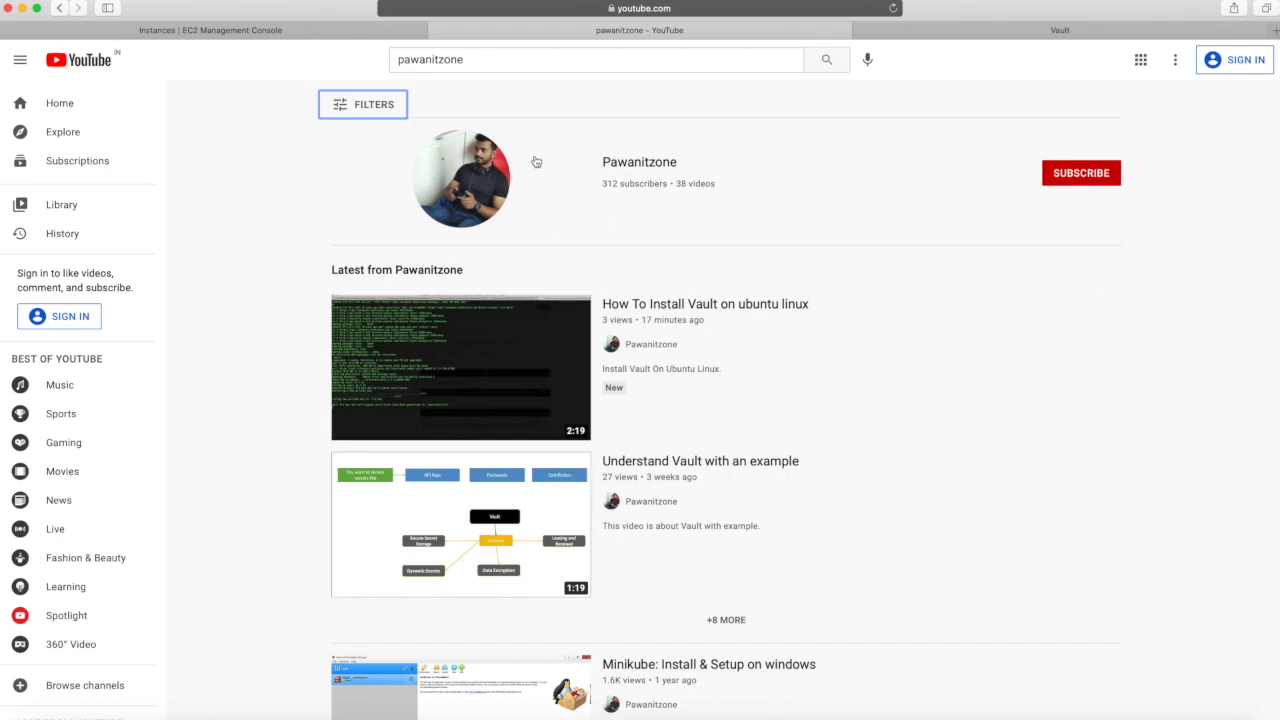
pyautogui.moveTo(593, 288)
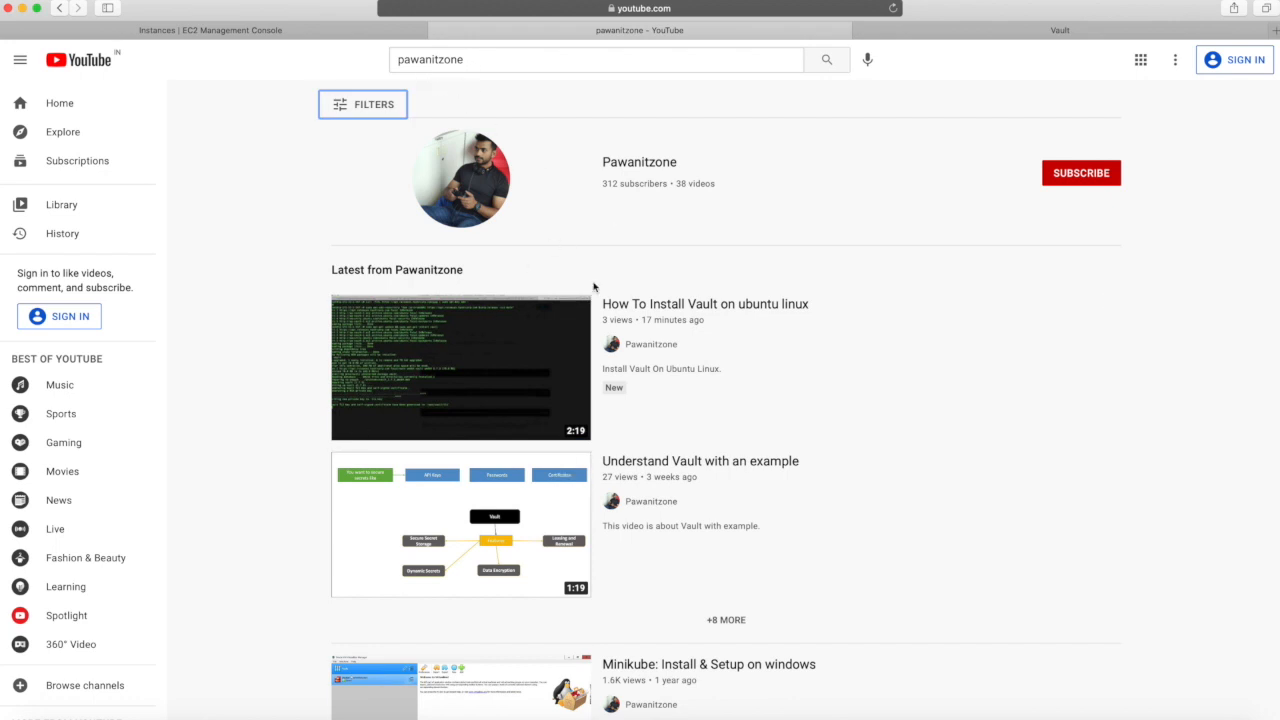
pyautogui.moveTo(737, 328)
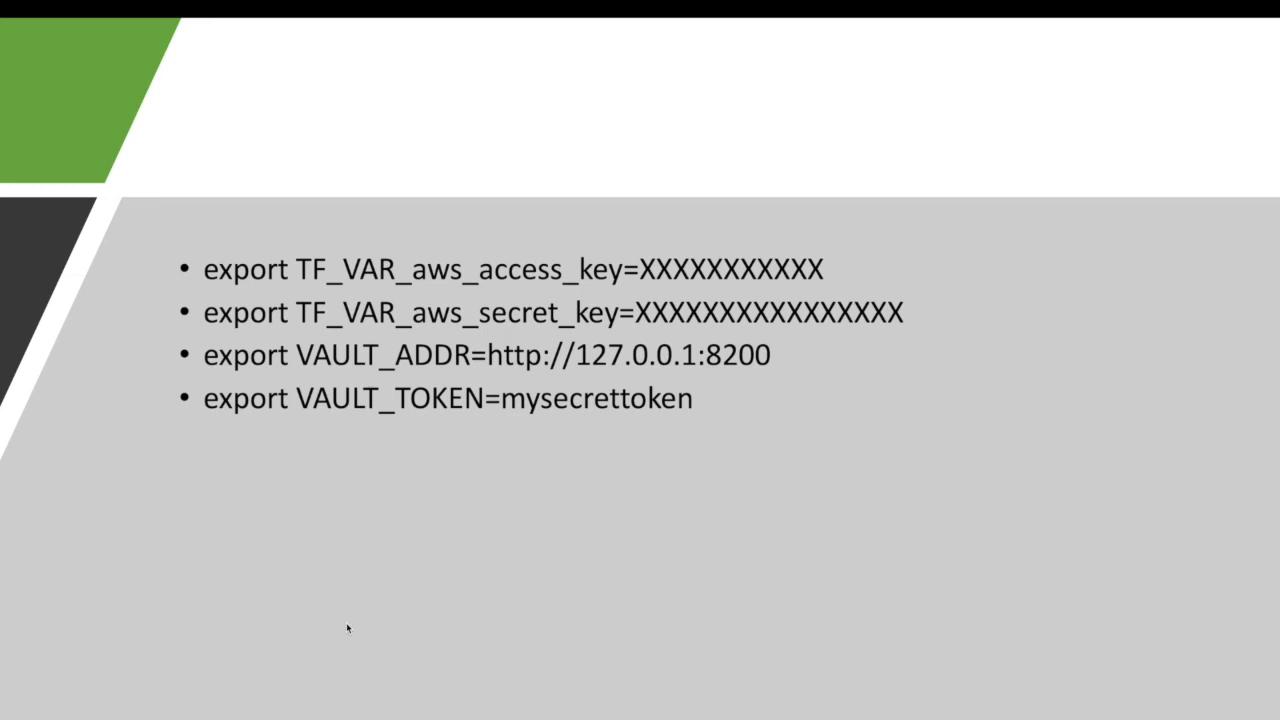
pyautogui.moveTo(635, 292)
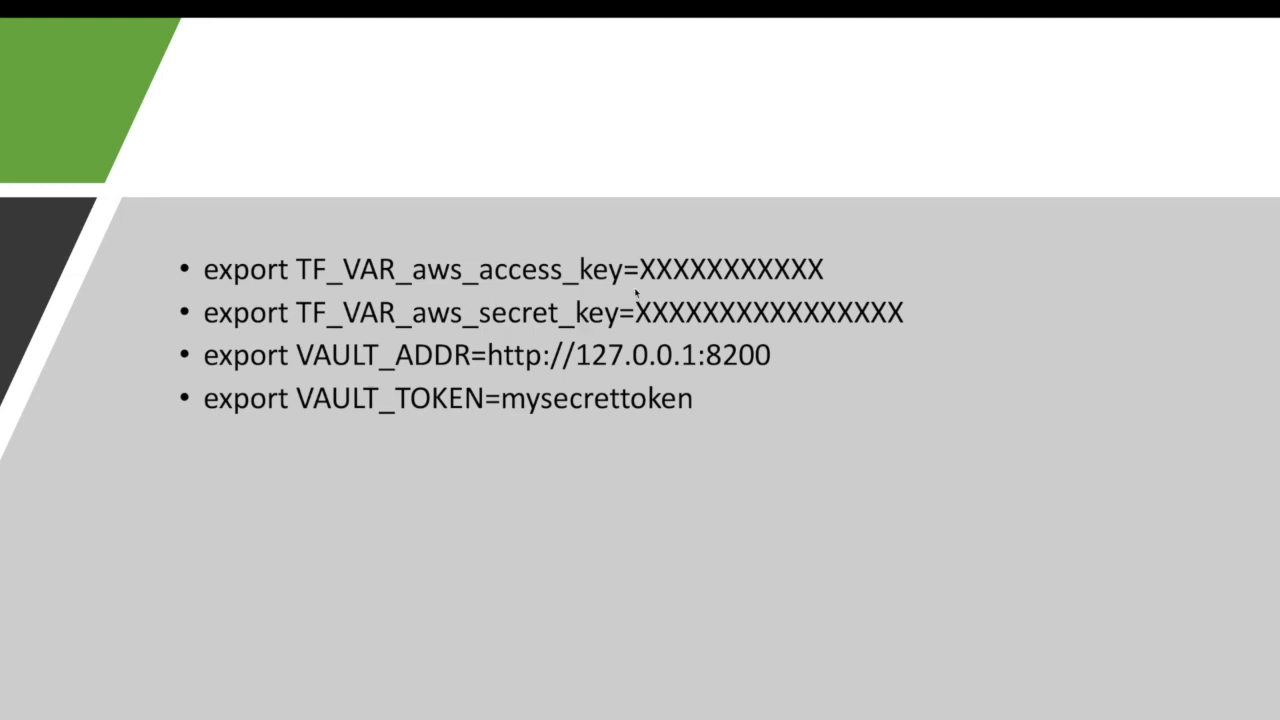
pyautogui.moveTo(633, 293)
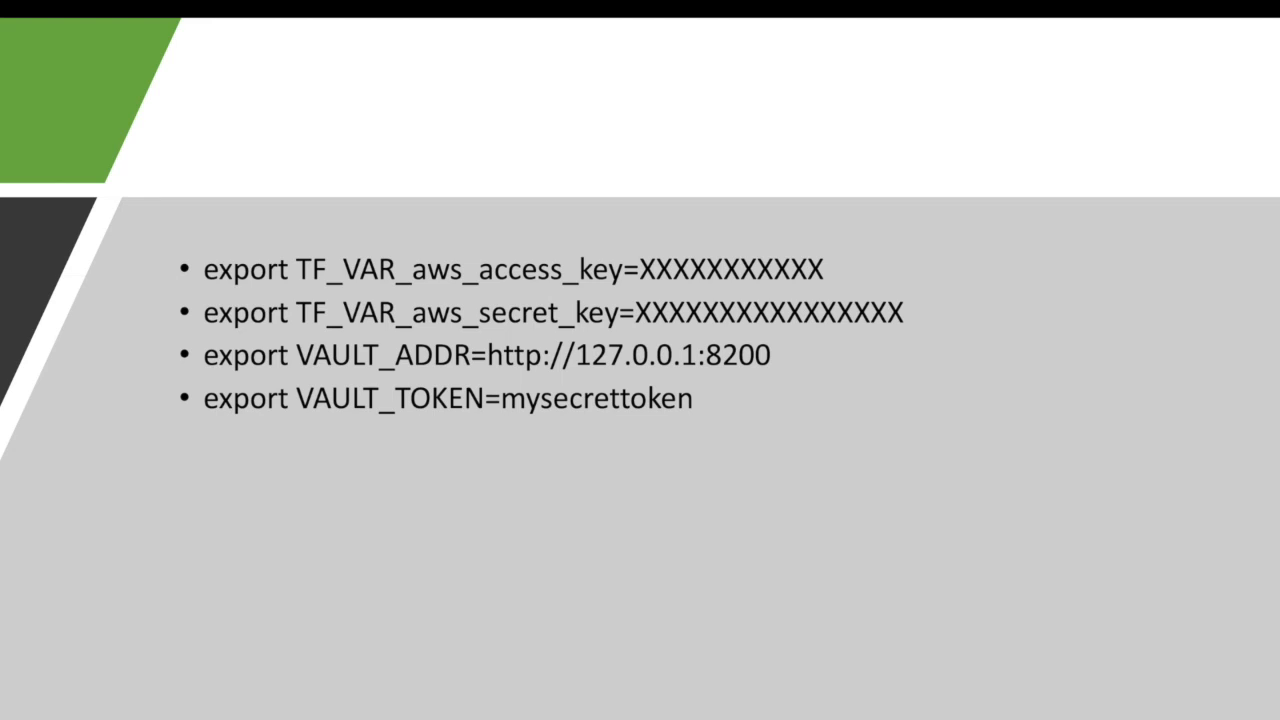
# Advance to the slide with the example GitHub repository link for injecting Vault secrets.
pyautogui.press('Right')
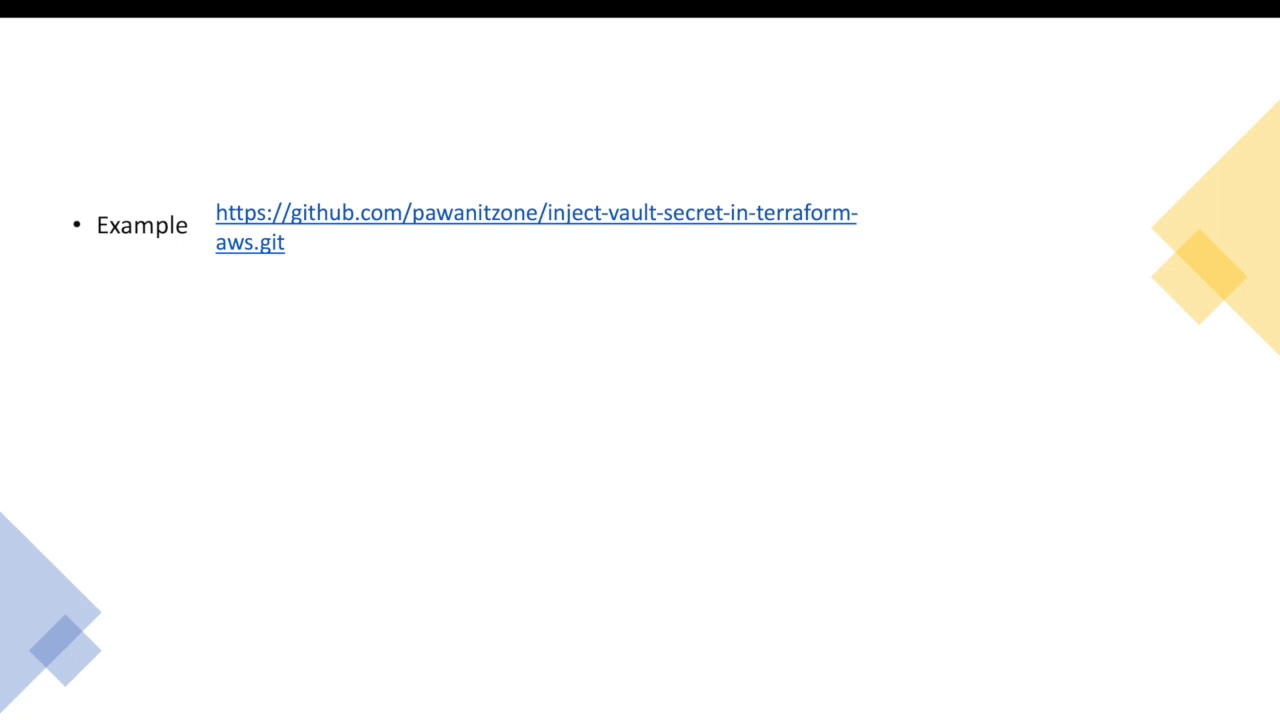
pyautogui.moveTo(557, 309)
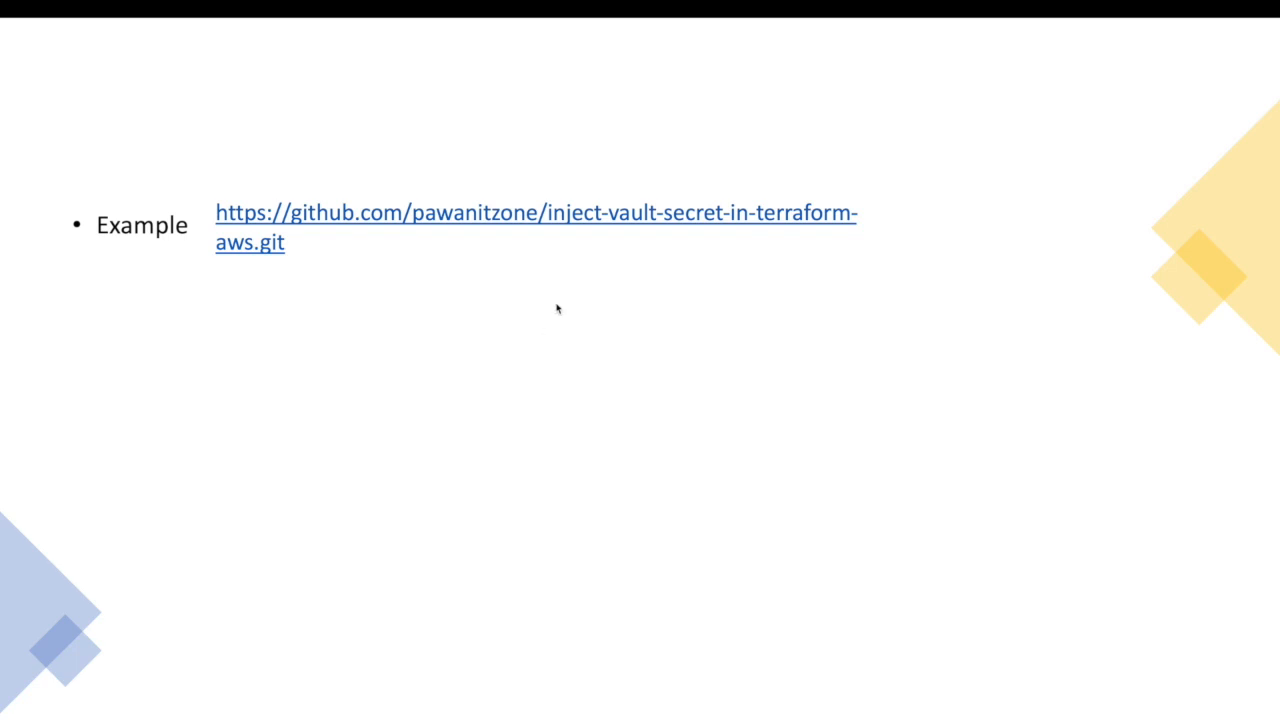
pyautogui.moveTo(464, 290)
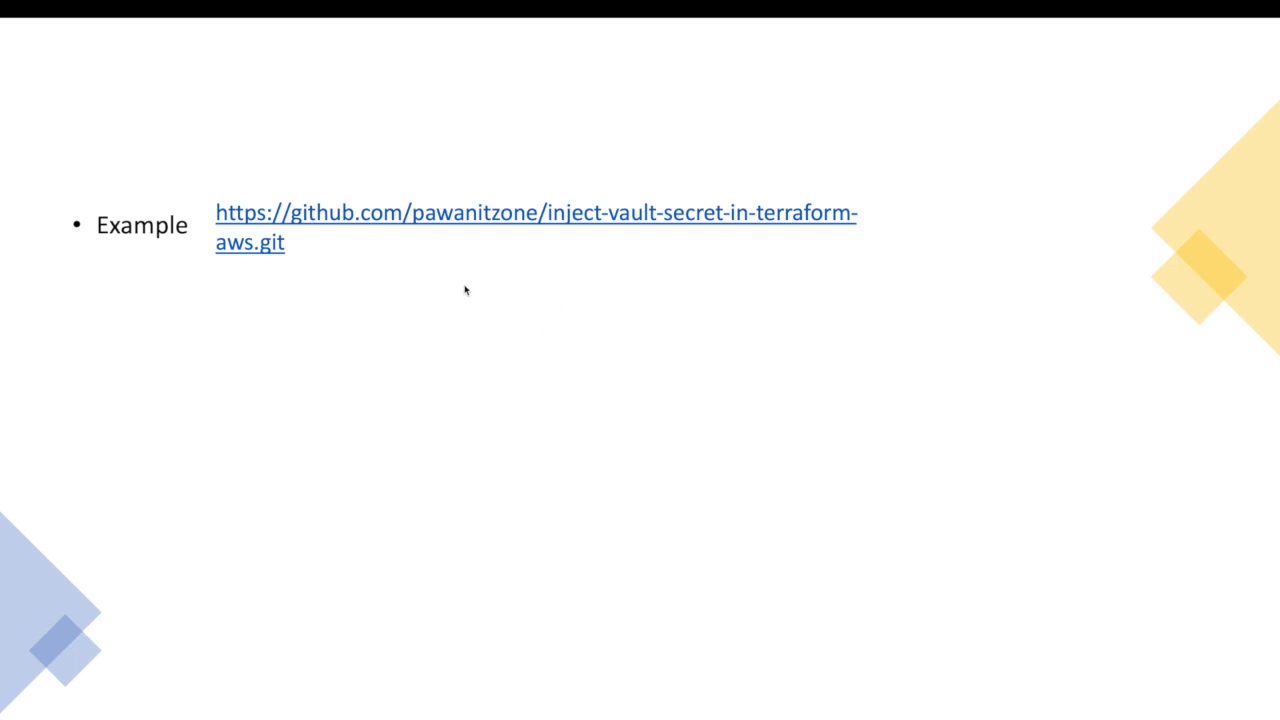
pyautogui.moveTo(591, 247)
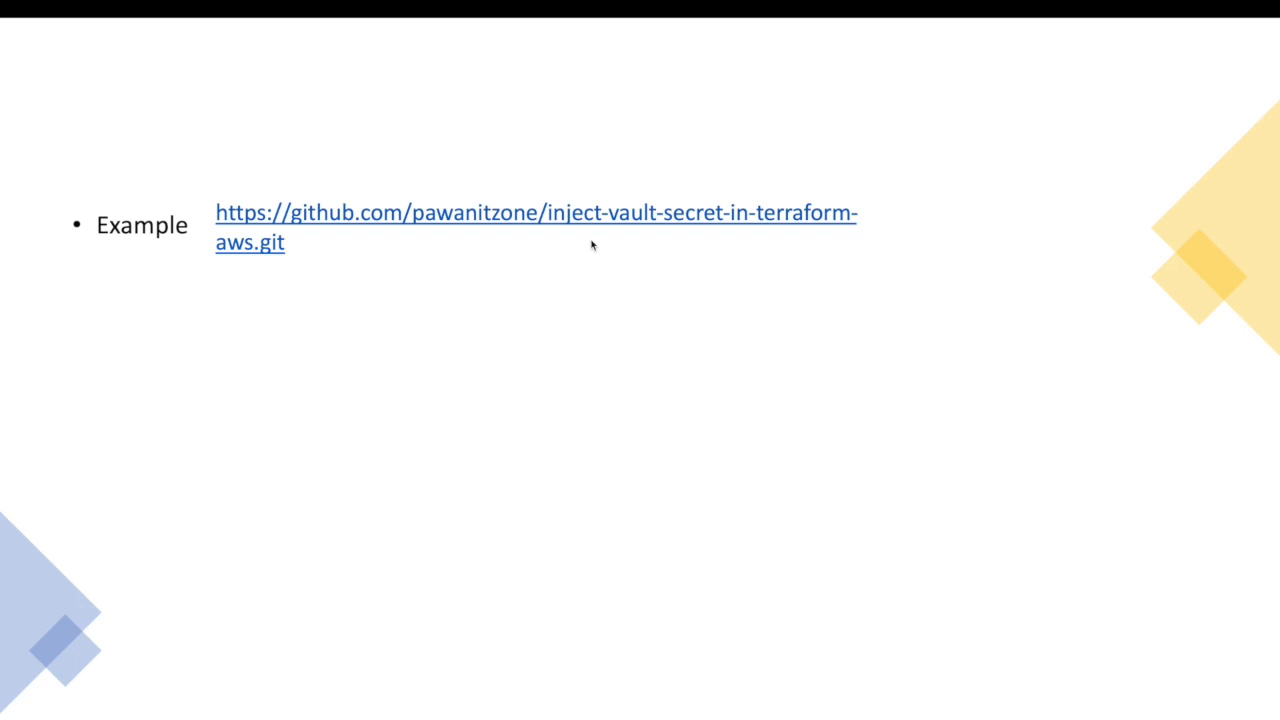
pyautogui.moveTo(565, 231)
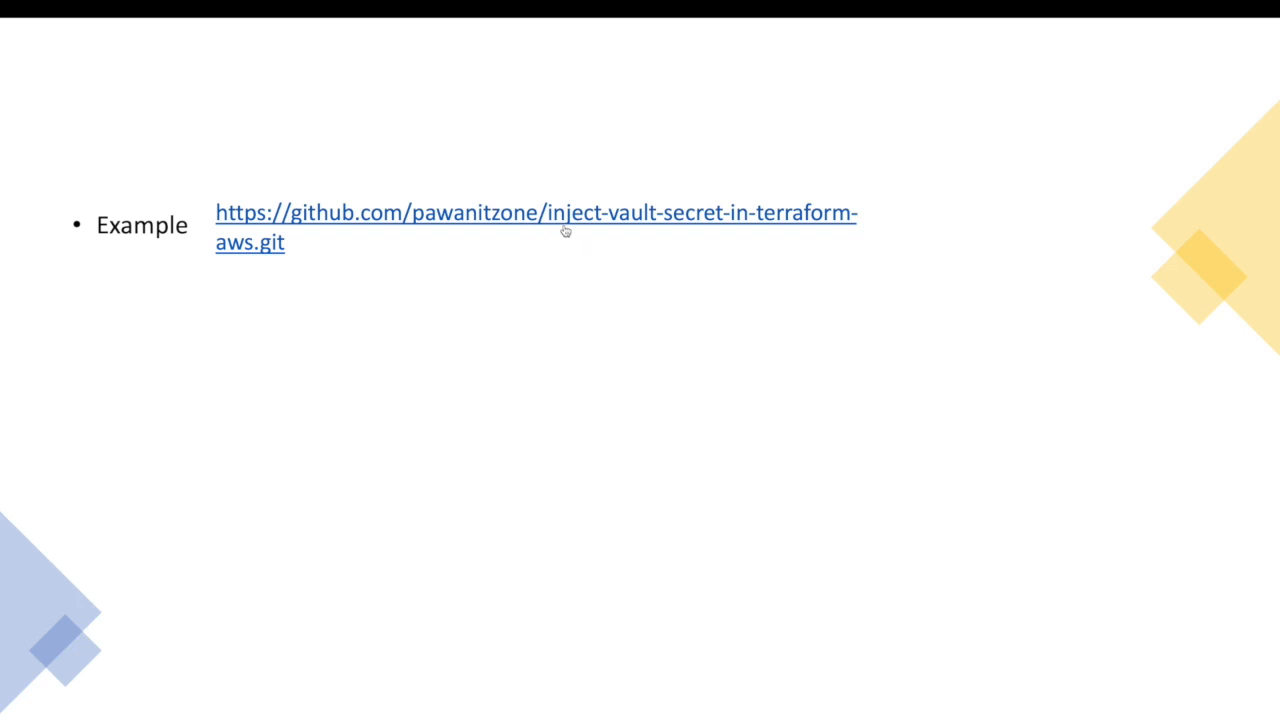
pyautogui.moveTo(585, 230)
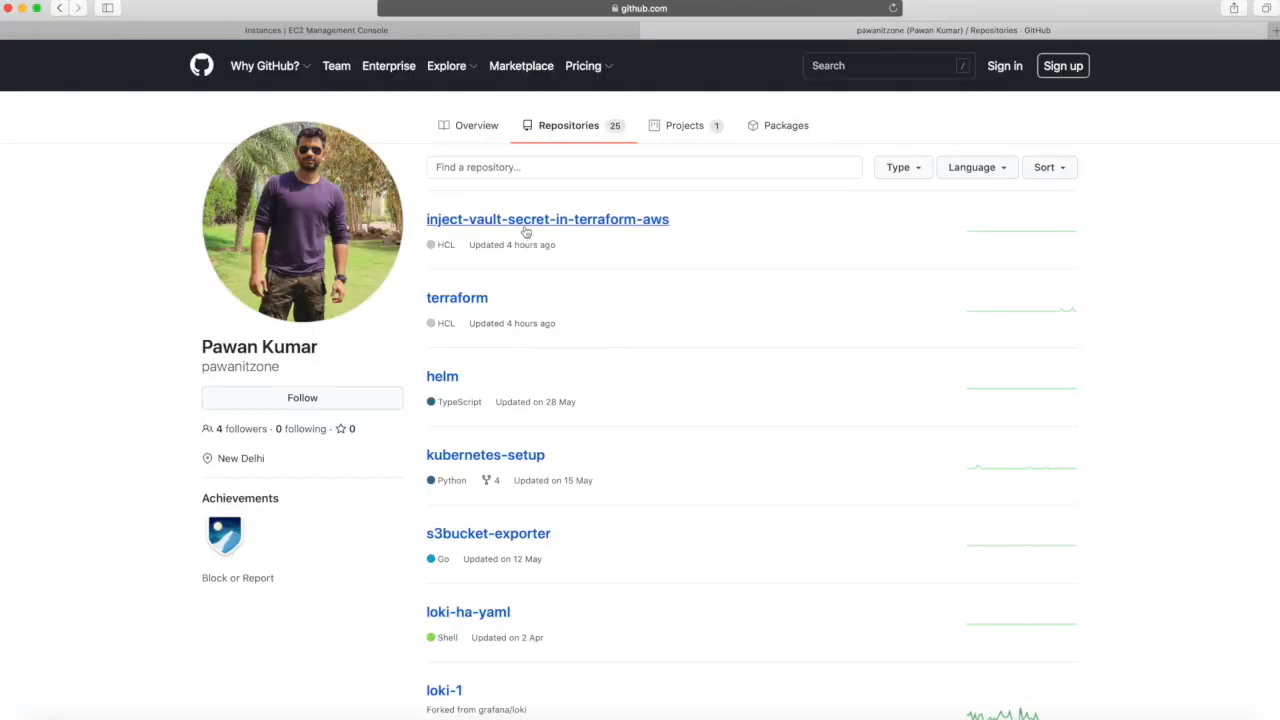
# Open the inject-vault-secret-in-terraform-aws repository and its vault-admin-workspace folder.
pyautogui.click(547, 219)
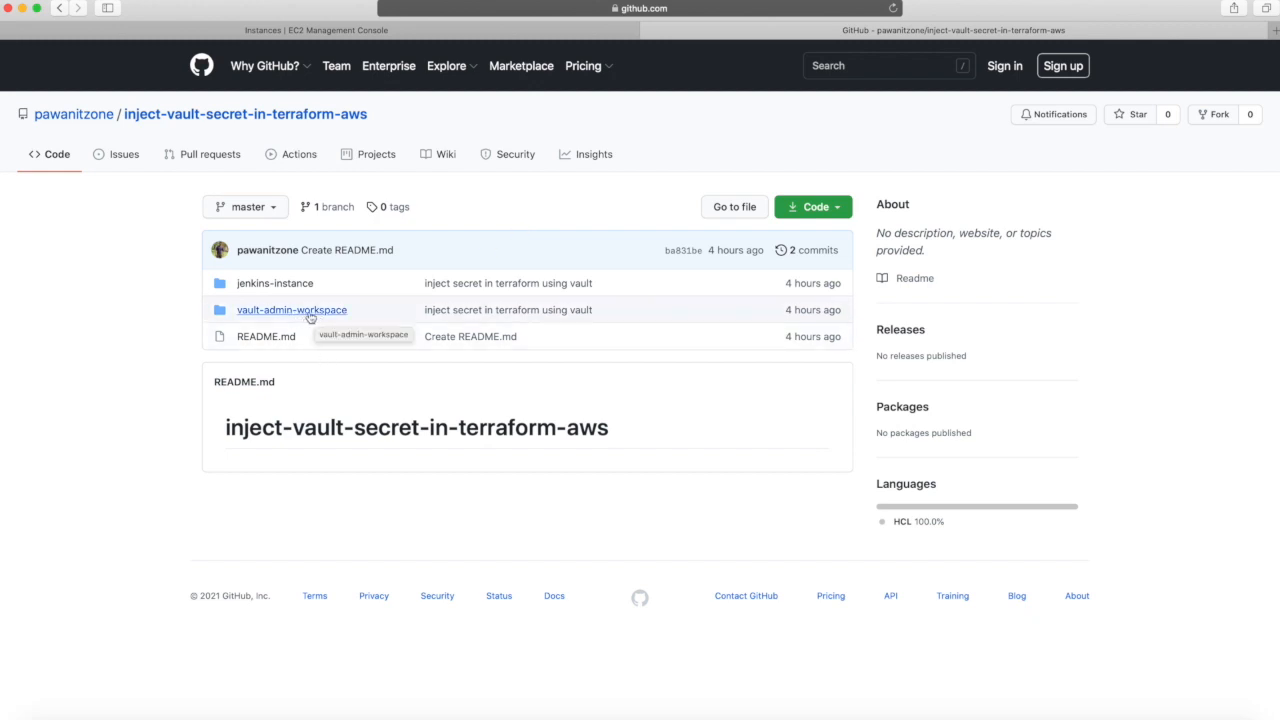
pyautogui.moveTo(278, 322)
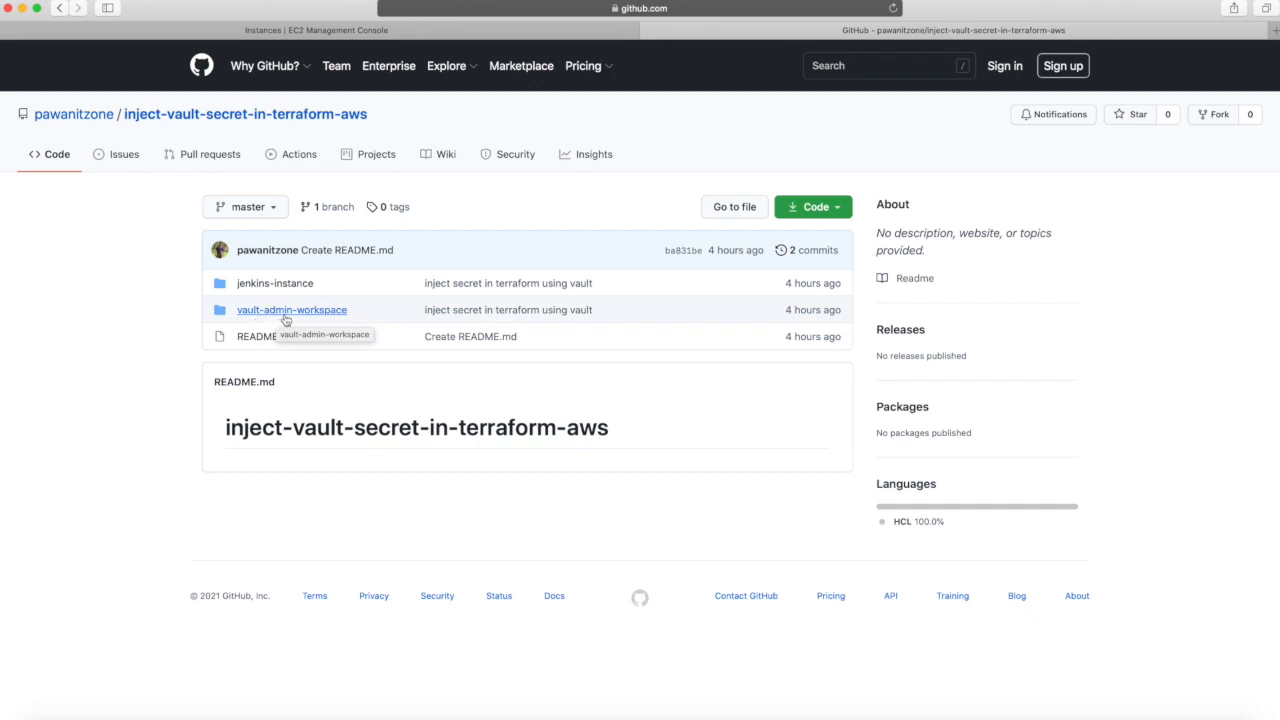
pyautogui.moveTo(309, 320)
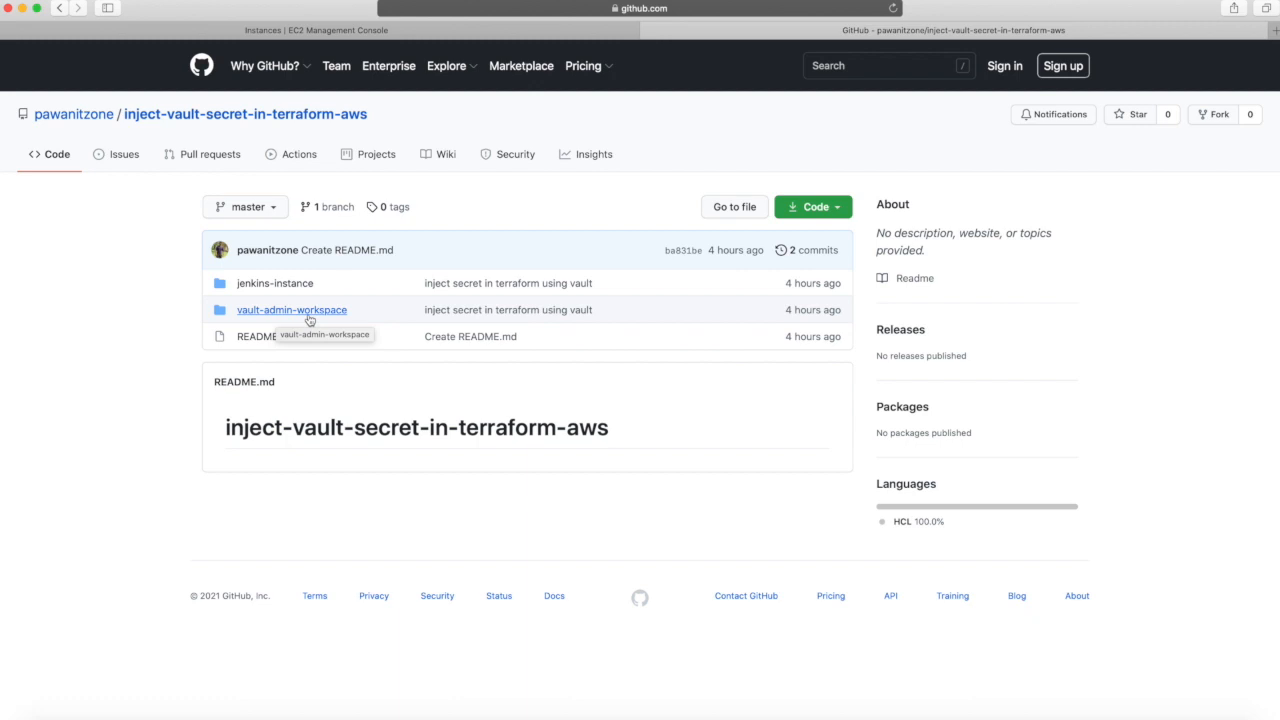
pyautogui.moveTo(275, 290)
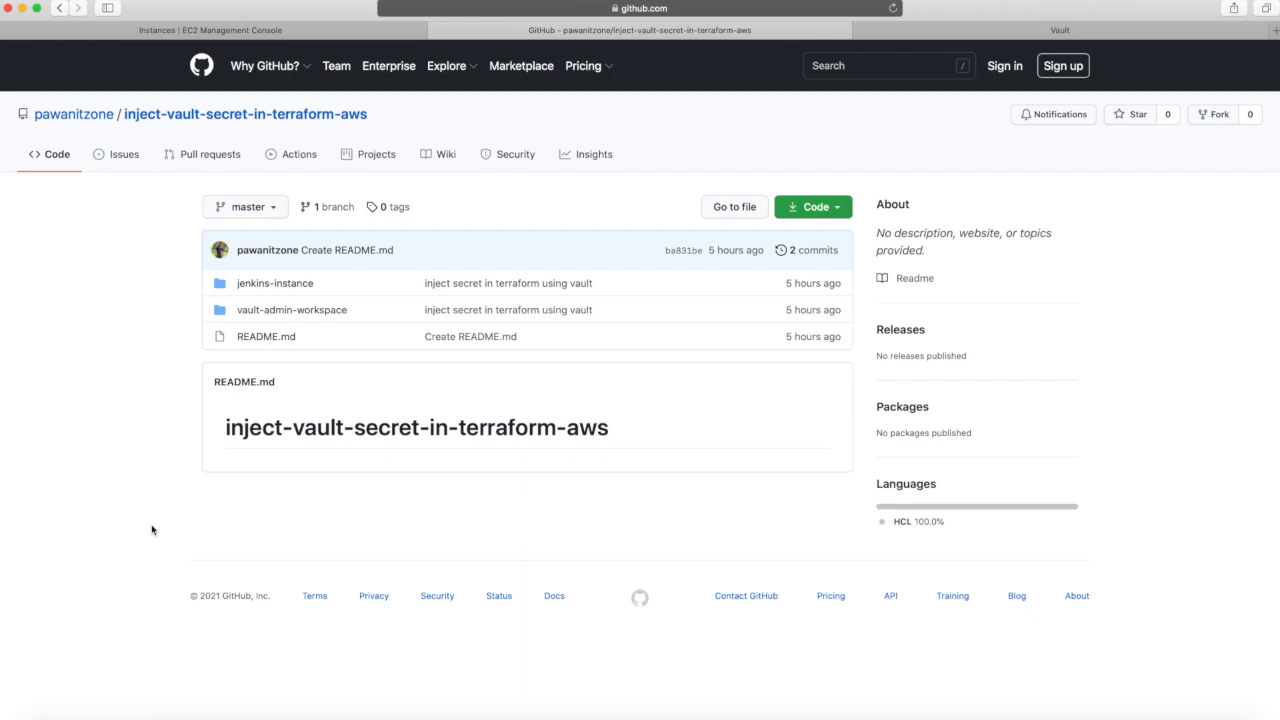
pyautogui.moveTo(291, 309)
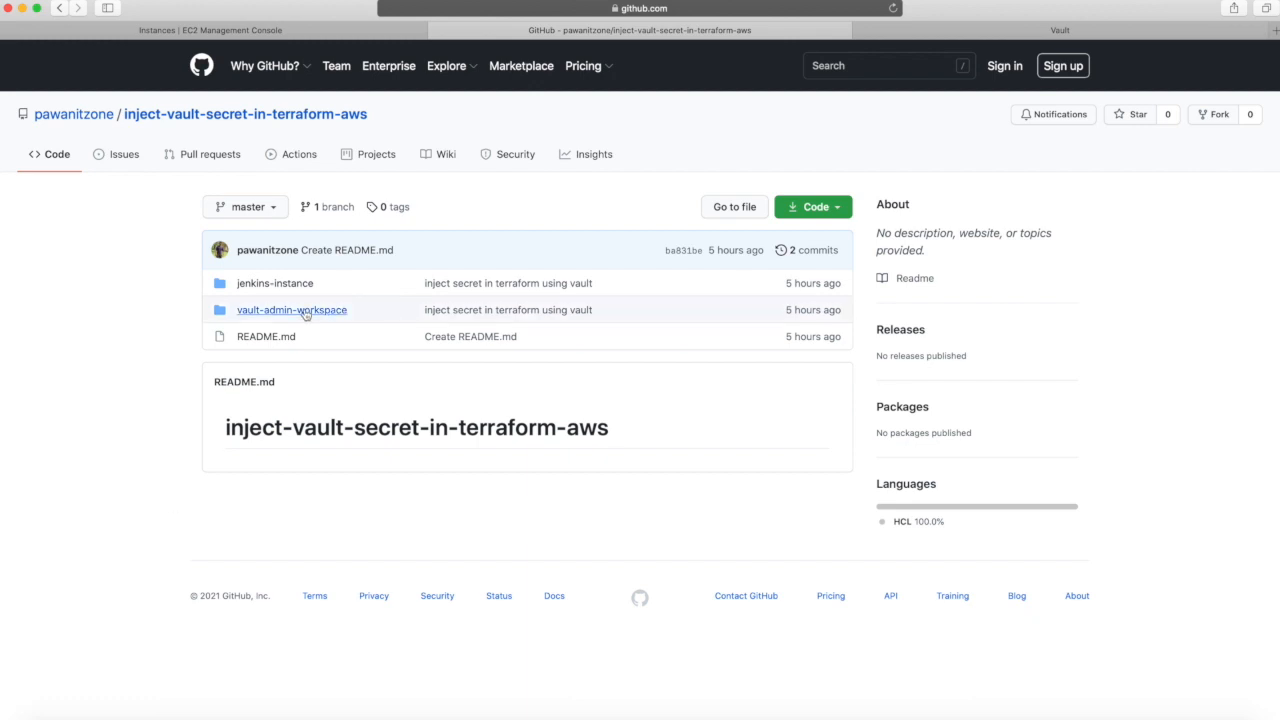
pyautogui.click(291, 309)
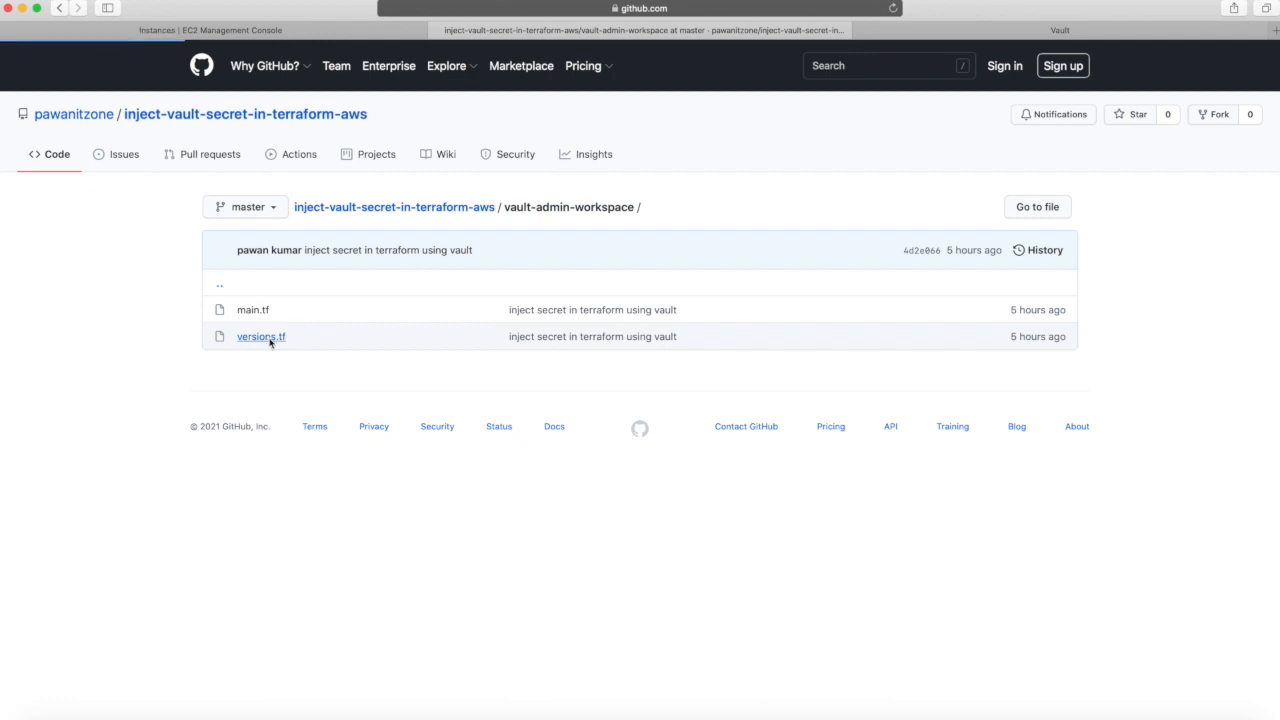
# Review versions.tf pinning hashicorp/vault 2.17.0, then open main.tf in vault-admin-workspace.
pyautogui.click(261, 336)
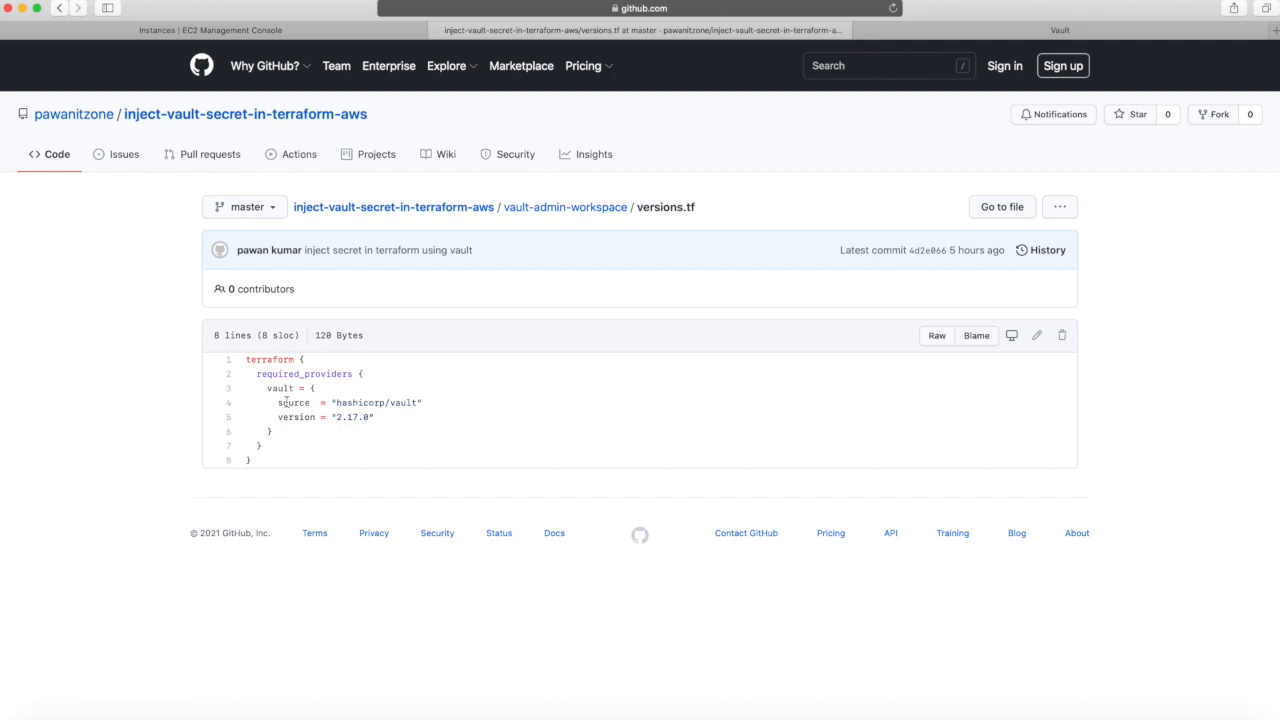
pyautogui.moveTo(458, 207)
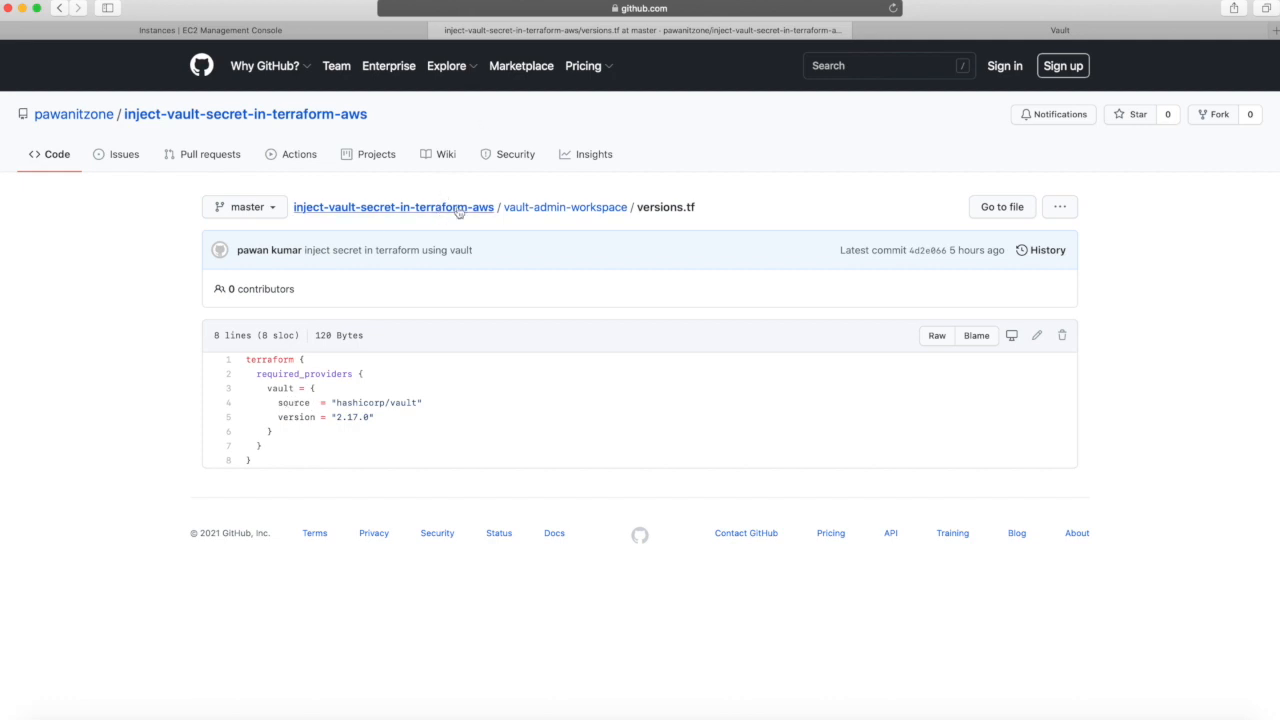
pyautogui.click(565, 207)
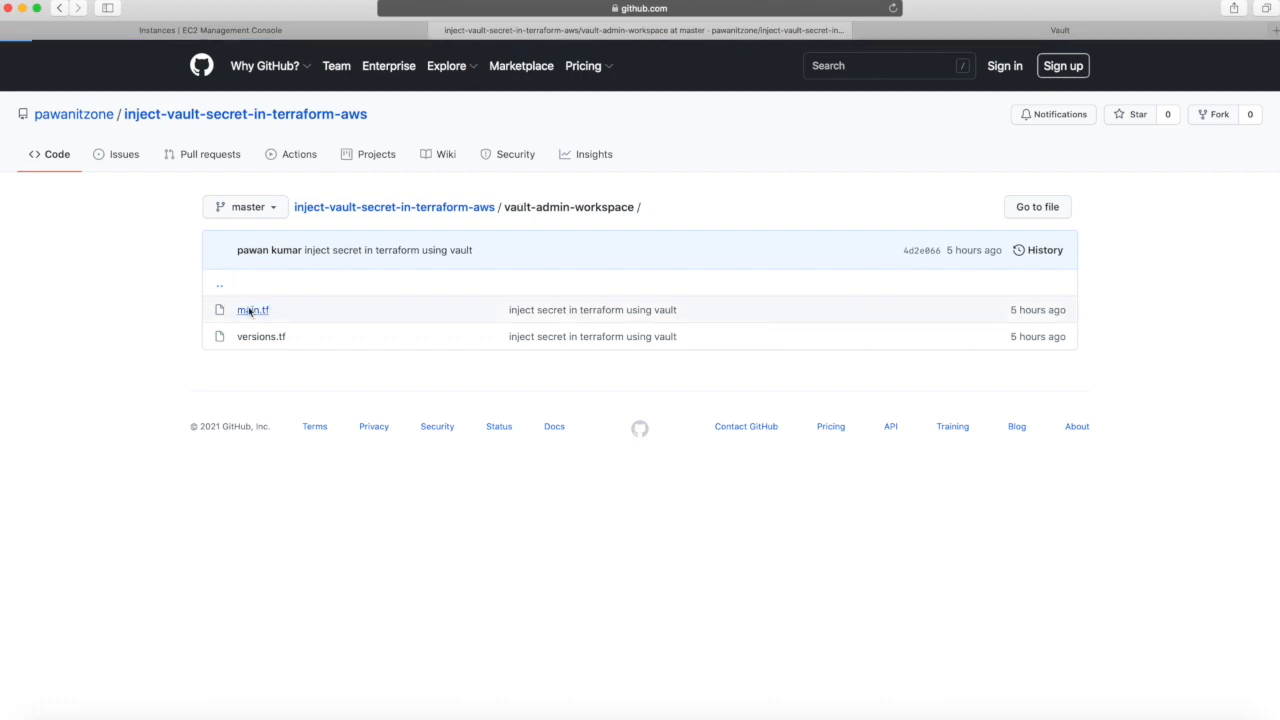
pyautogui.click(252, 309)
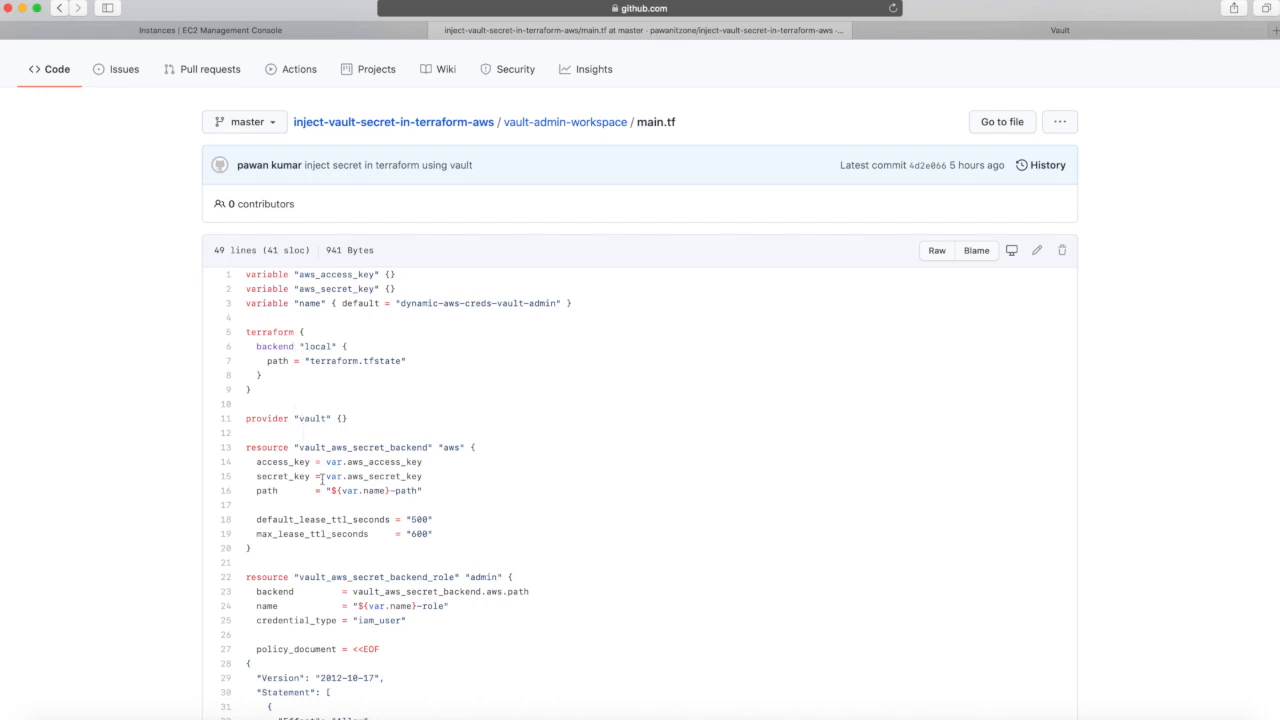
# Read through main.tf's admin IAM role policy and outputs, then open the jenkins-instance folder.
pyautogui.scroll(-3)
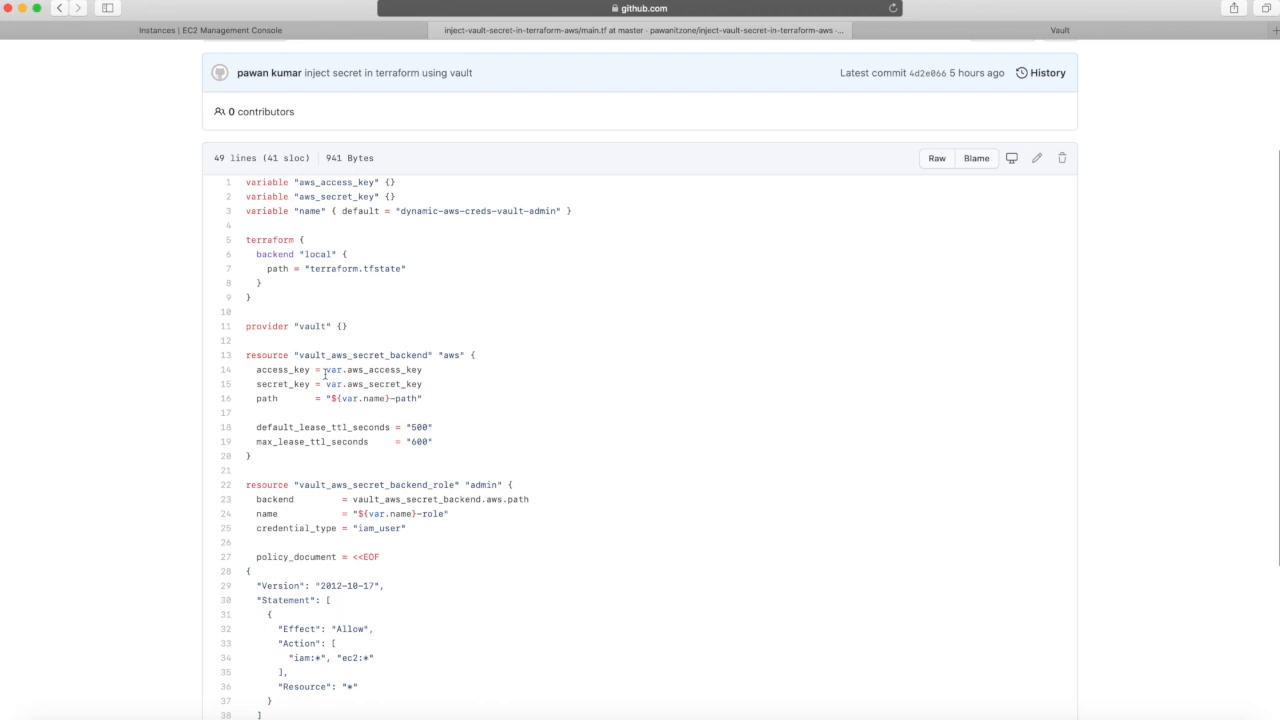
pyautogui.scroll(-3)
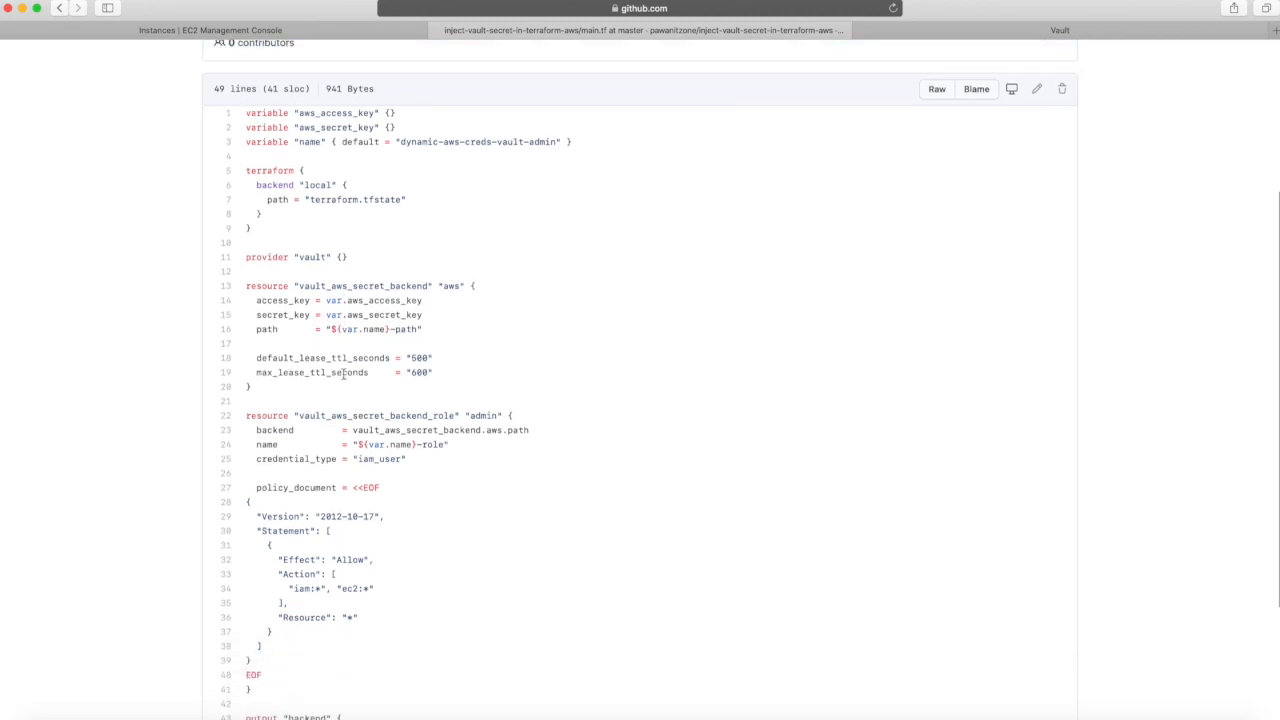
pyautogui.scroll(3)
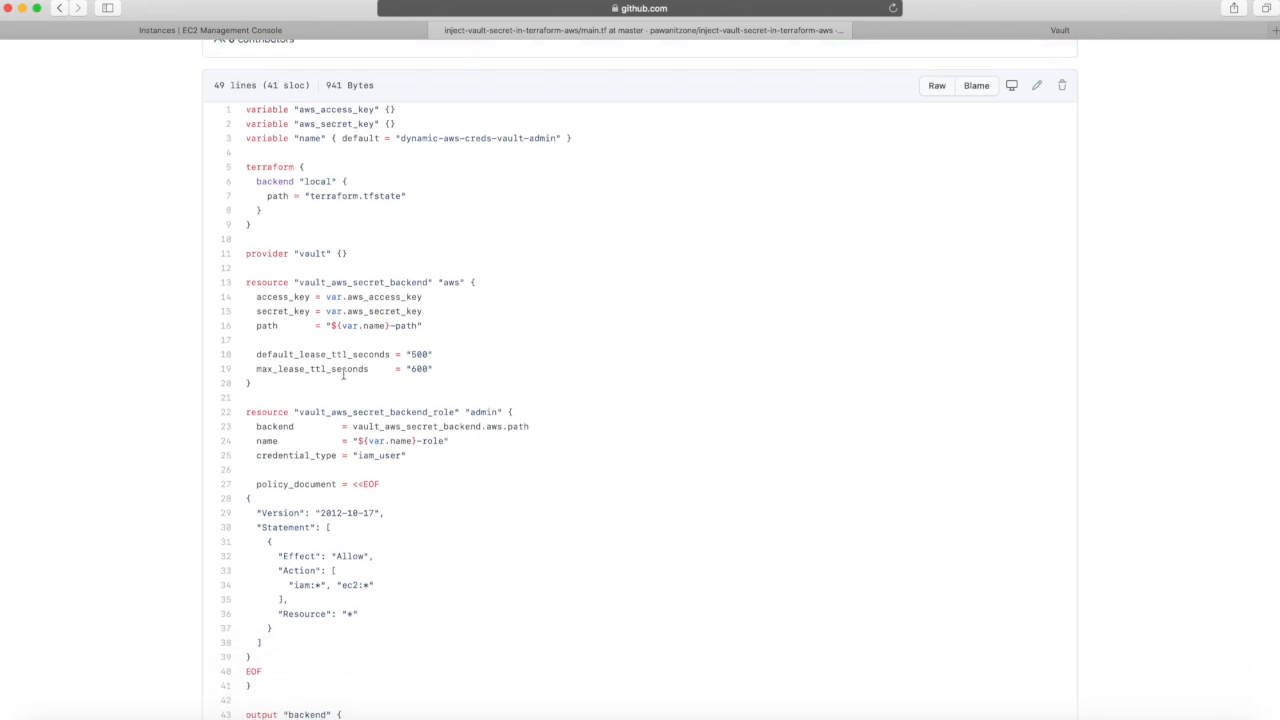
pyautogui.scroll(-3)
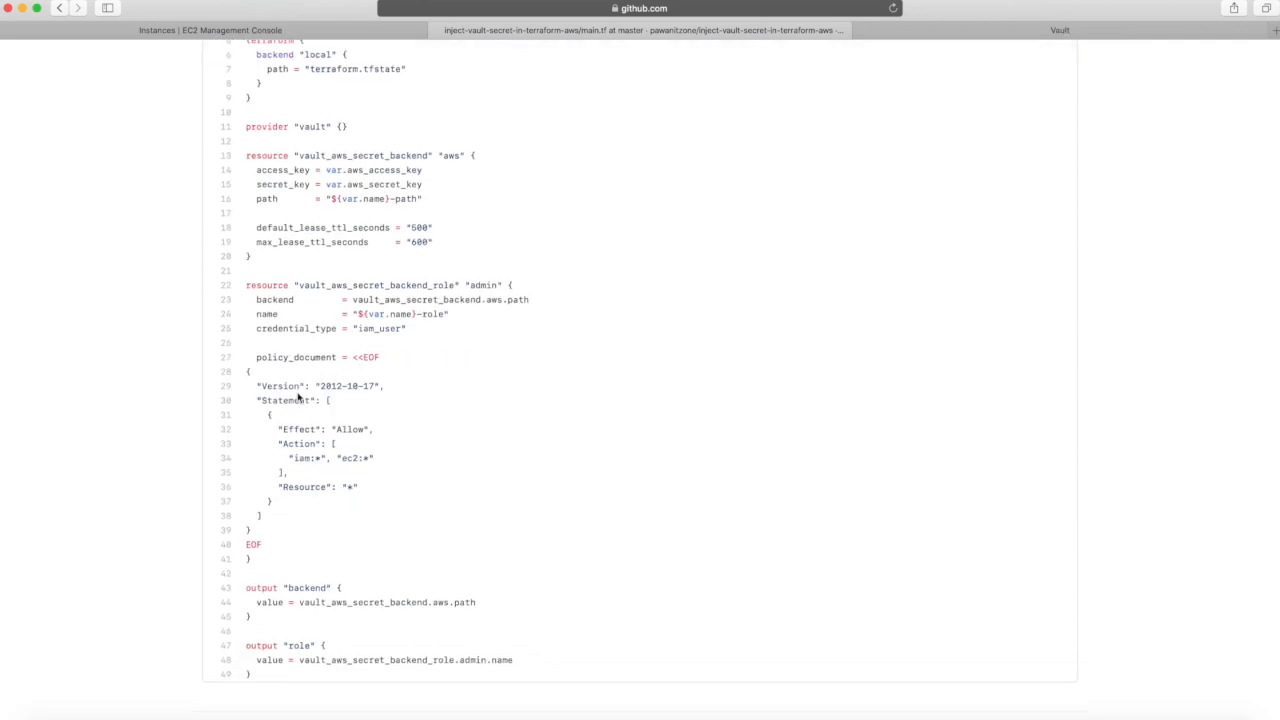
pyautogui.moveTo(310, 475)
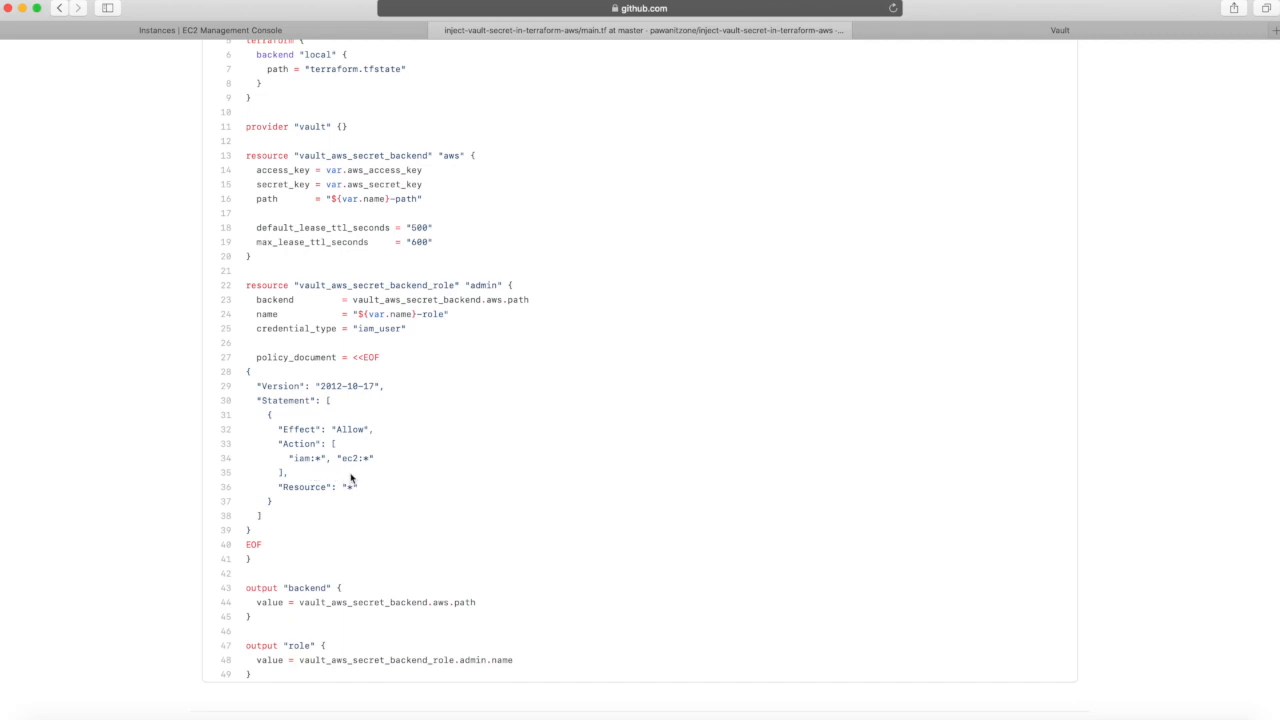
pyautogui.scroll(-3)
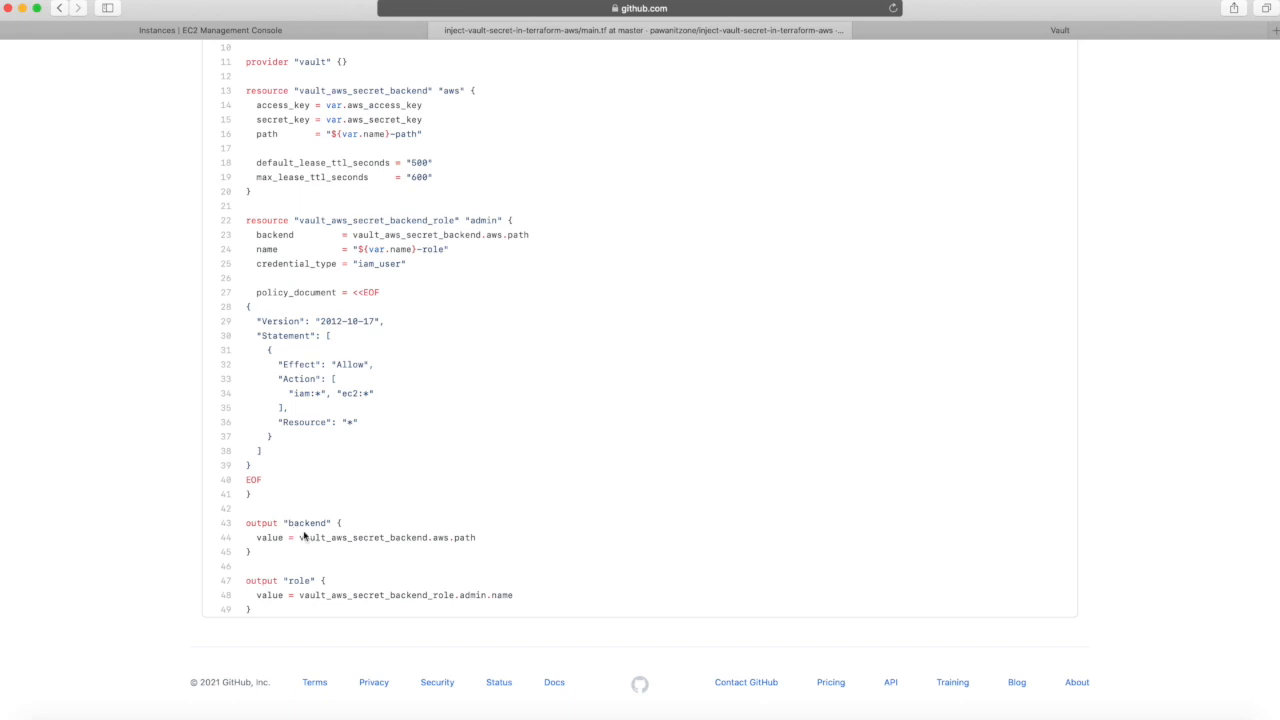
pyautogui.moveTo(304, 581)
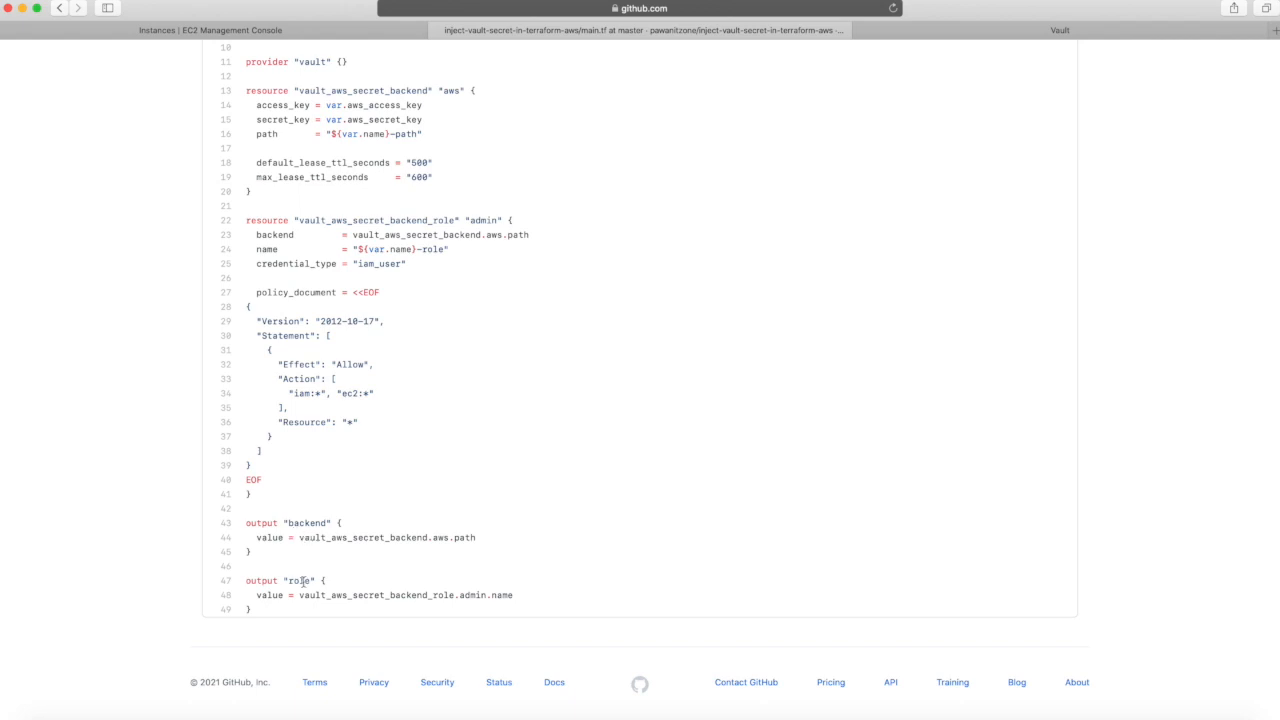
pyautogui.scroll(3)
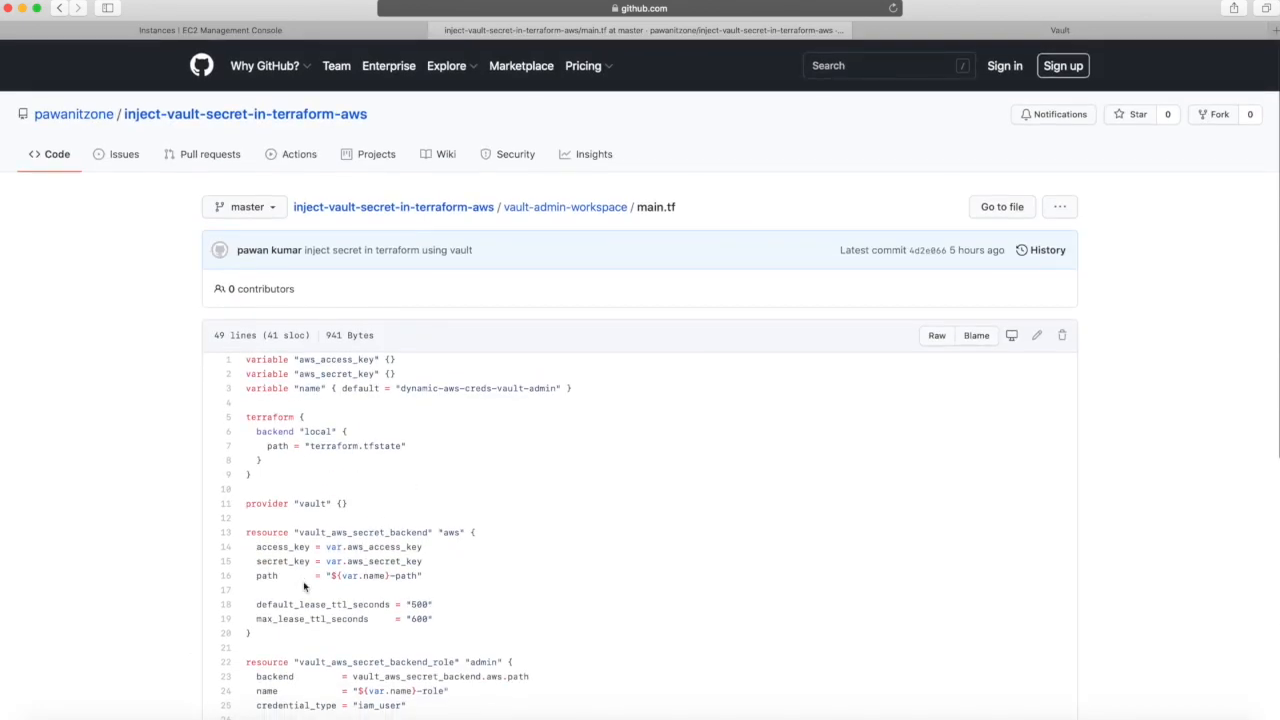
pyautogui.moveTo(477, 240)
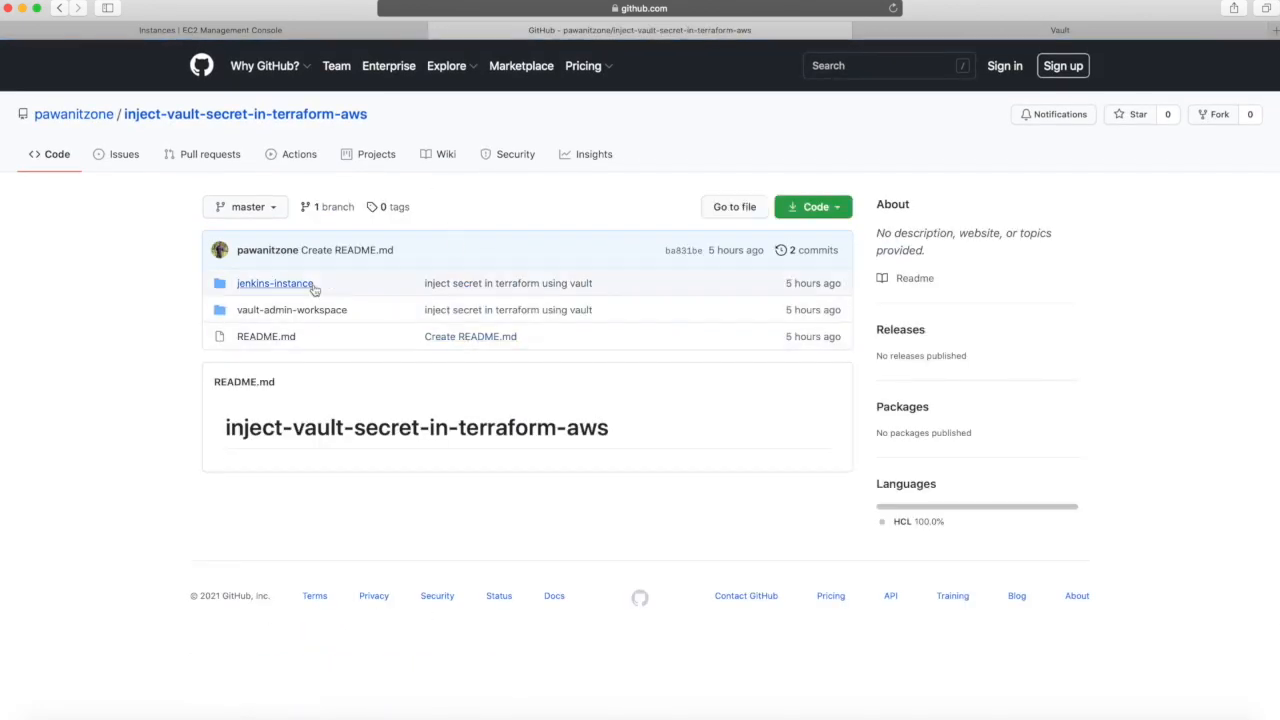
pyautogui.click(275, 283)
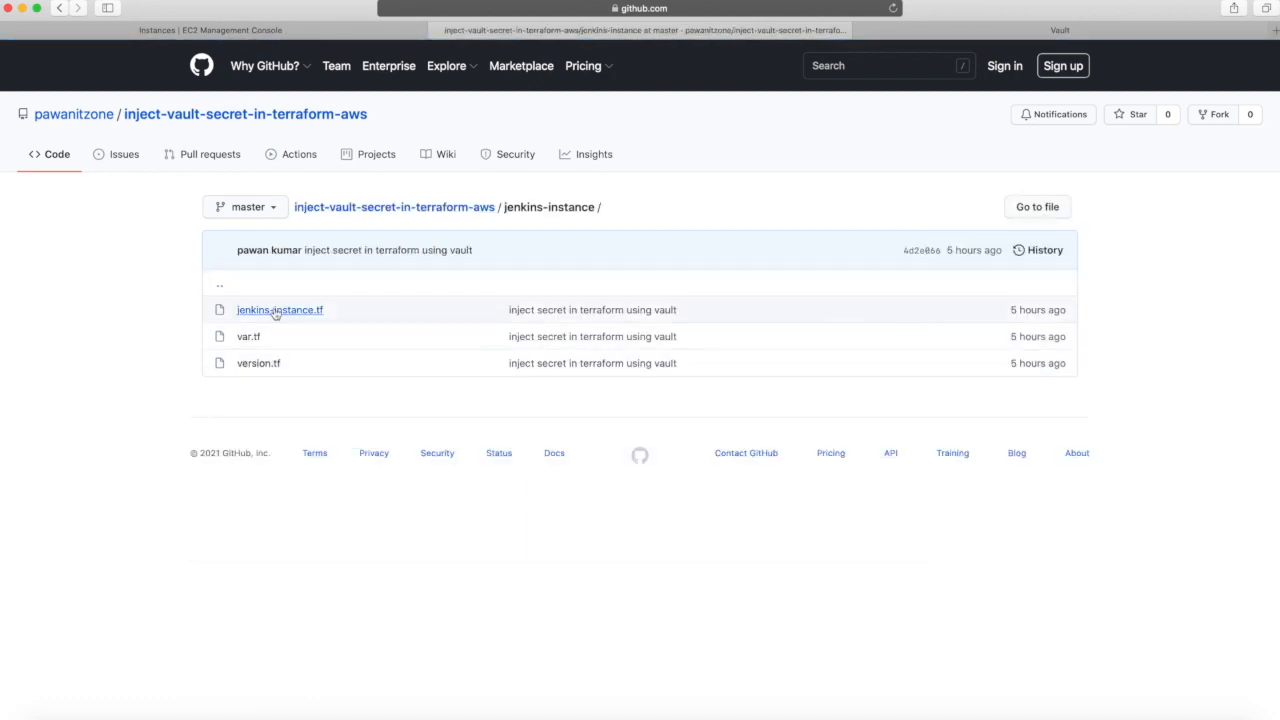
# Read through the 38-line jenkins-instance.tf using Vault-issued AWS credentials for the provider and Jenkins server.
pyautogui.click(279, 309)
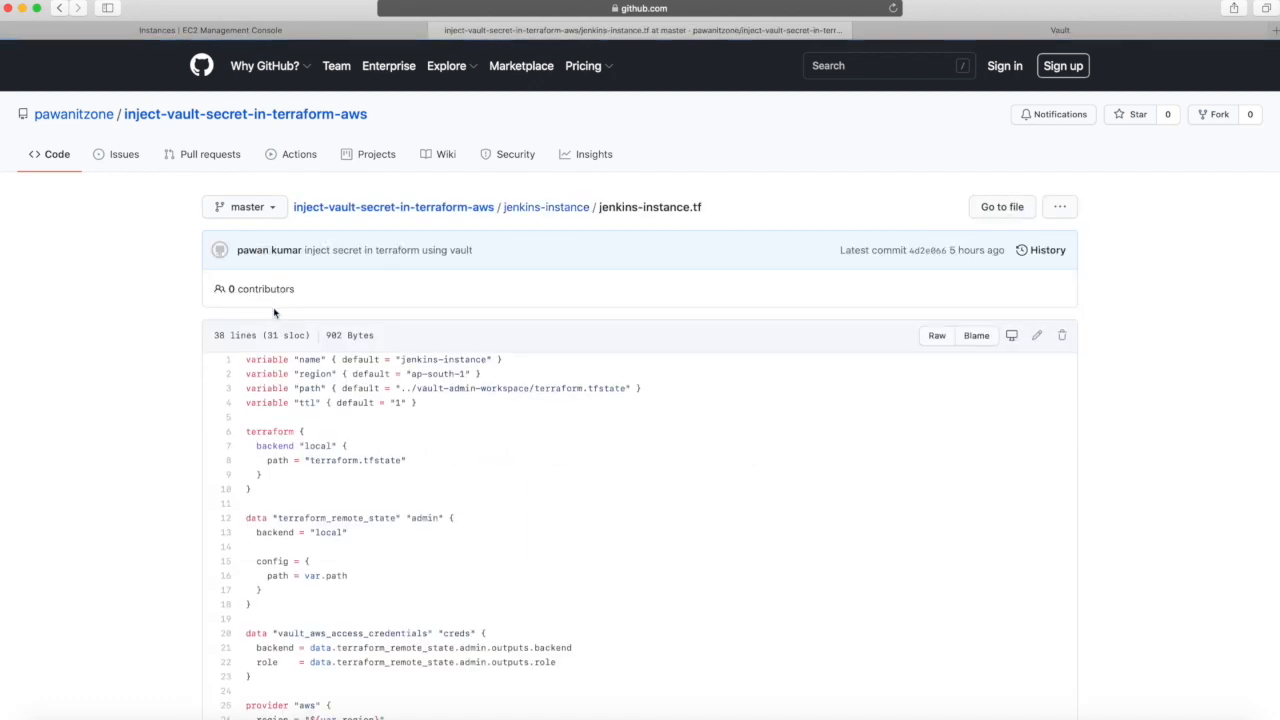
pyautogui.scroll(-3)
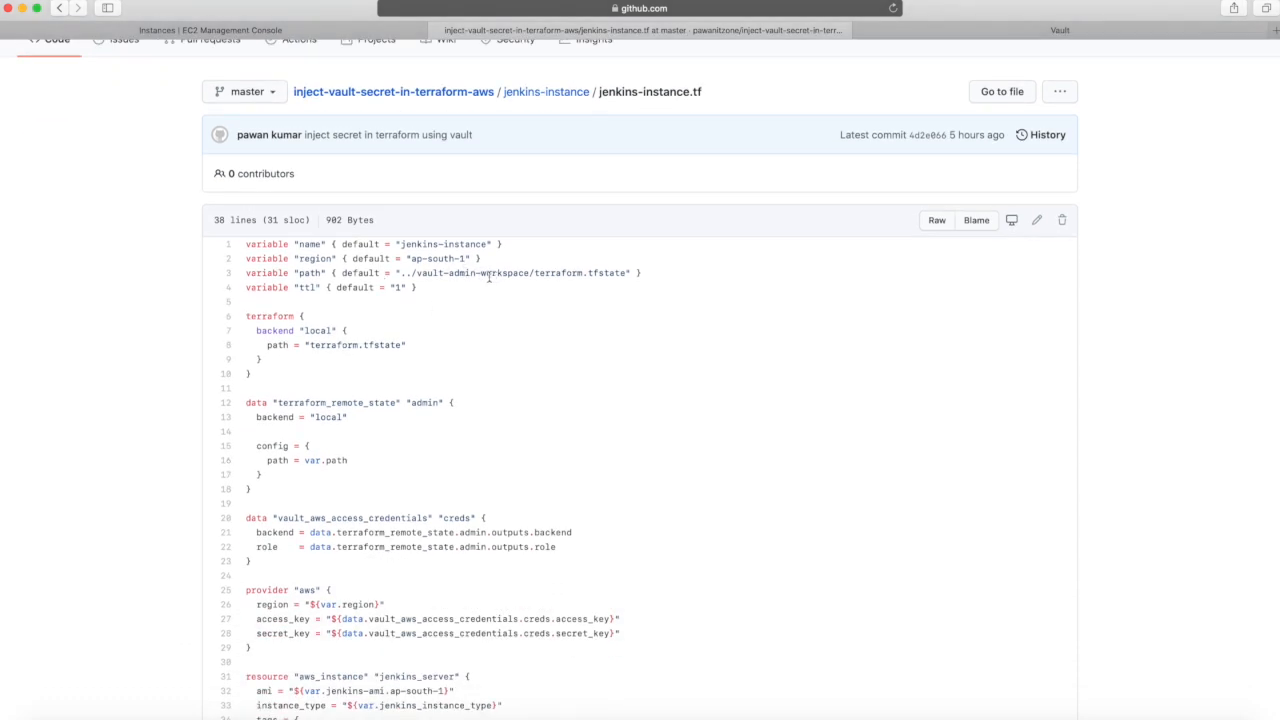
pyautogui.moveTo(553, 288)
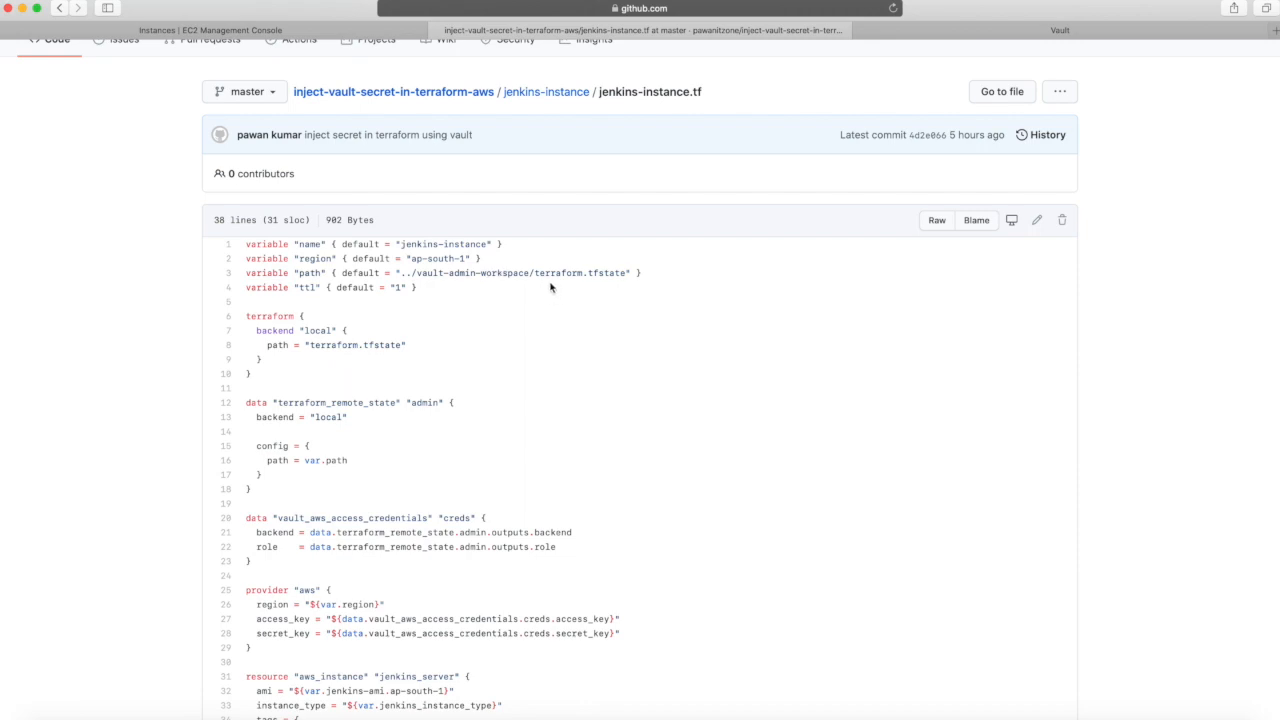
pyautogui.scroll(-3)
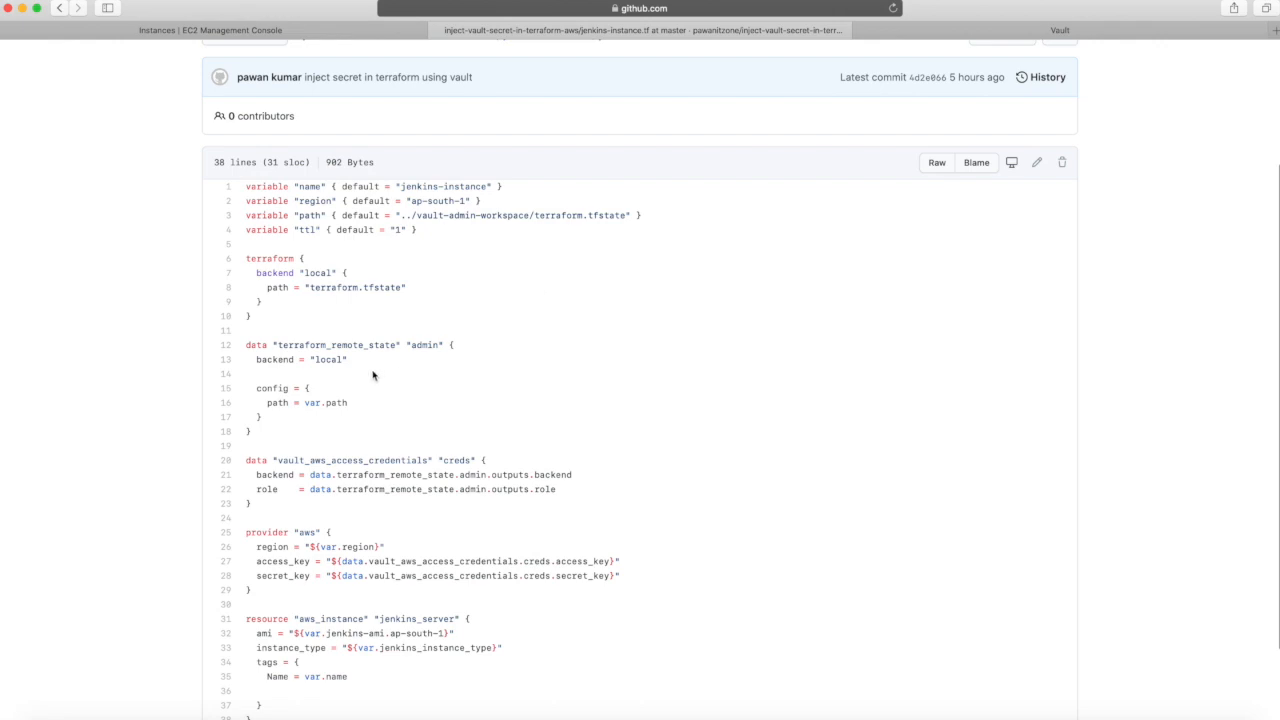
pyautogui.moveTo(371, 427)
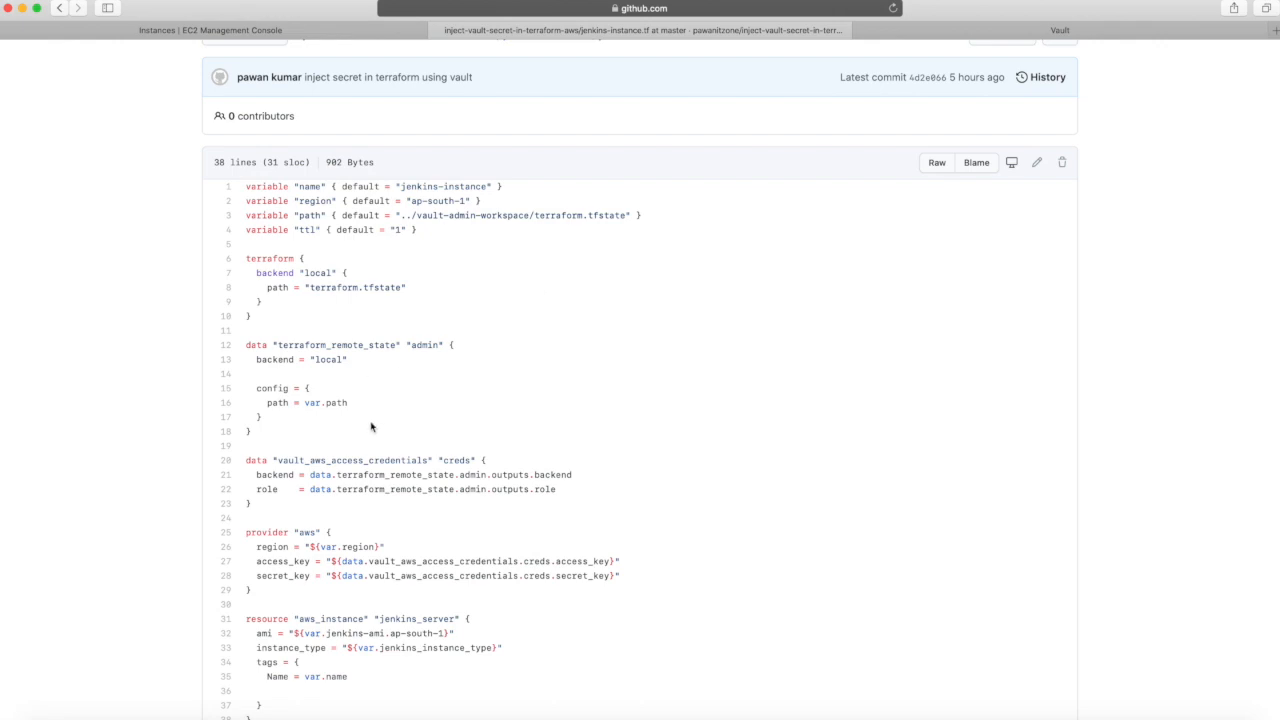
pyautogui.moveTo(291, 483)
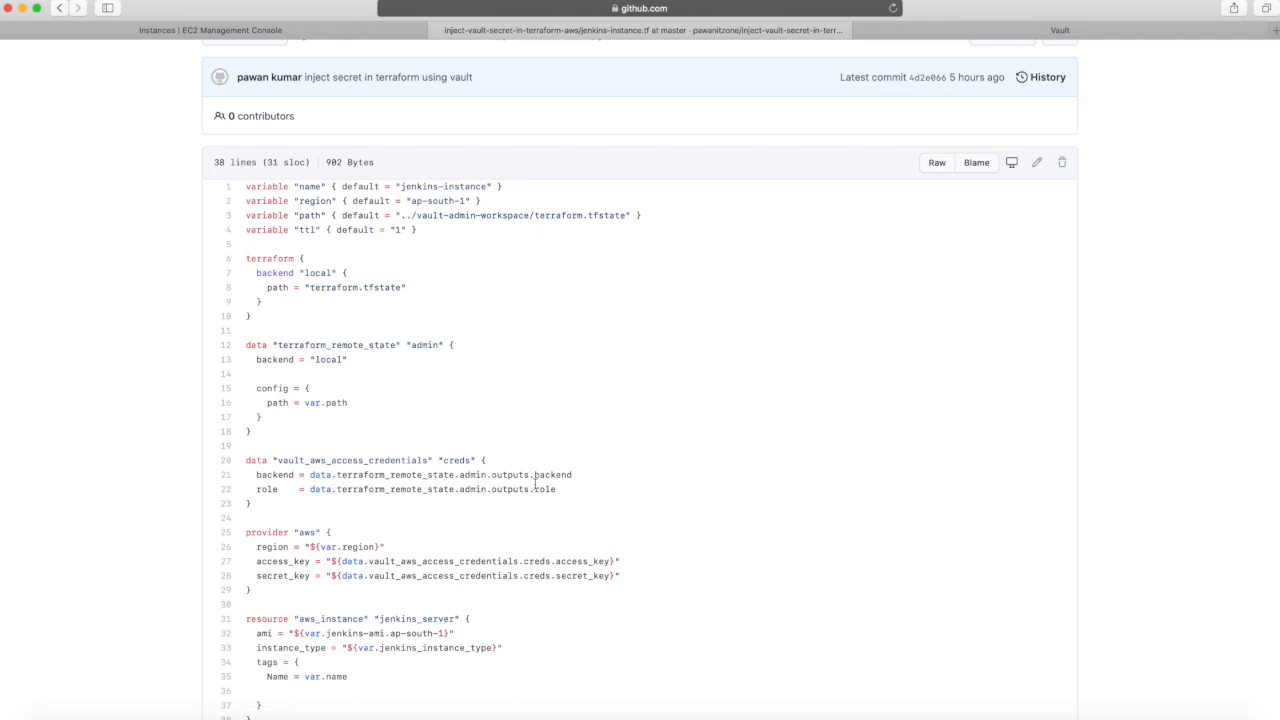
pyautogui.moveTo(571, 495)
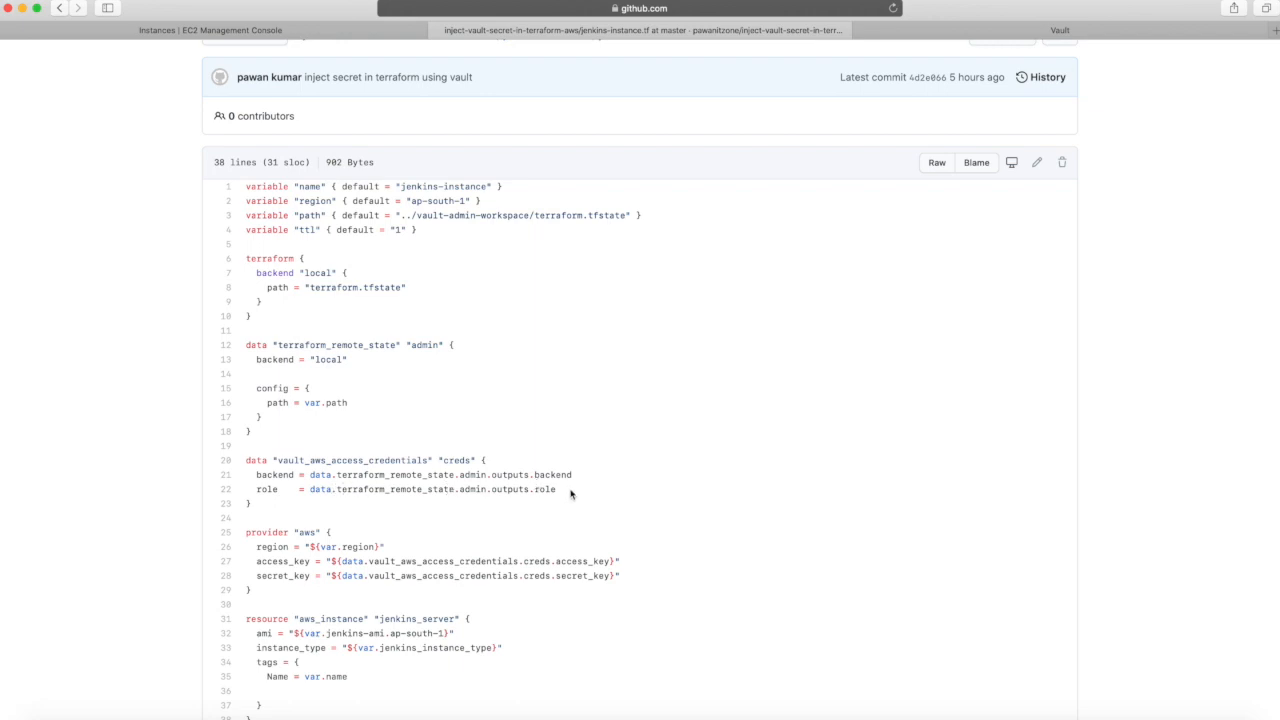
pyautogui.scroll(-3)
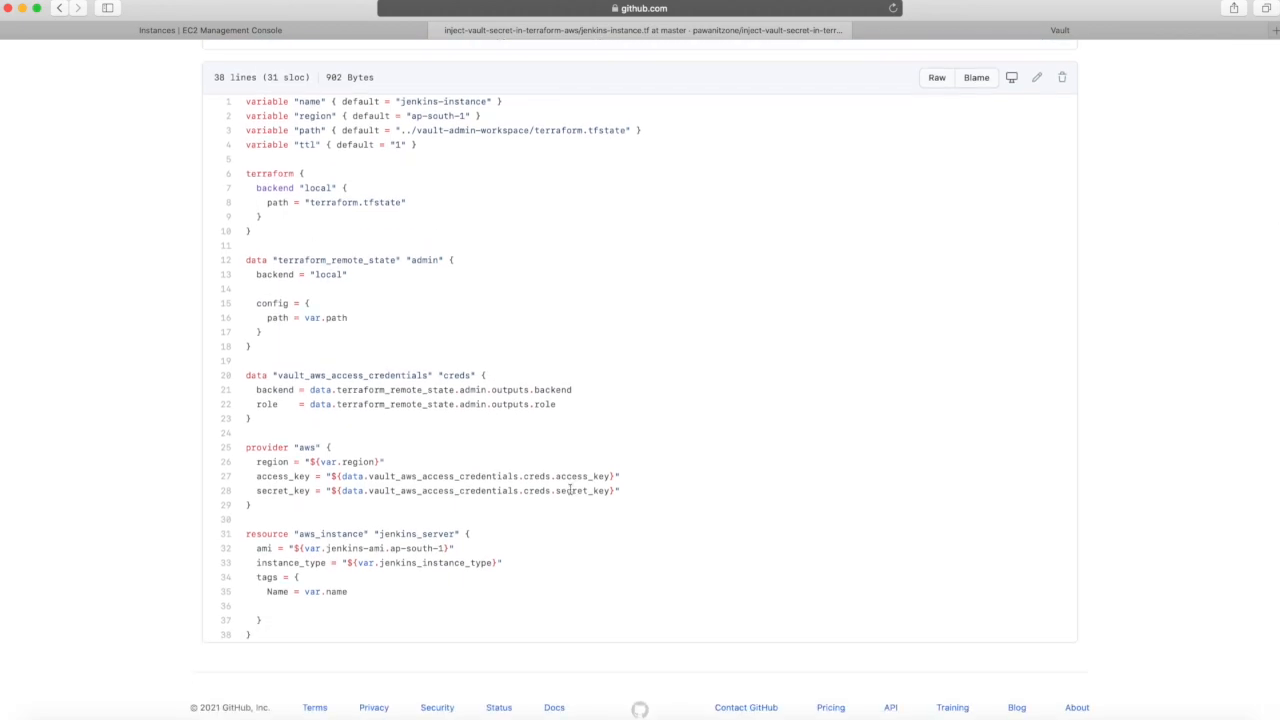
pyautogui.scroll(3)
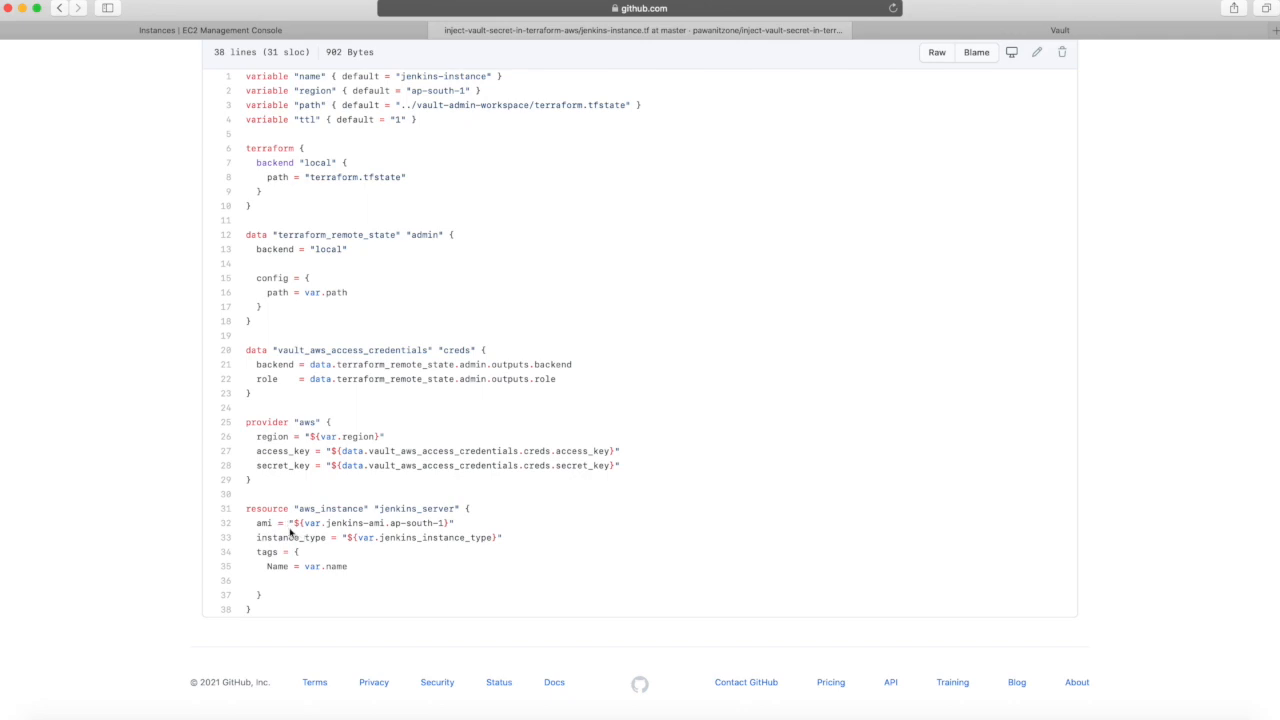
pyautogui.moveTo(328, 551)
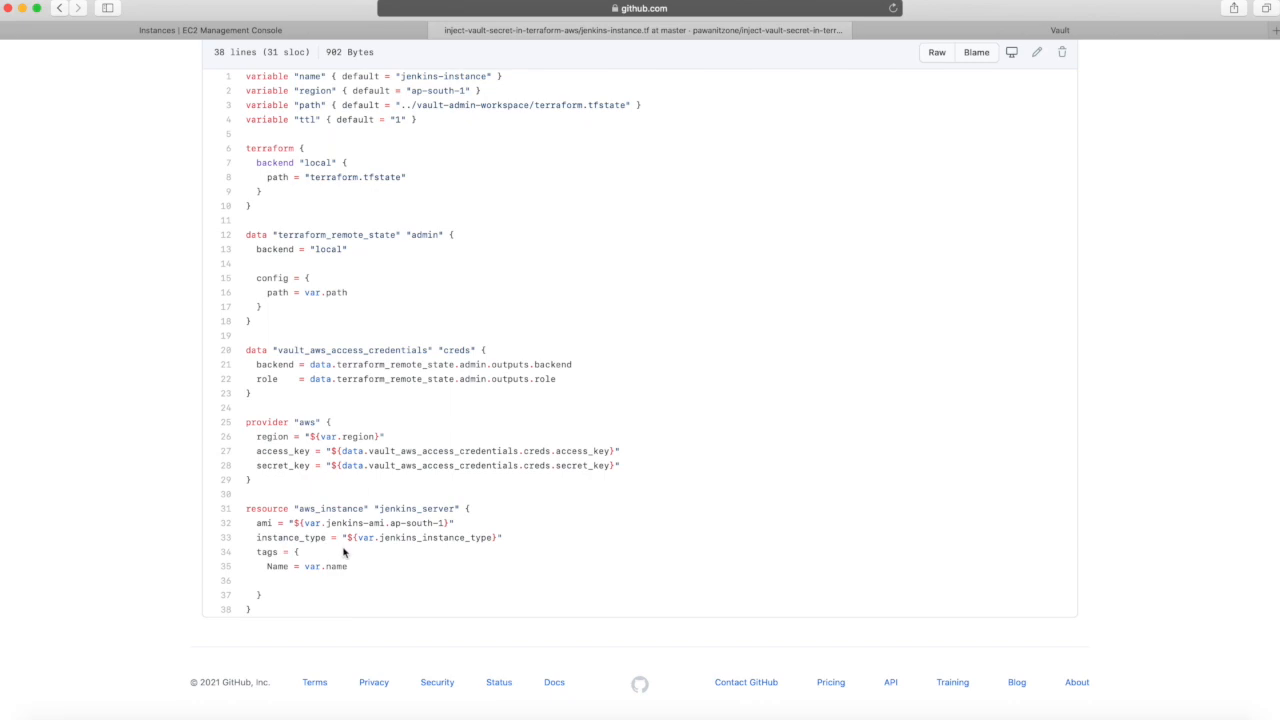
pyautogui.moveTo(275, 567)
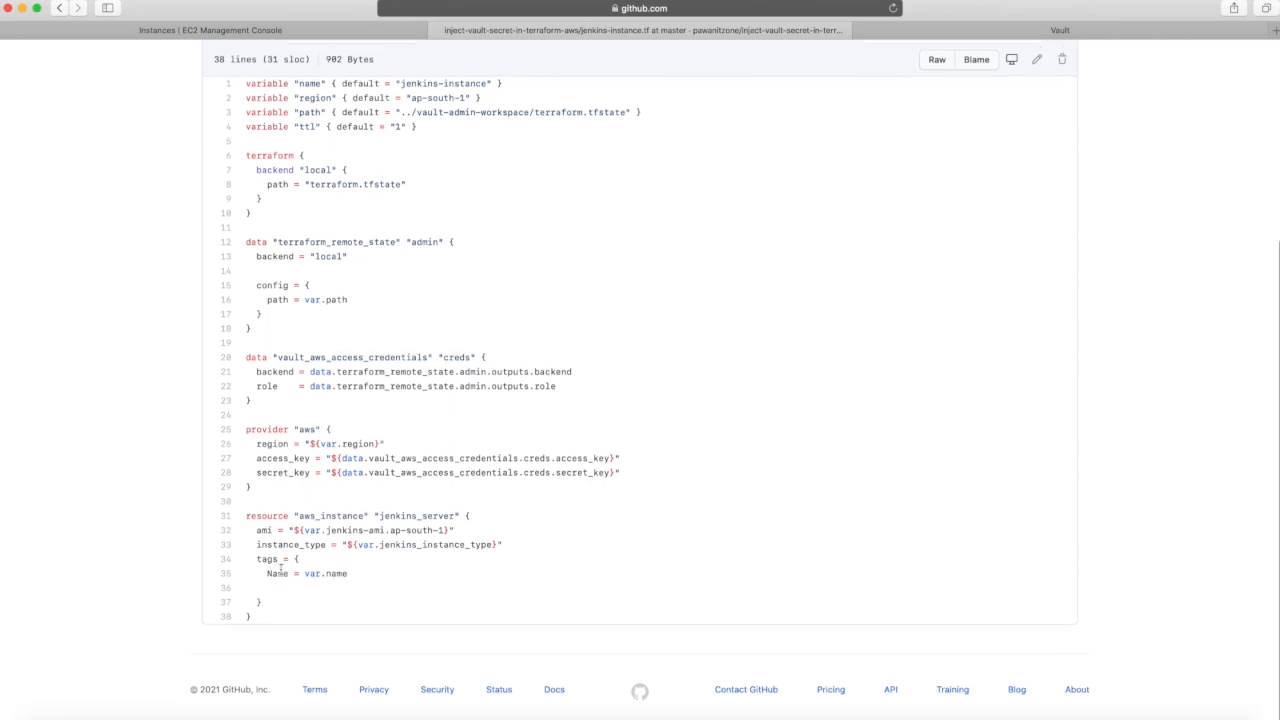
pyautogui.scroll(3)
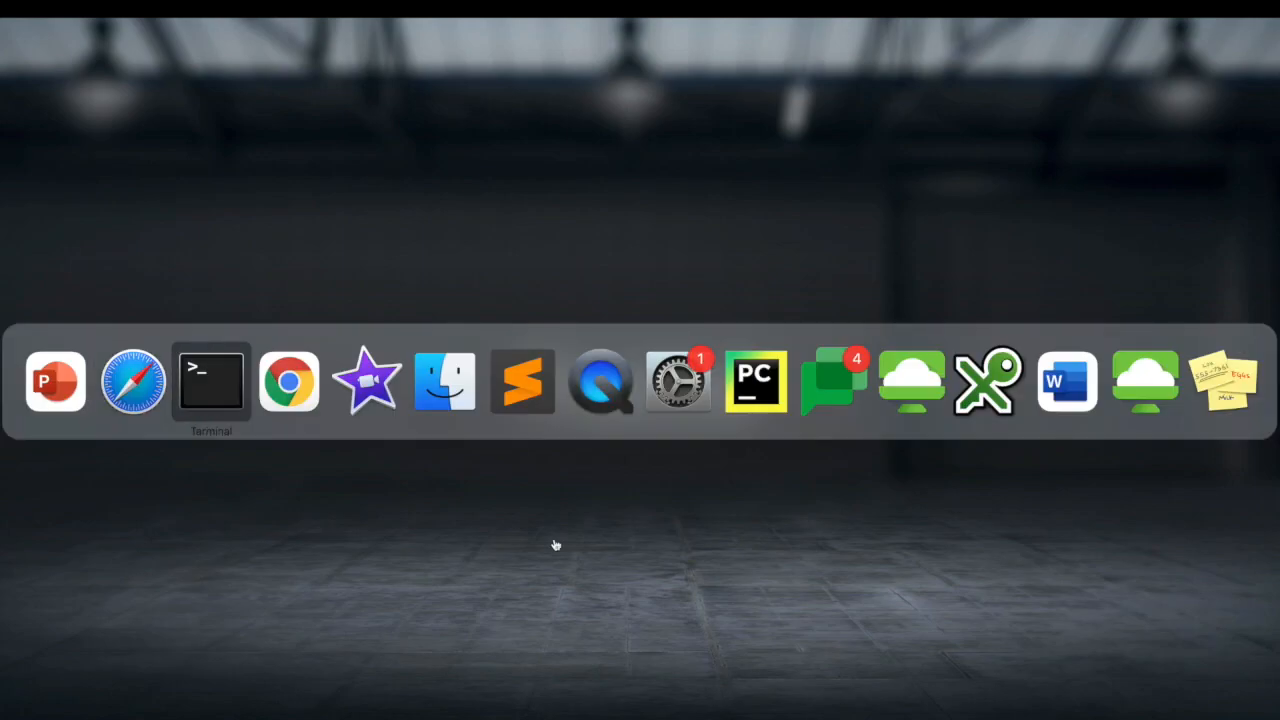
# Copy the repository's HTTPS clone address from the green Code menu on the root page.
pyautogui.click(289, 381)
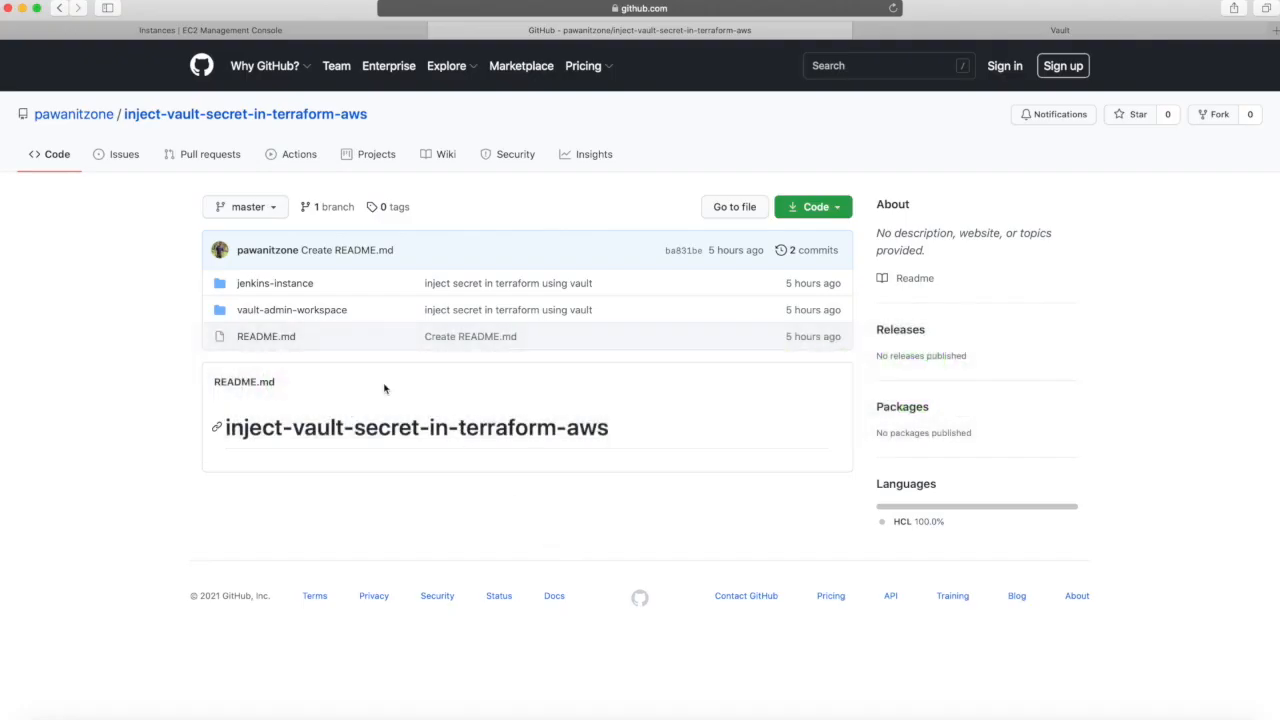
pyautogui.click(813, 206)
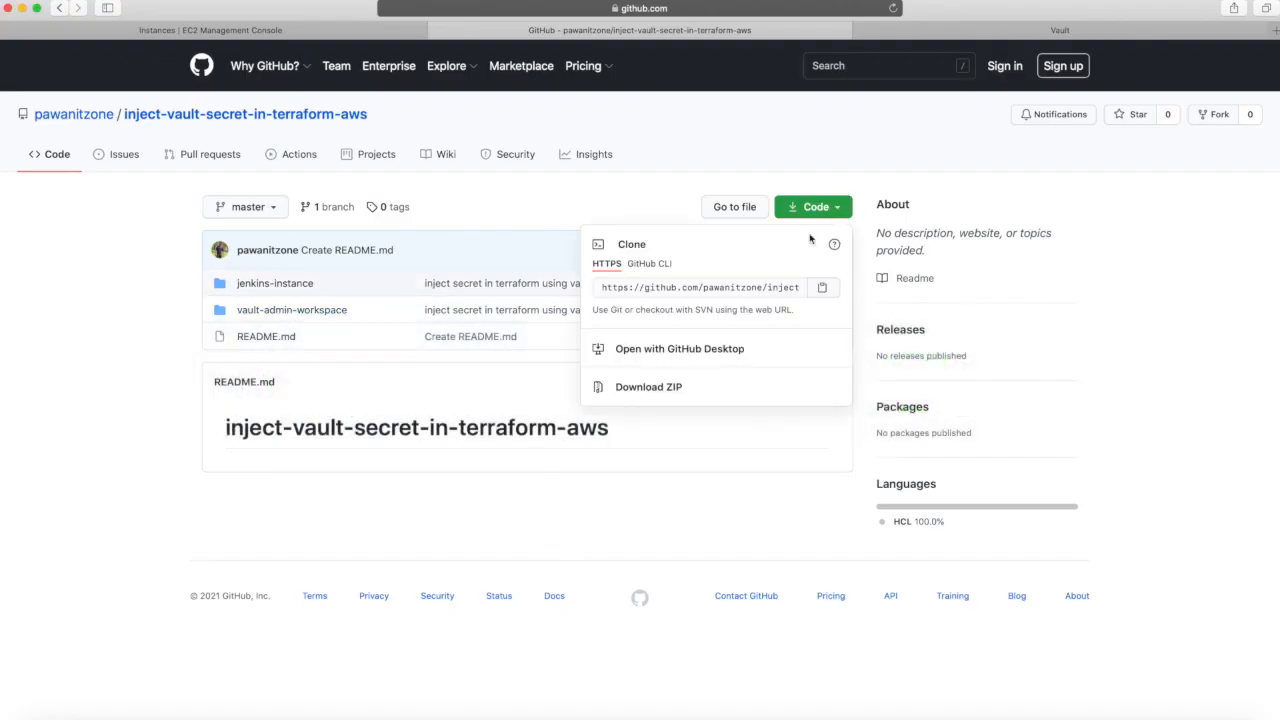
pyautogui.click(700, 287)
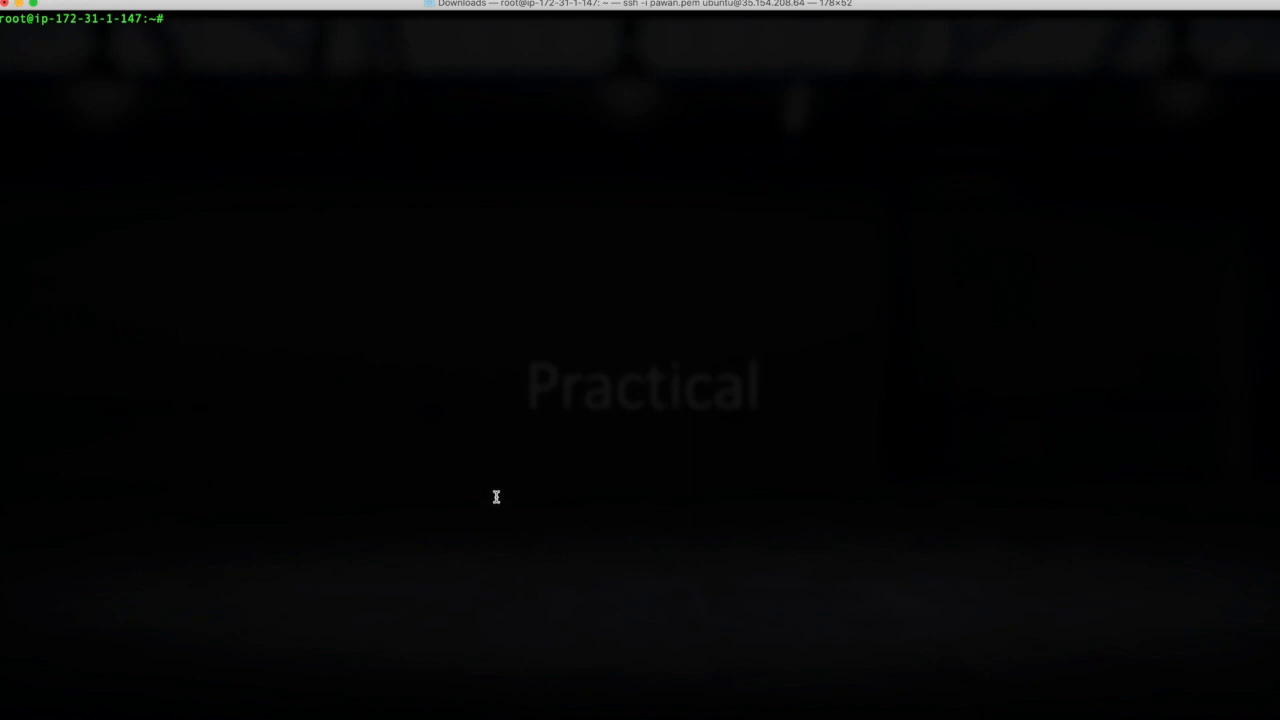
# Clone the repository with git clone and move into the cloned folder.
pyautogui.write('git clo')
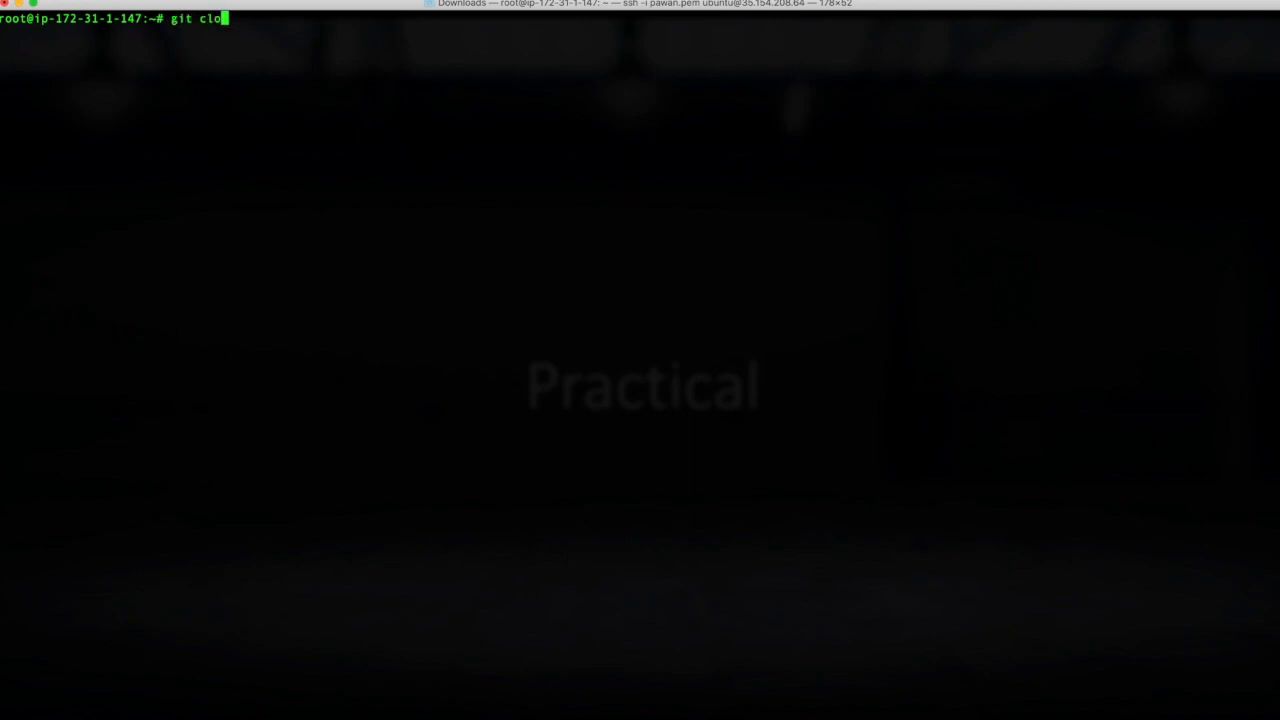
pyautogui.press('Return')
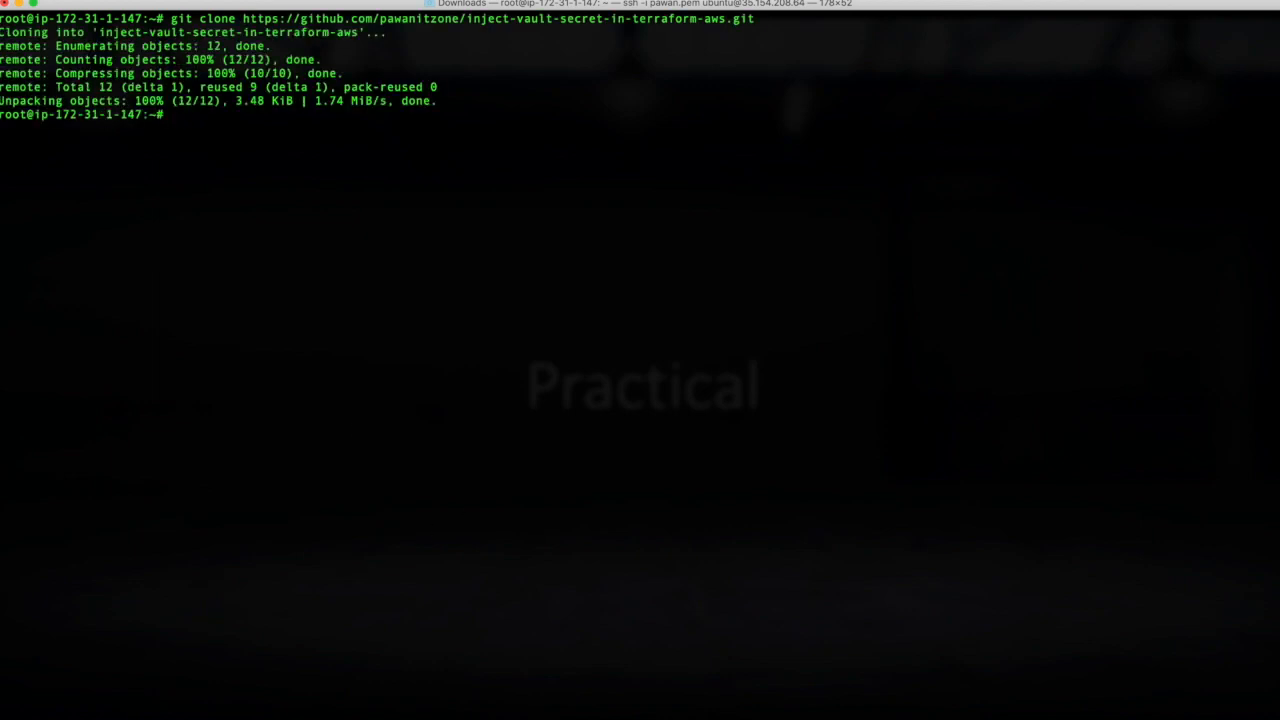
pyautogui.write('cd in')
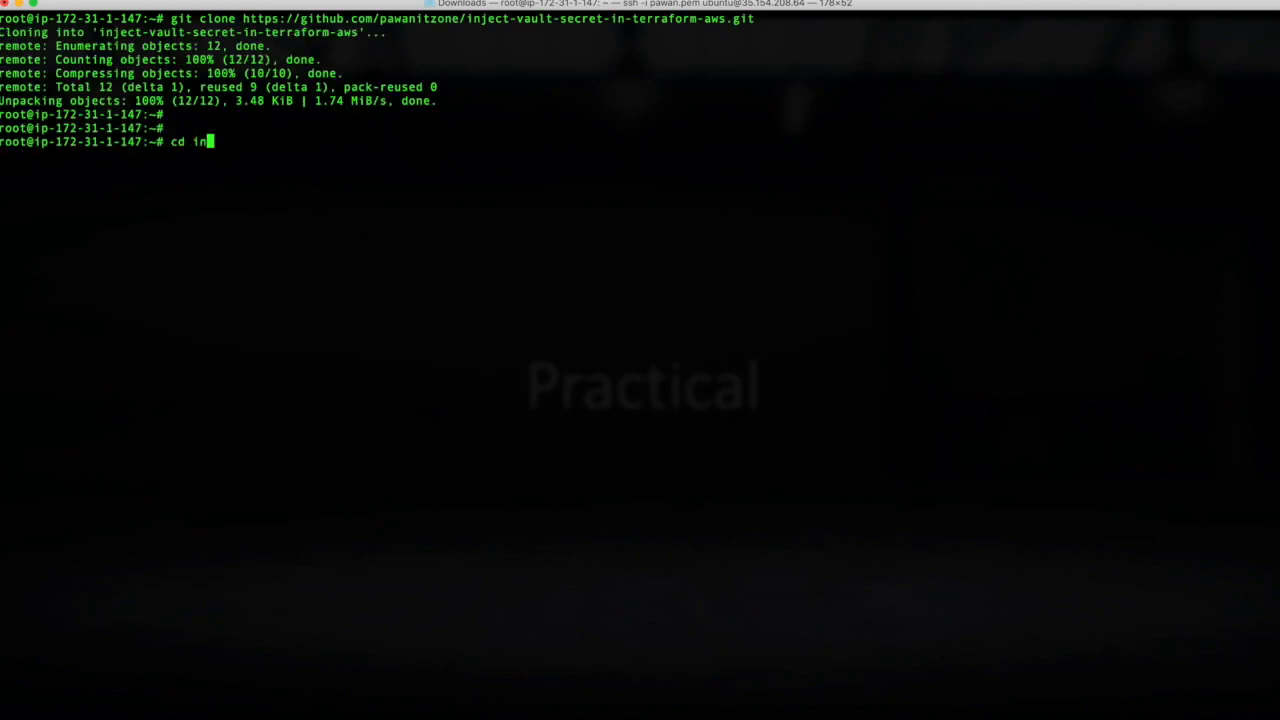
pyautogui.press('Return')
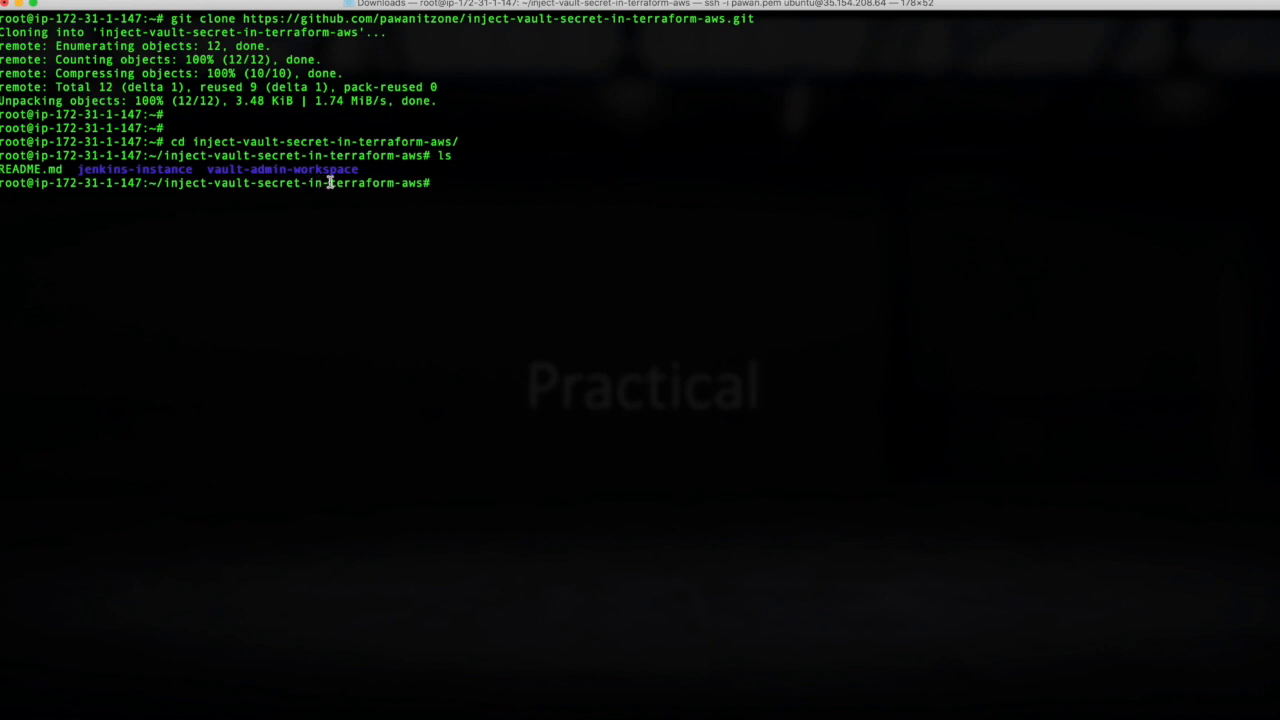
pyautogui.moveTo(398, 314)
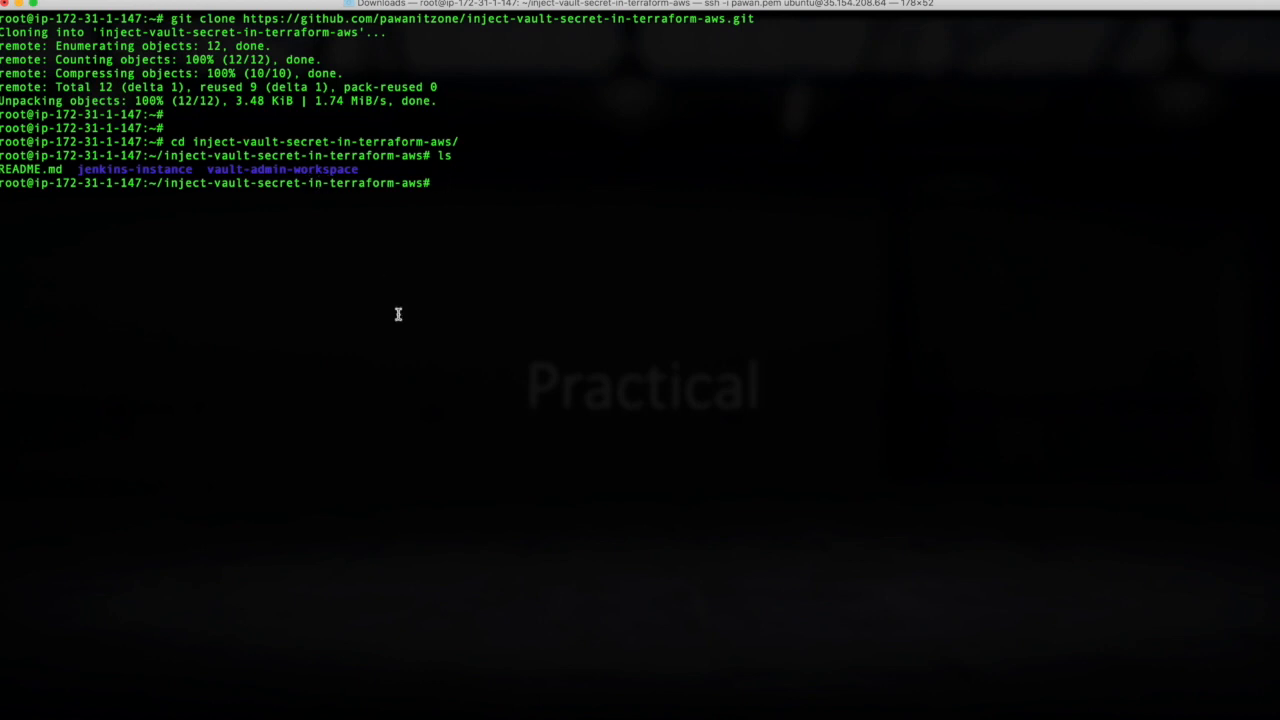
# Move into vault-admin-workspace and initialise Terraform, installing hashicorp/vault 2.17.0.
pyautogui.write('va')
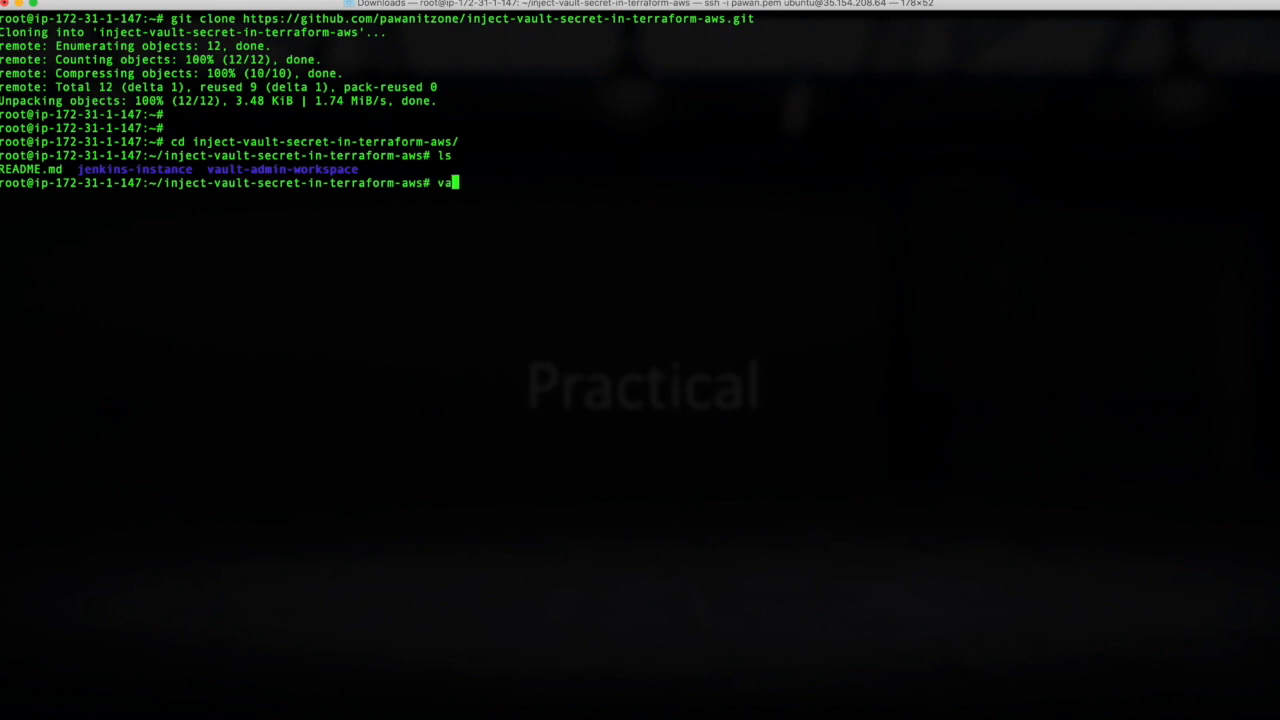
pyautogui.write('ult')
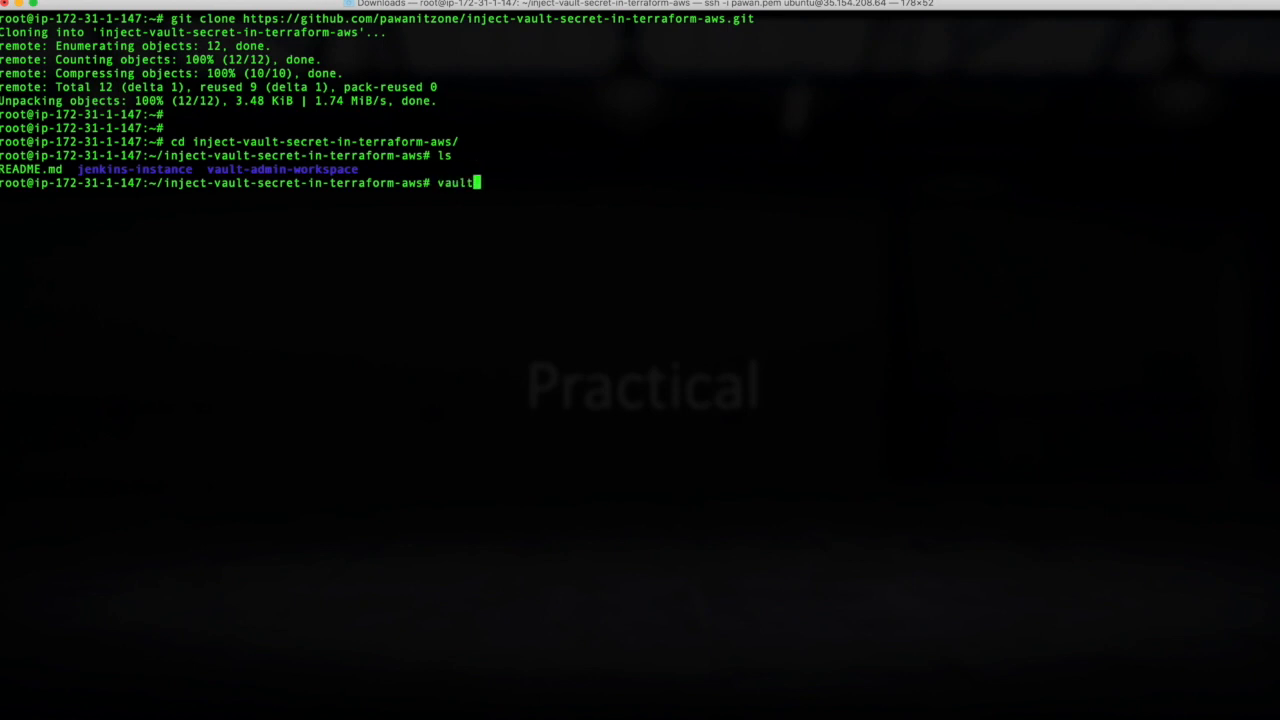
pyautogui.write('-admin-workspace/')
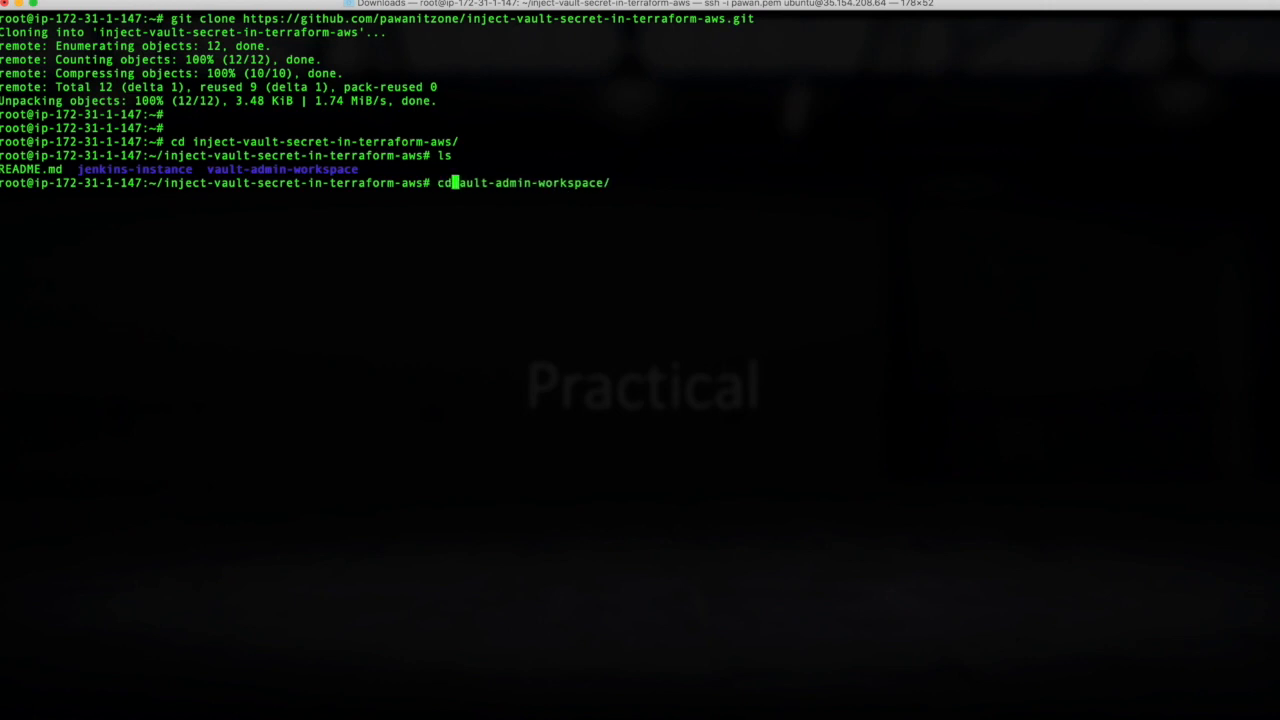
pyautogui.press('Return')
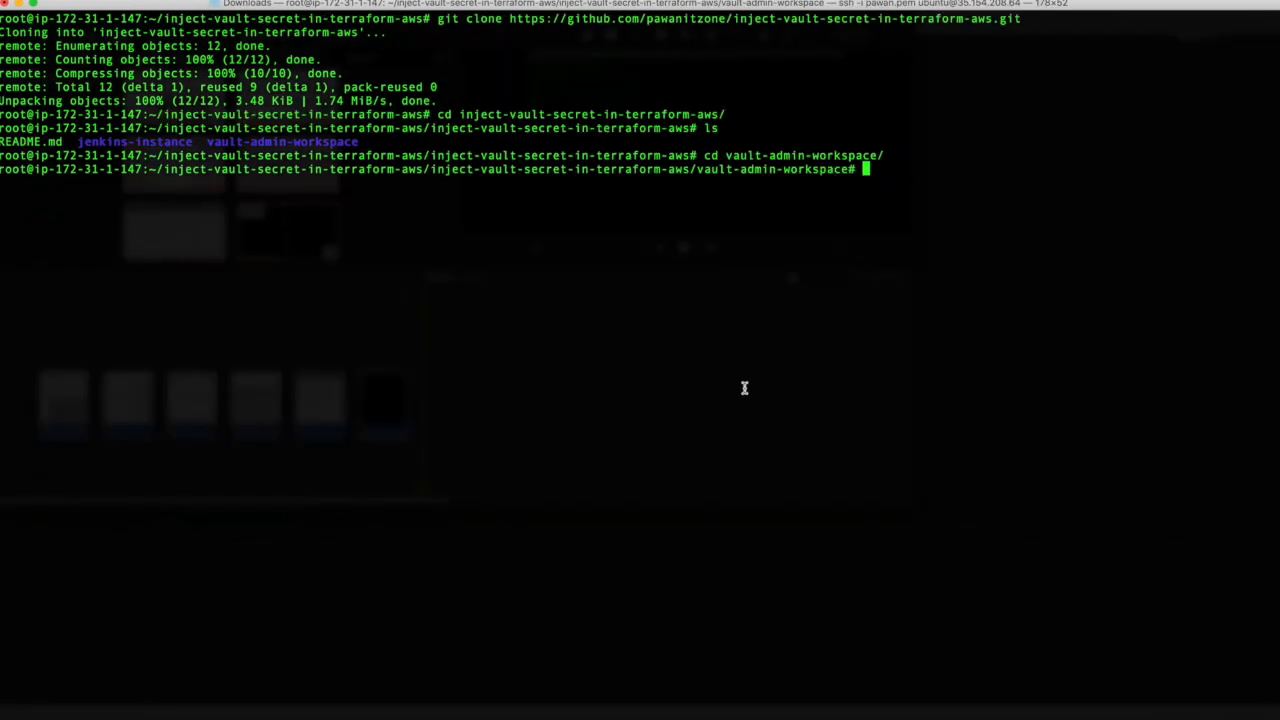
pyautogui.moveTo(922, 240)
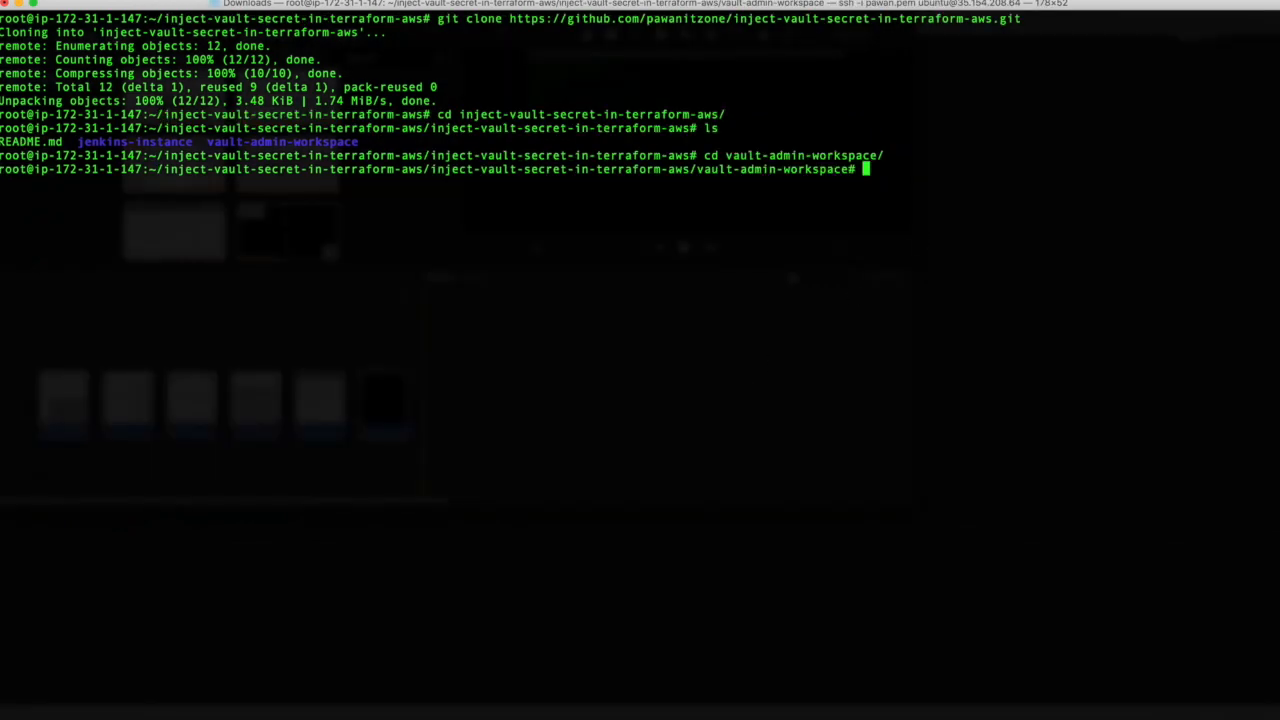
pyautogui.write('terraform ini')
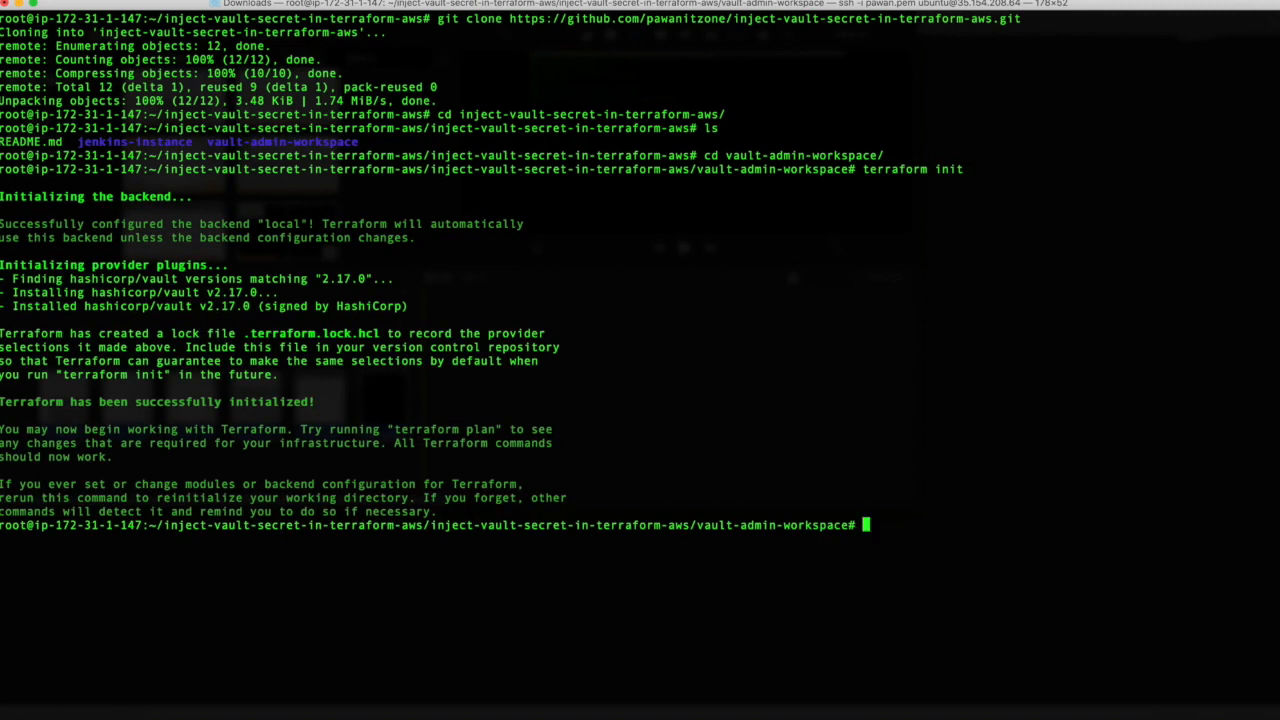
pyautogui.write('terraform a')
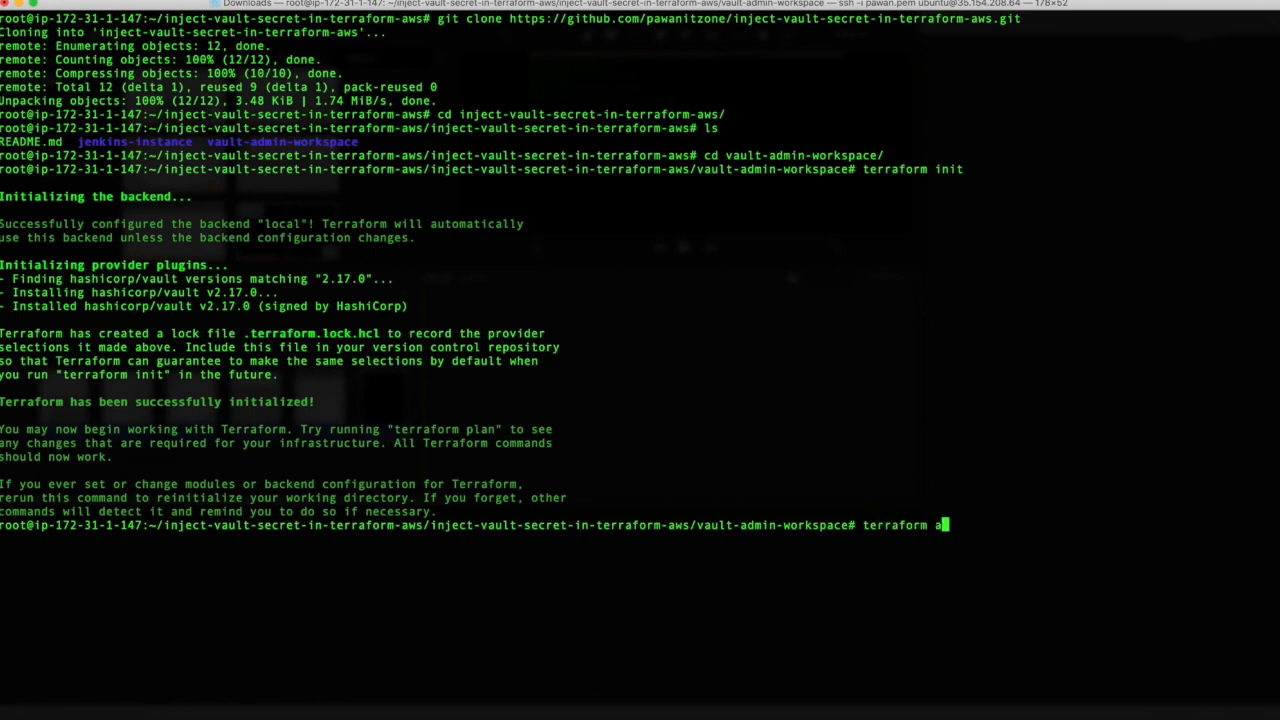
# Run terraform apply to create the Vault AWS secret backend and admin role, highlighting the output.
pyautogui.write('pply')
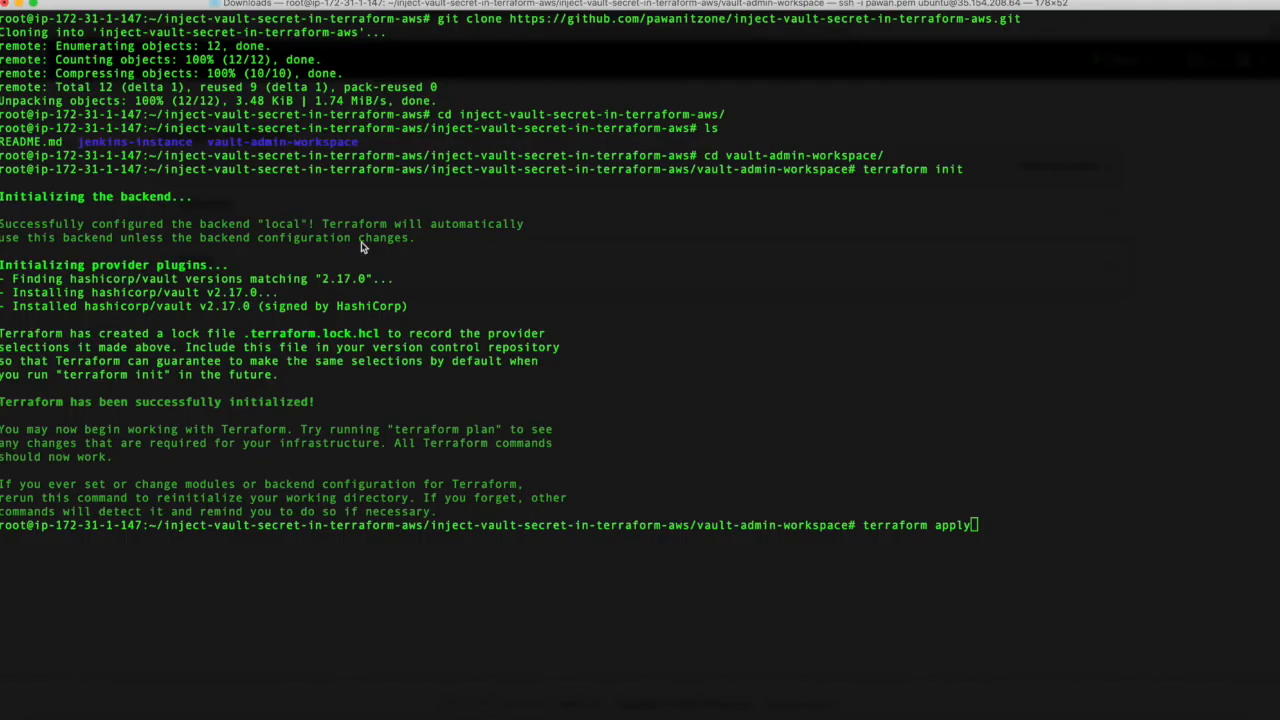
pyautogui.moveTo(560, 520)
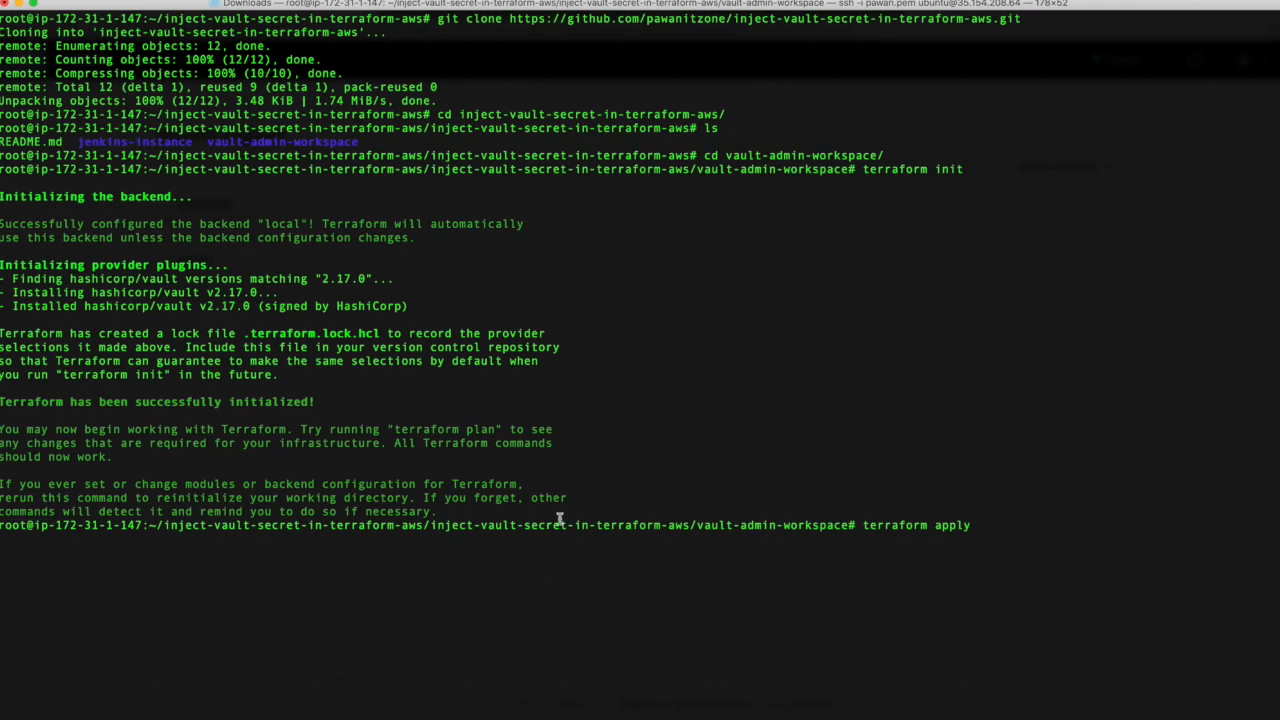
pyautogui.press('Return')
pyautogui.write('yes')
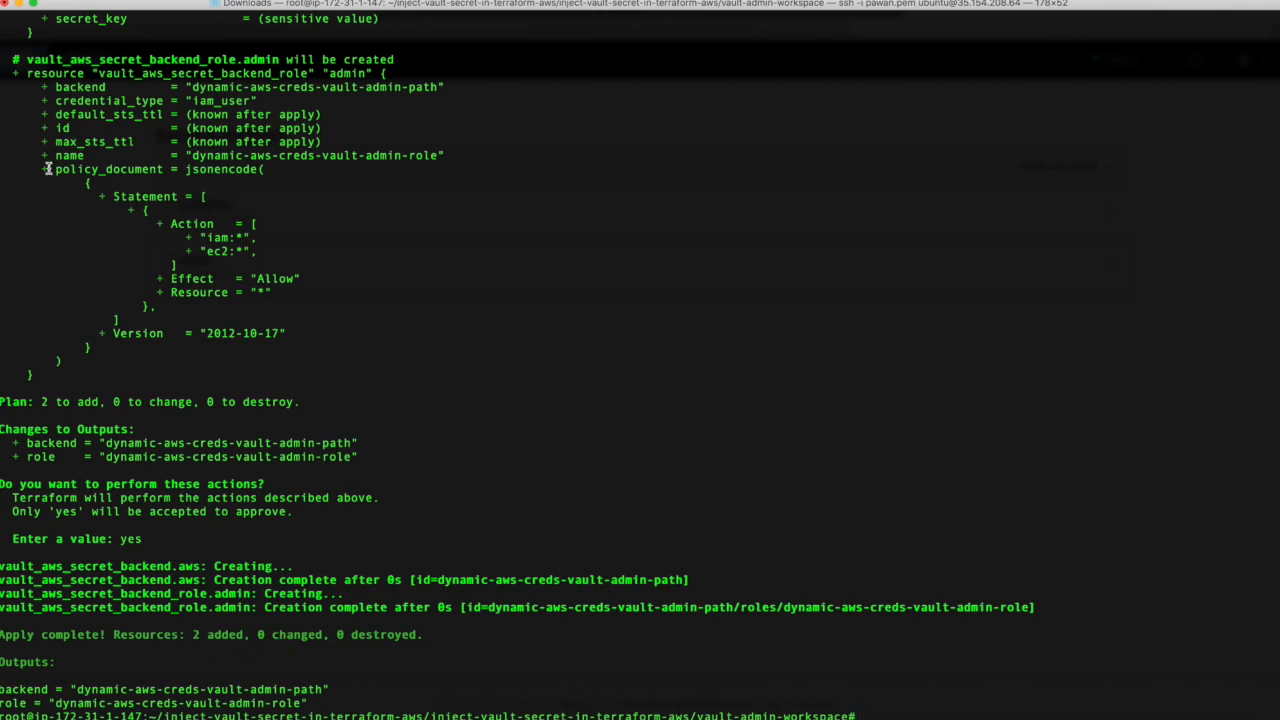
pyautogui.moveTo(45, 168); pyautogui.dragTo(272, 292)
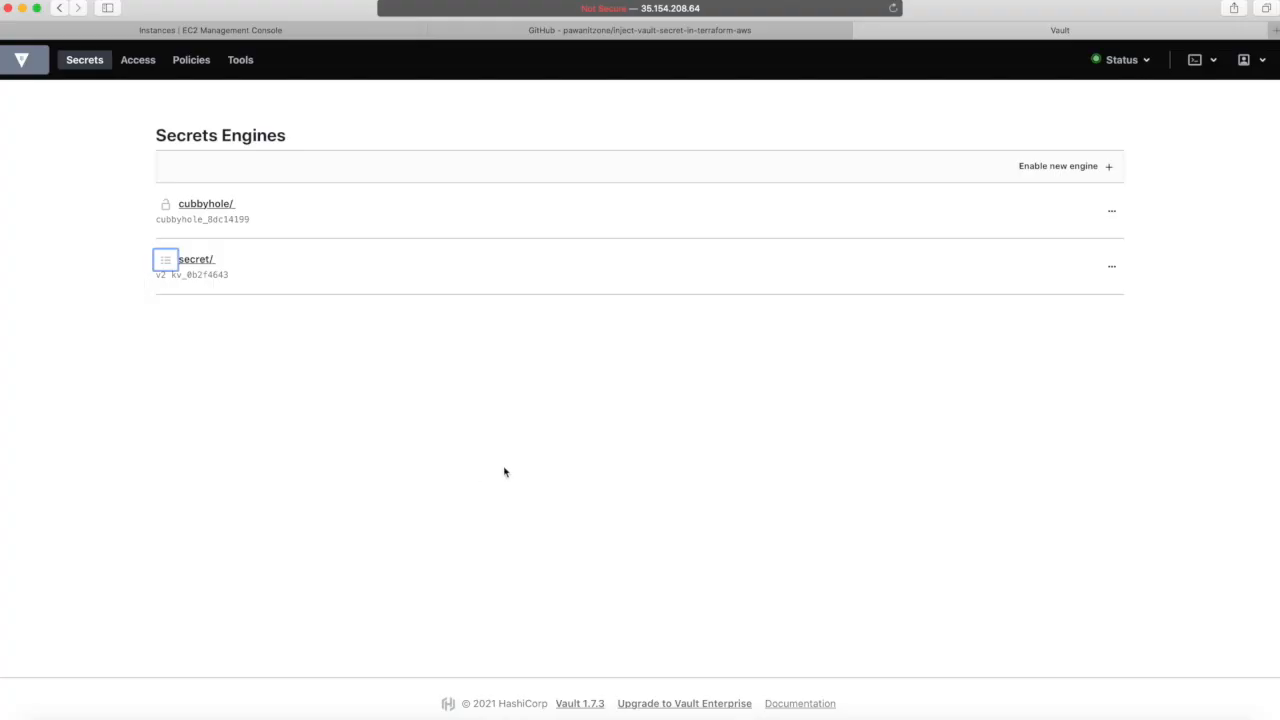
pyautogui.moveTo(866, 25)
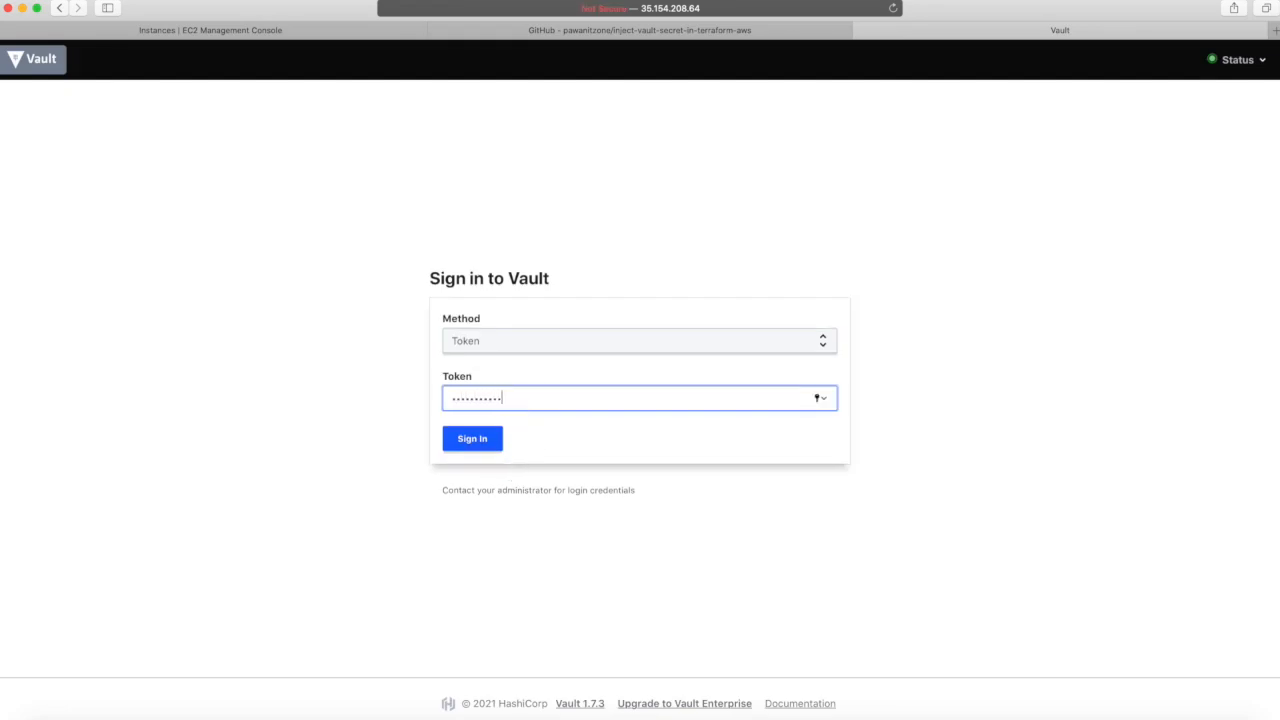
# Sign in with the root token and open the new dynamic-aws-creds-vault-admin-path AWS secrets engine.
pyautogui.click(471, 438)
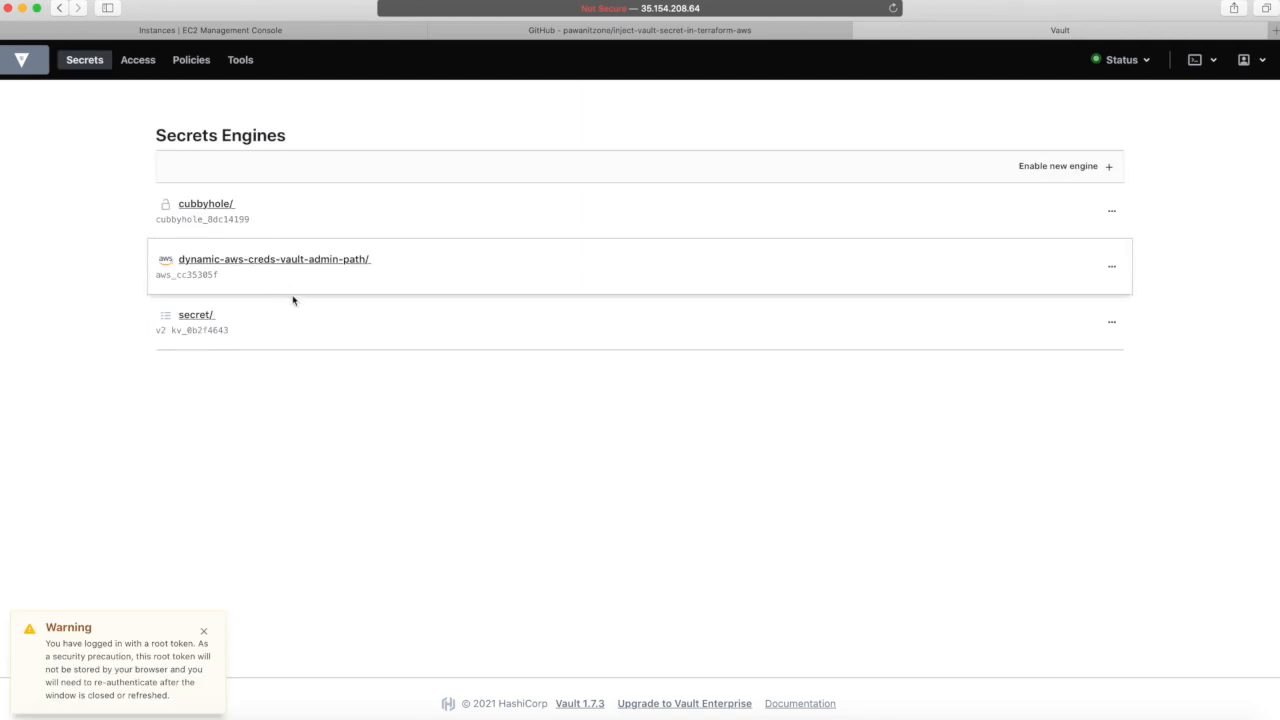
pyautogui.click(273, 259)
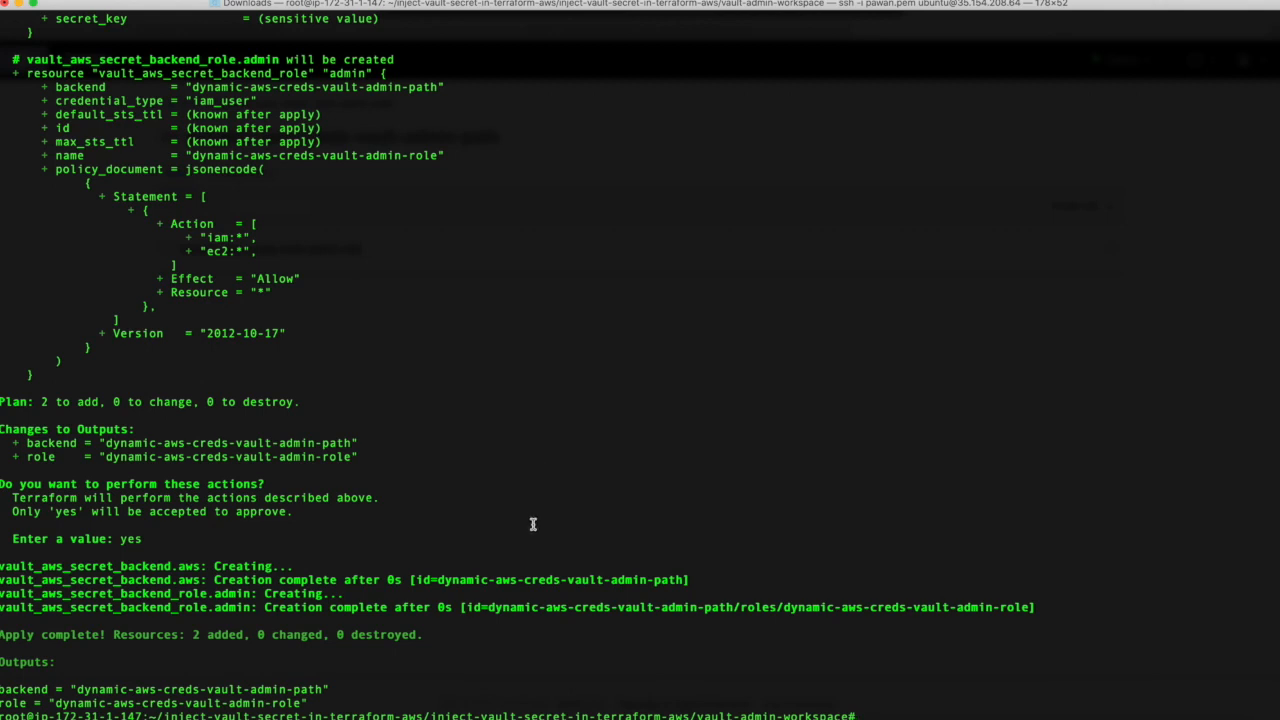
pyautogui.moveTo(603, 517)
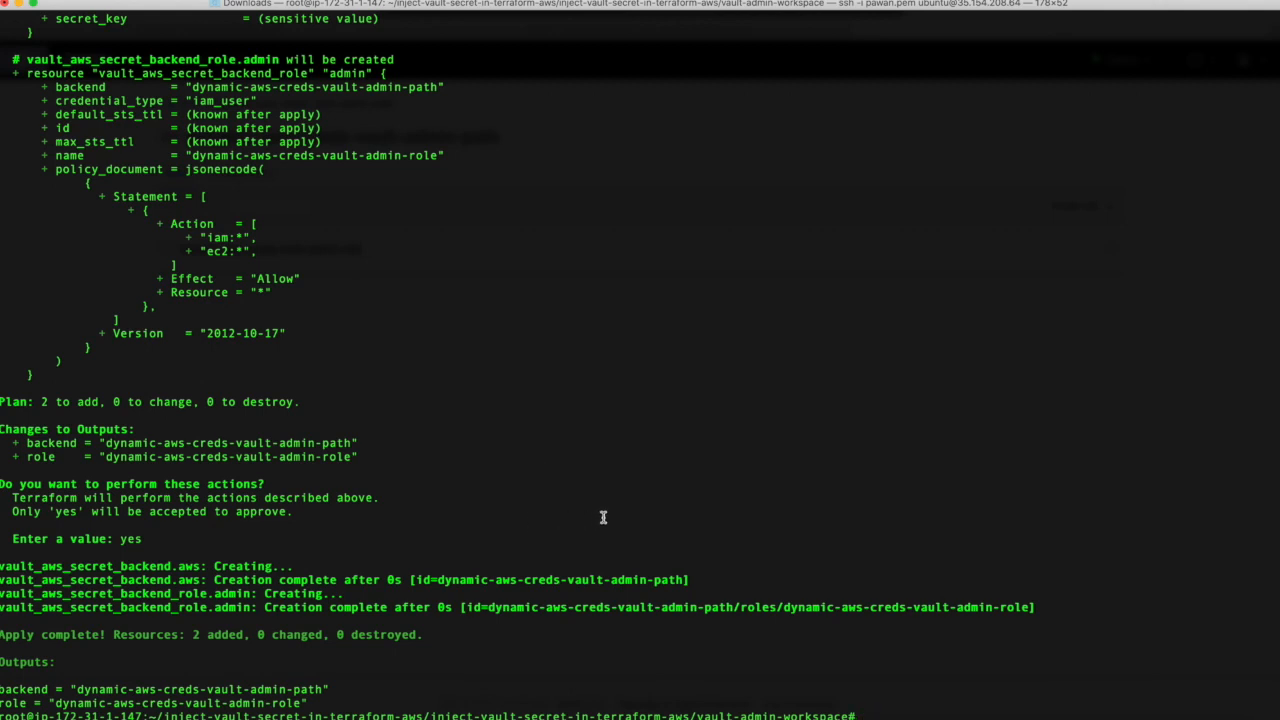
# Change into ../jenkins-instance and run terraform init to install the Vault and AWS providers.
pyautogui.write('cd ../')
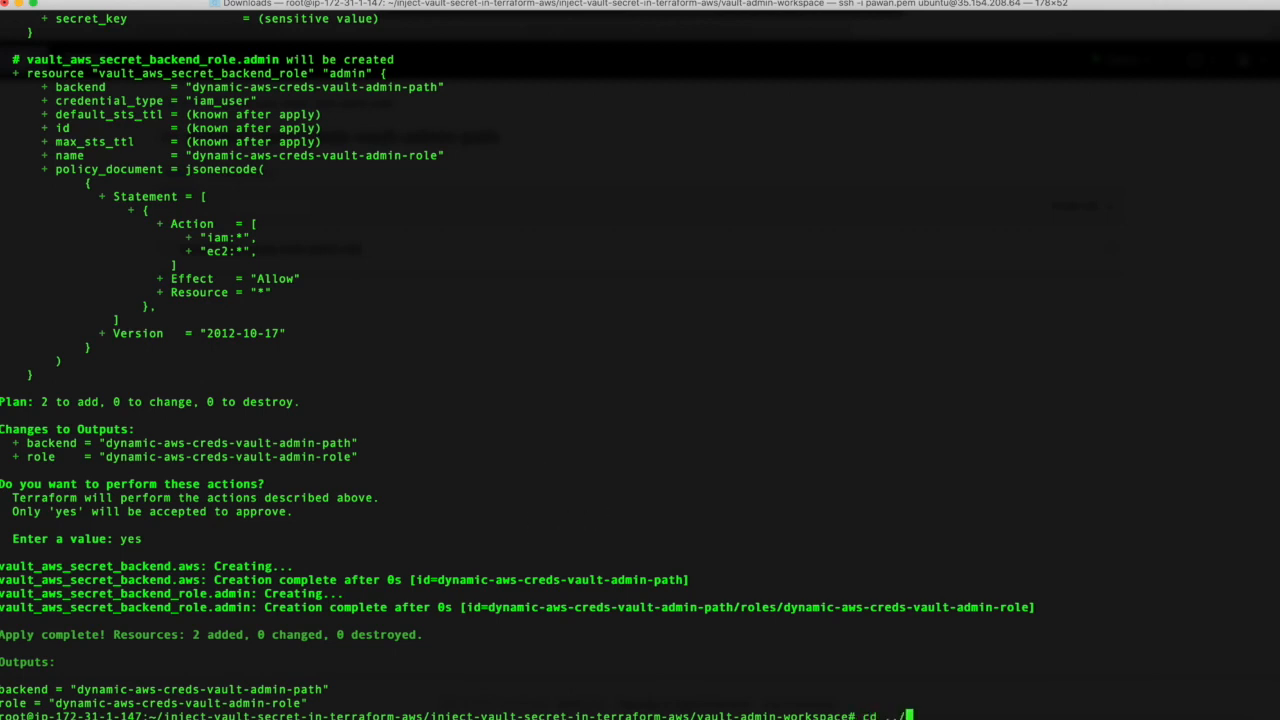
pyautogui.press('Return')
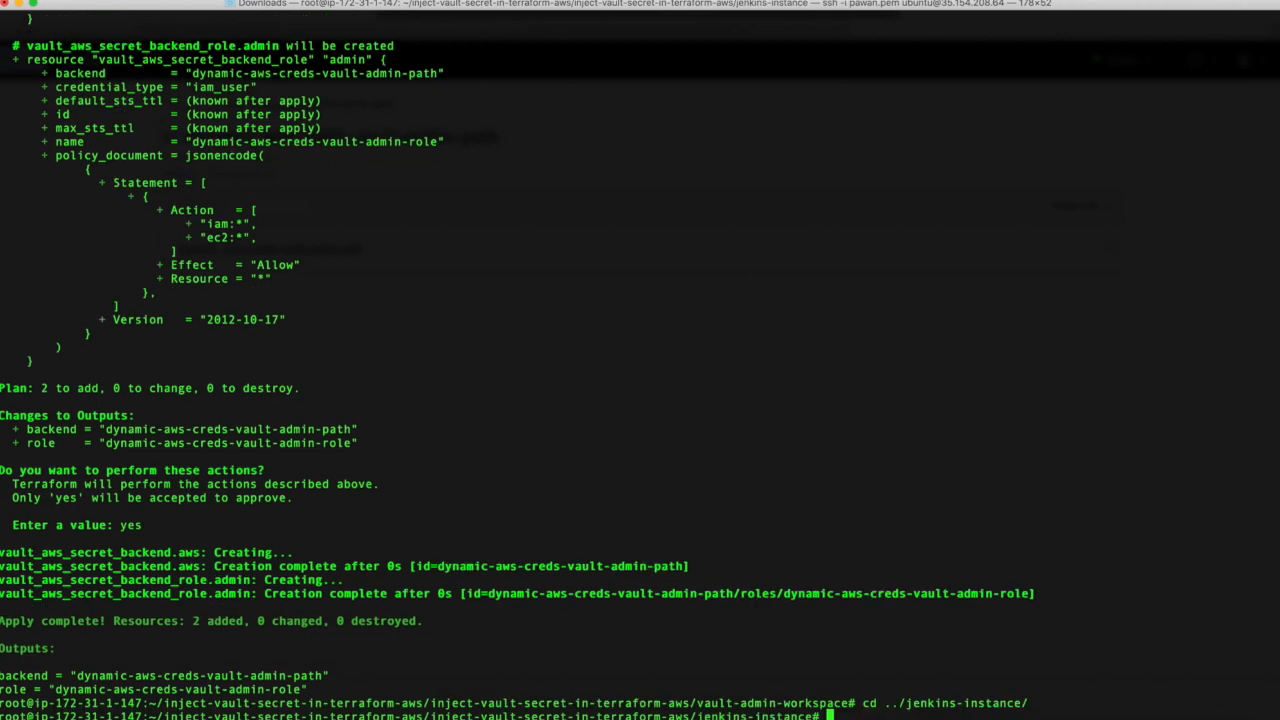
pyautogui.write('ter')
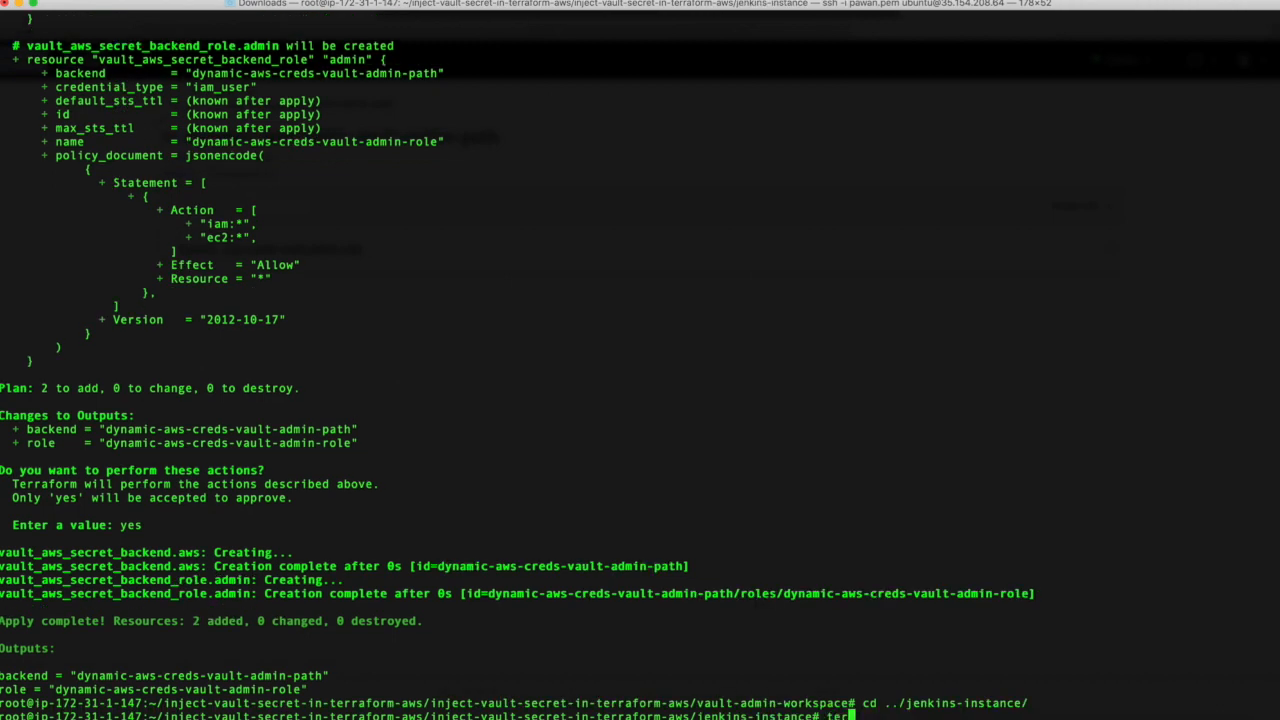
pyautogui.write('terraform init')
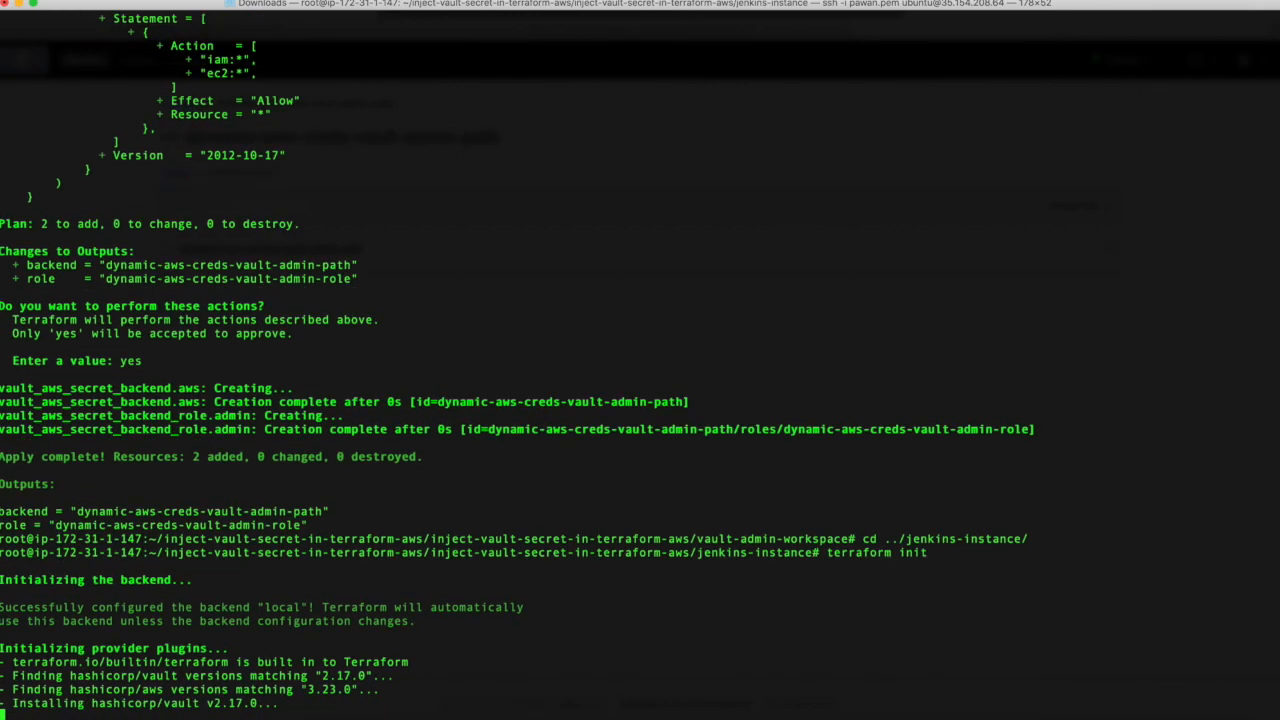
pyautogui.scroll(-3)
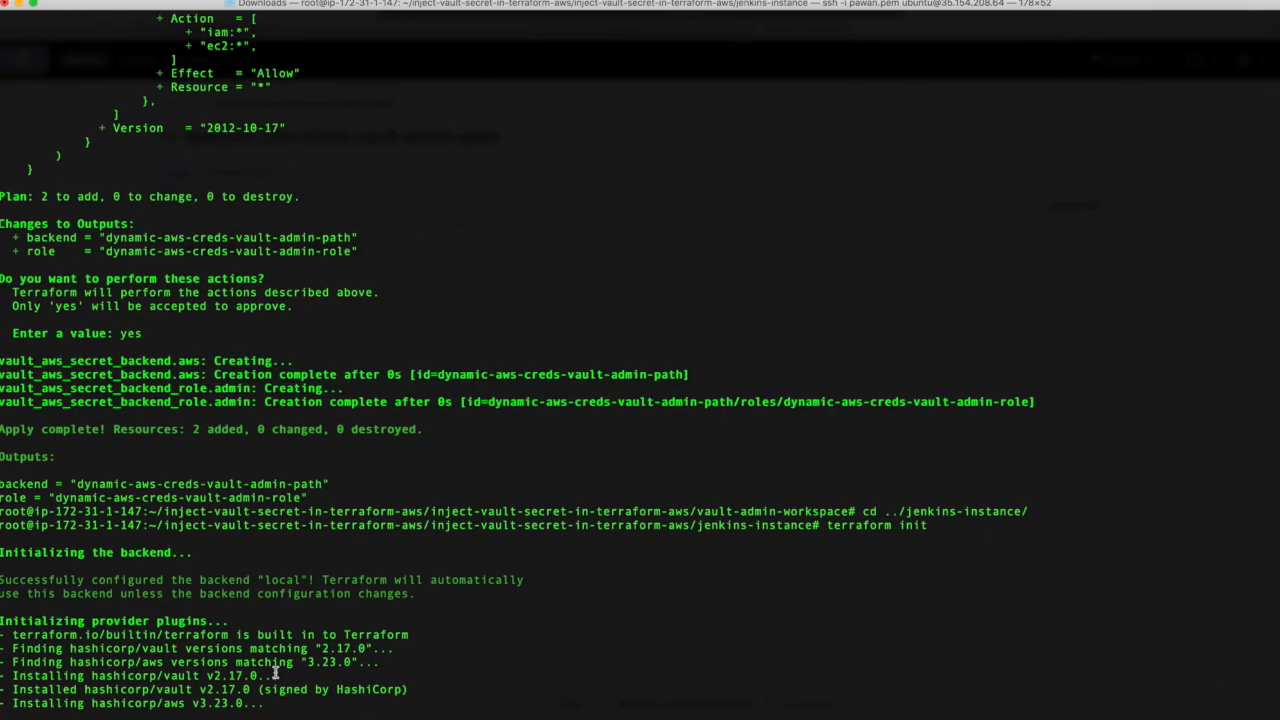
pyautogui.scroll(-3)
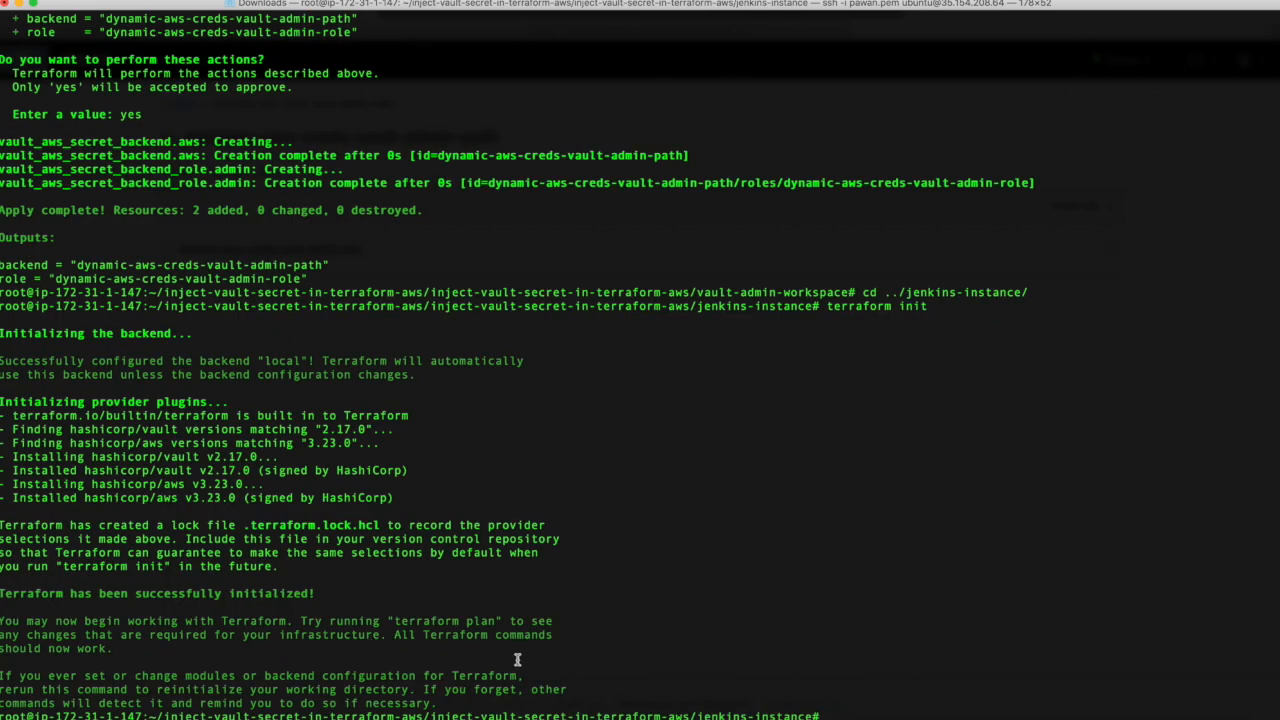
pyautogui.write('terraform')
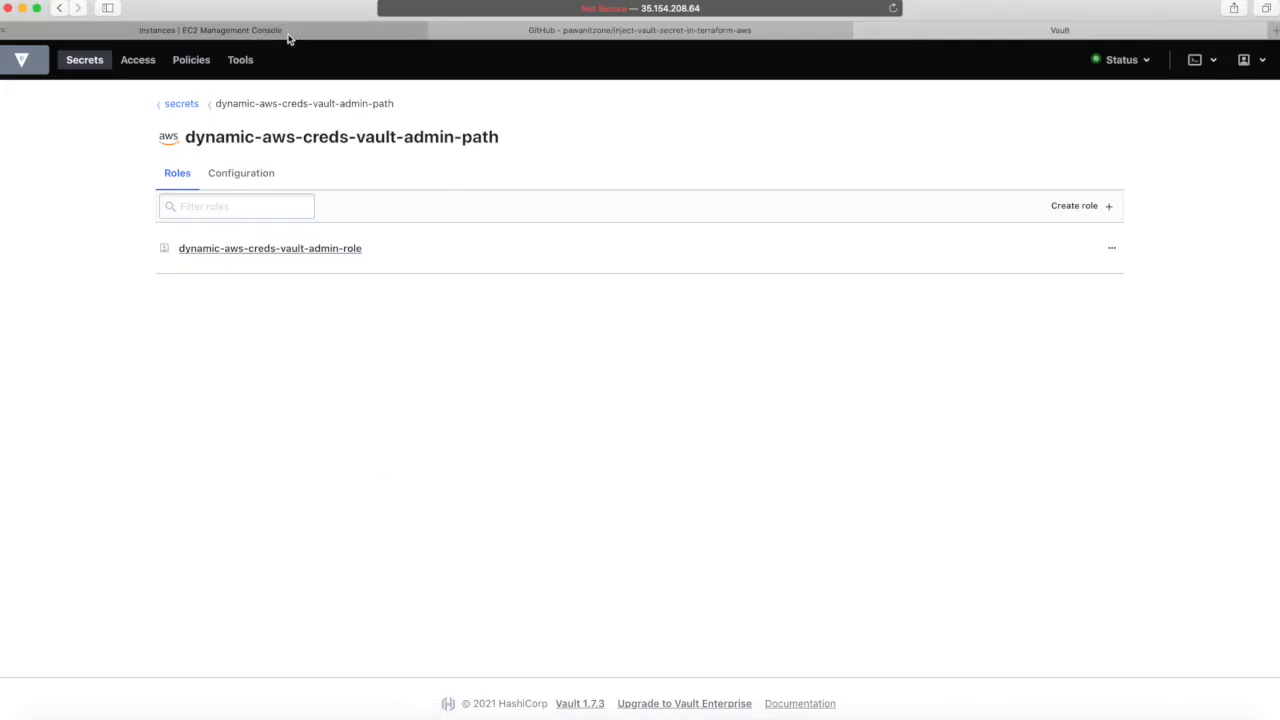
# From the EC2 console, search 'iam' and bring up the IAM users list.
pyautogui.click(210, 29)
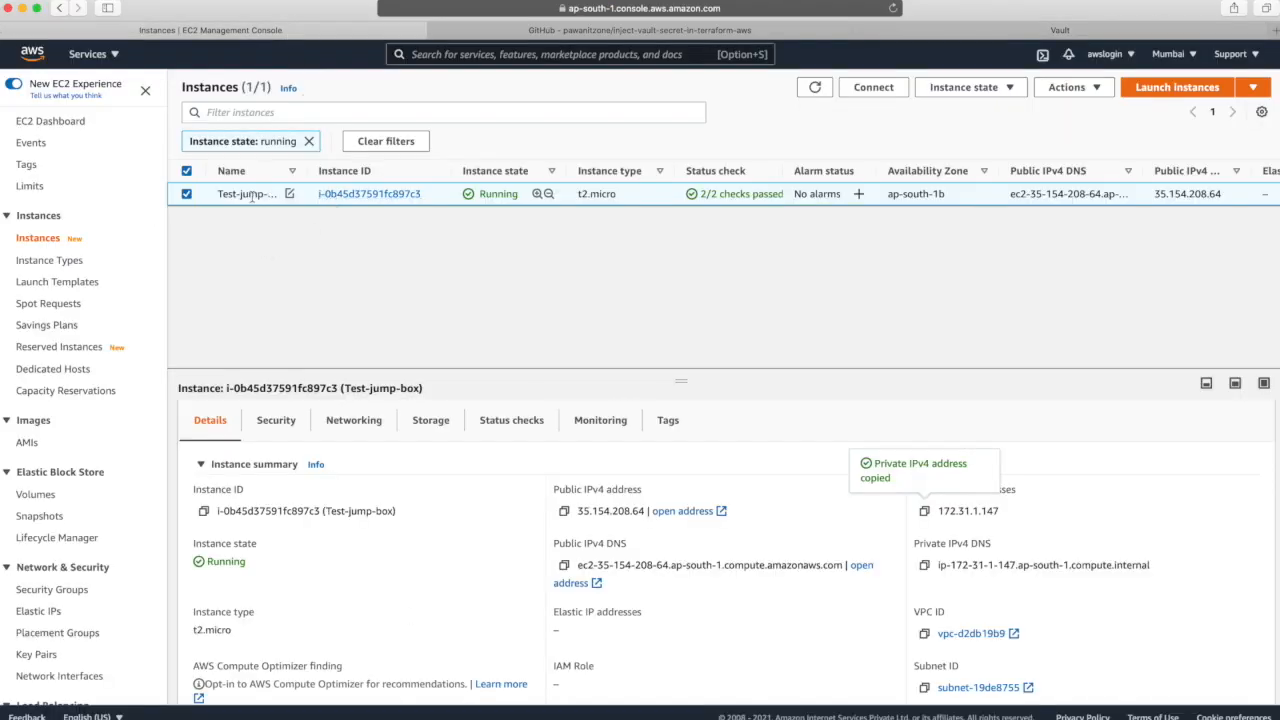
pyautogui.click(814, 87)
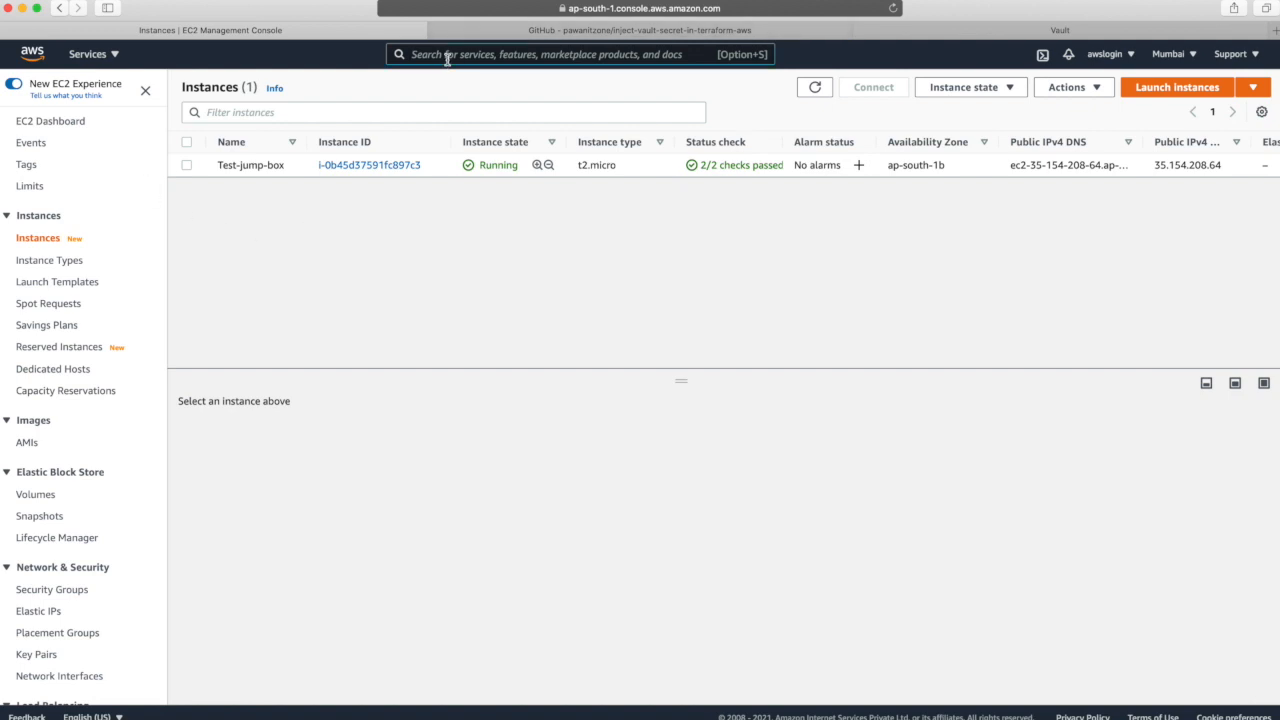
pyautogui.write('iam')
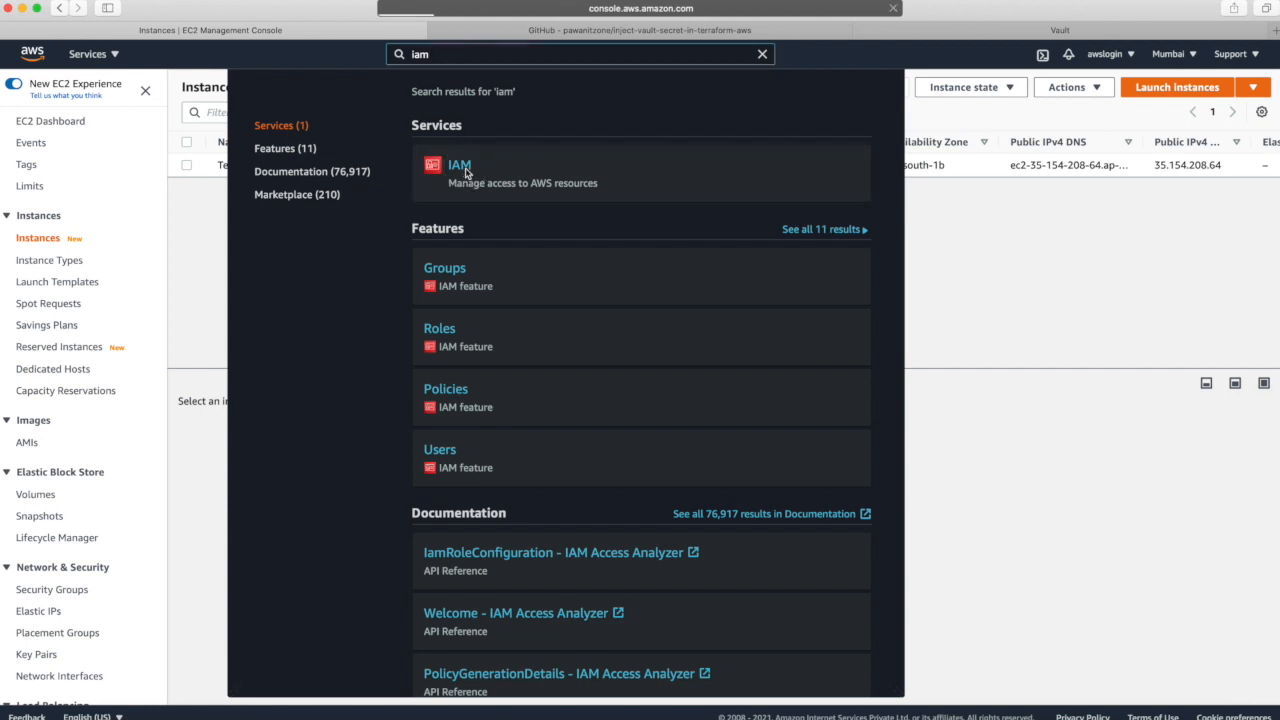
pyautogui.click(459, 165)
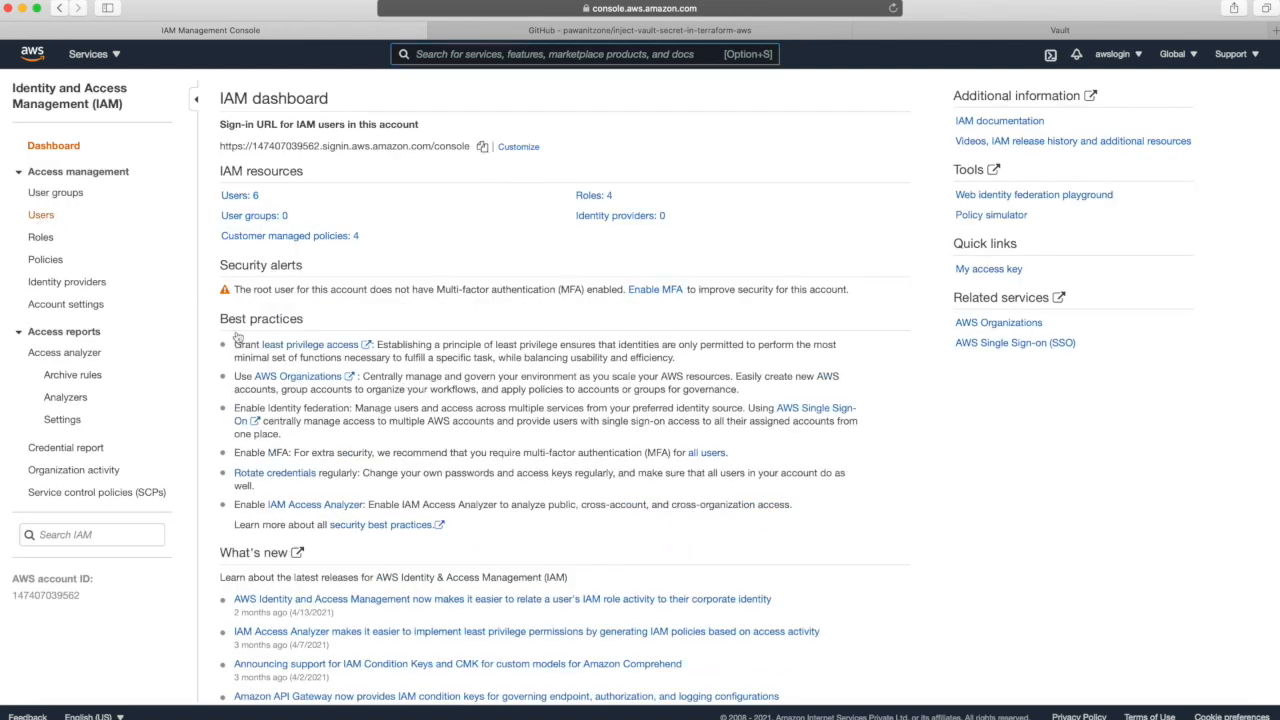
pyautogui.click(41, 214)
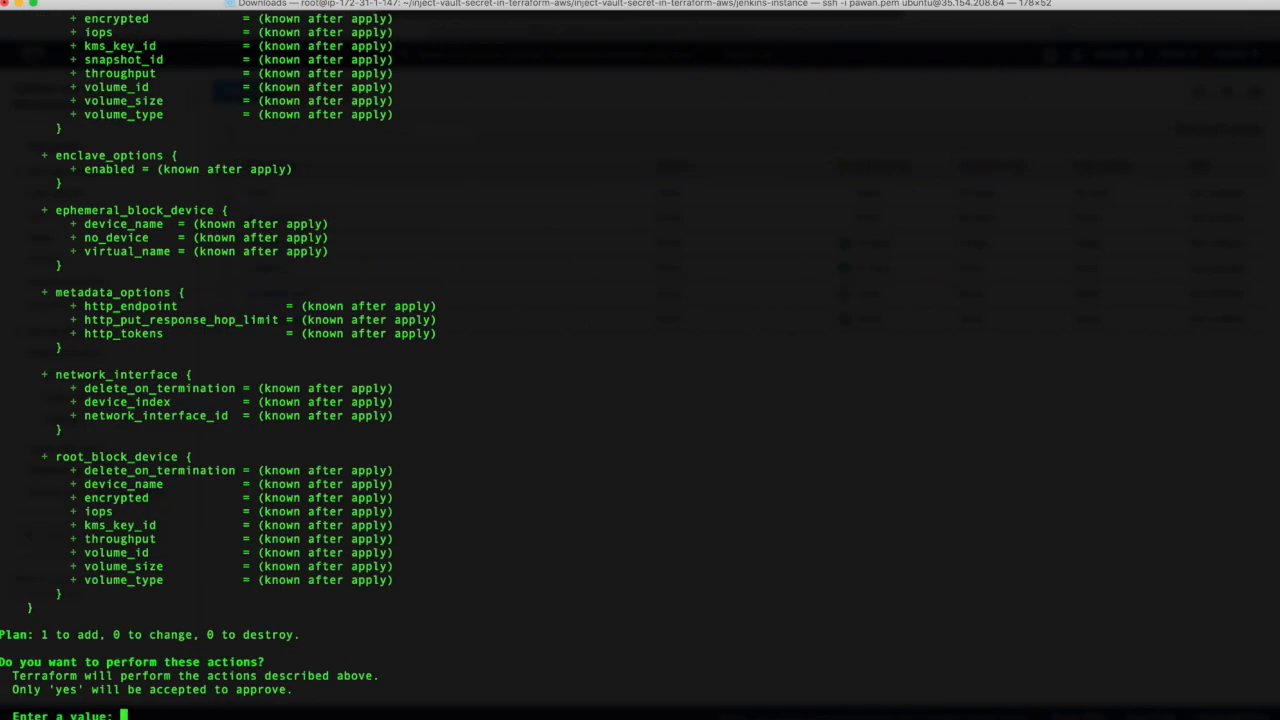
# Answer yes to the terraform apply prompt so aws_instance.jenkins_server begins creating.
pyautogui.write('yes')
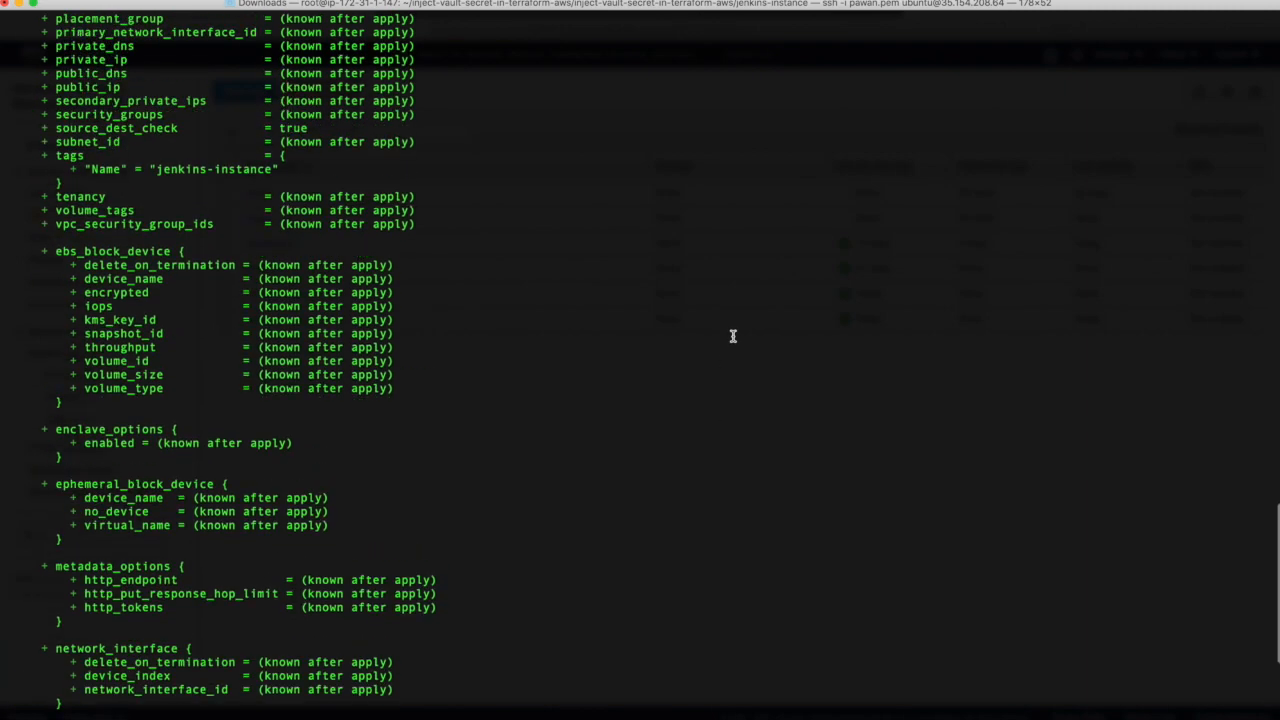
pyautogui.scroll(3)
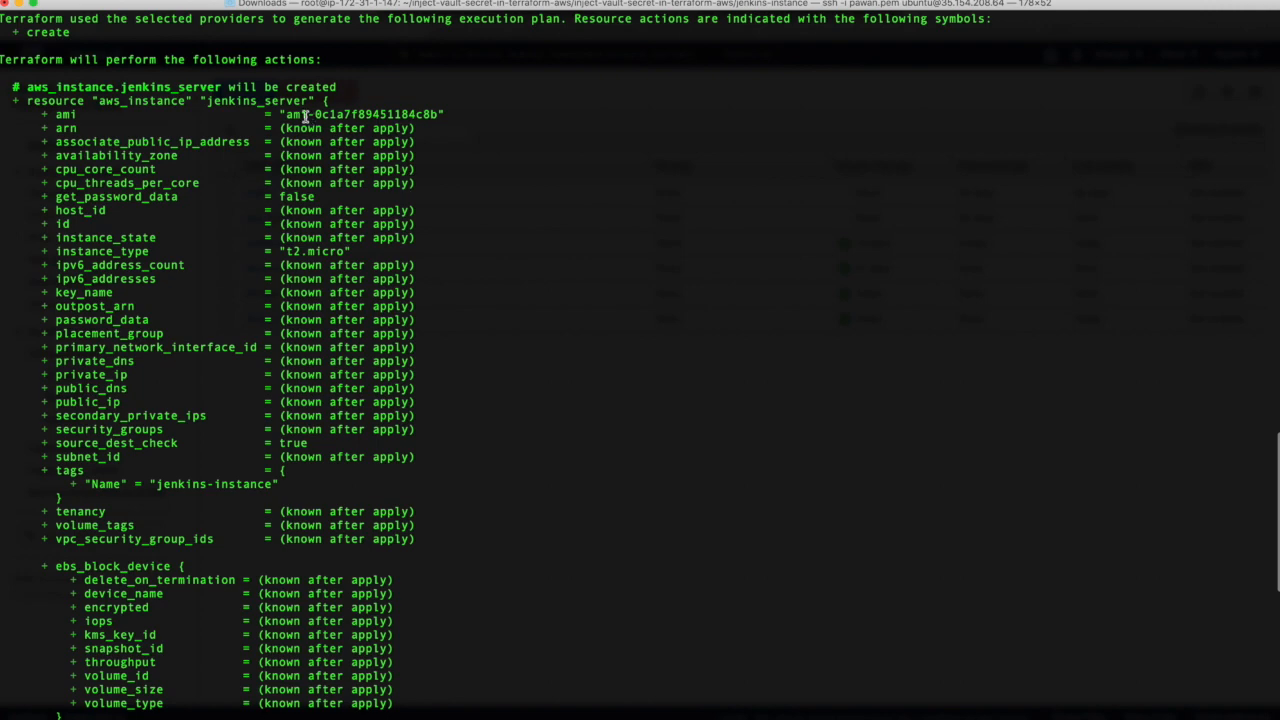
pyautogui.moveTo(345, 278)
pyautogui.write('yes')
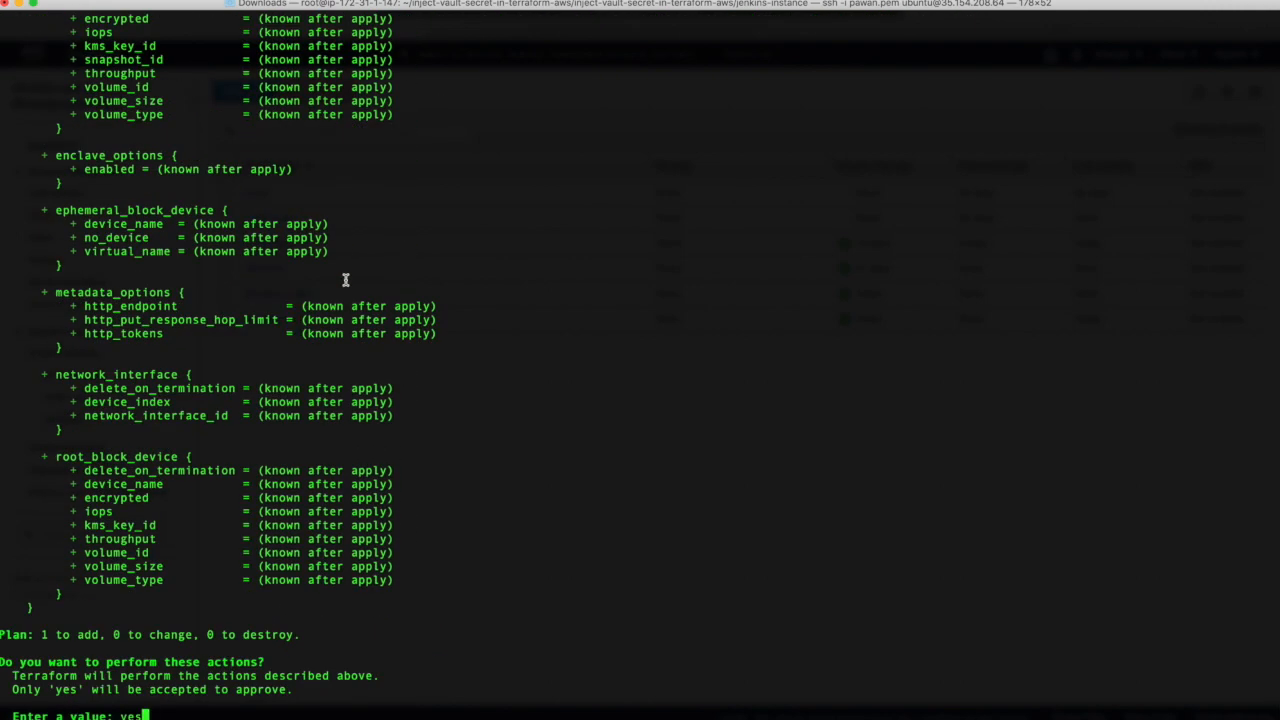
pyautogui.scroll(-3)
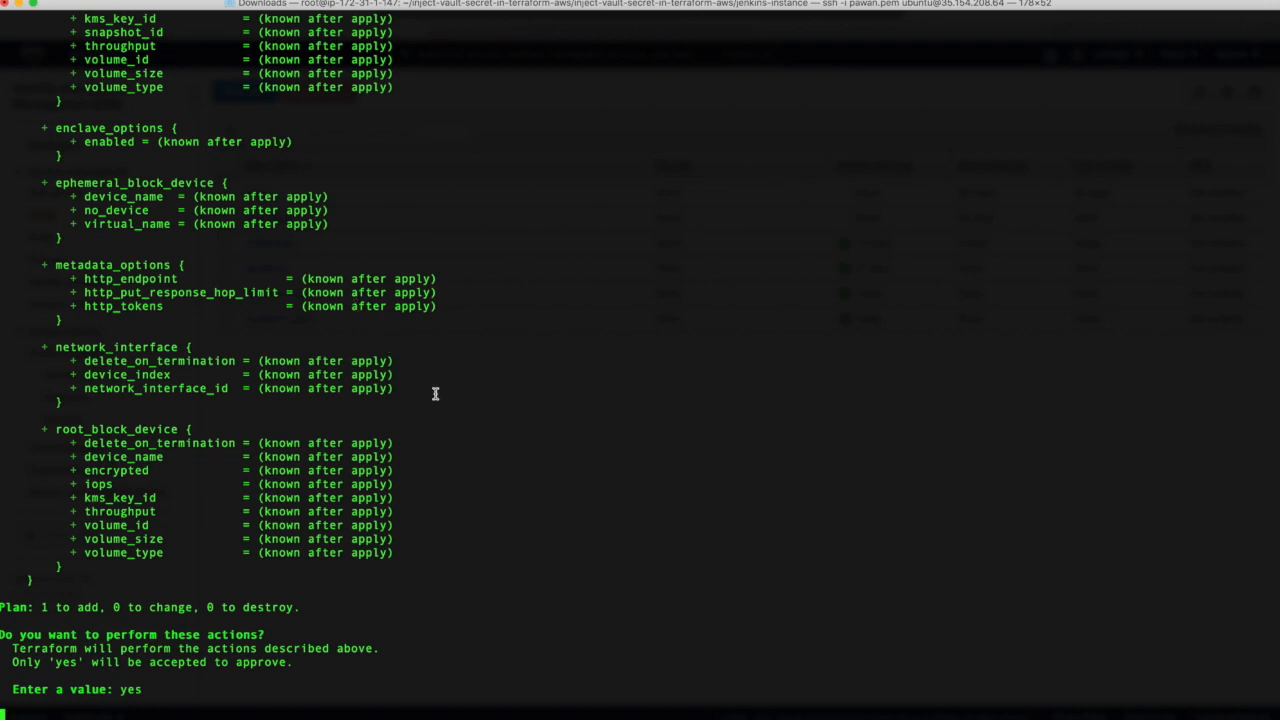
pyautogui.press('Return')
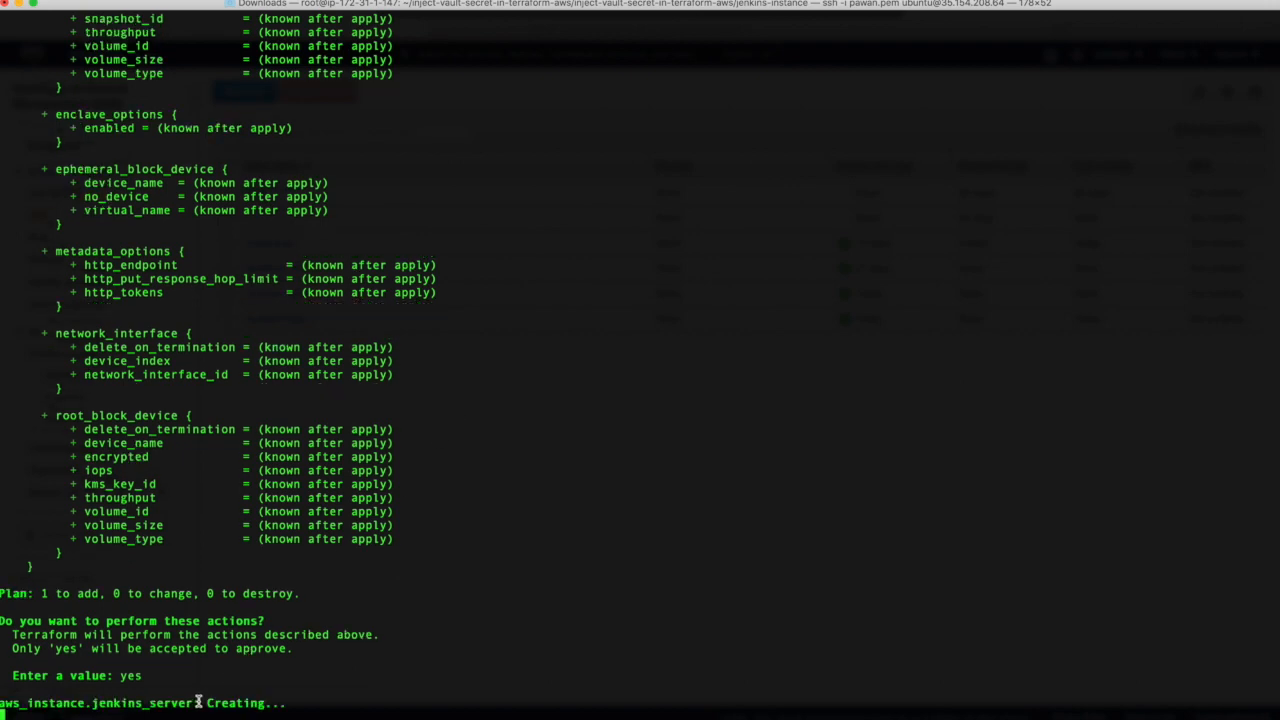
pyautogui.moveTo(225, 703)
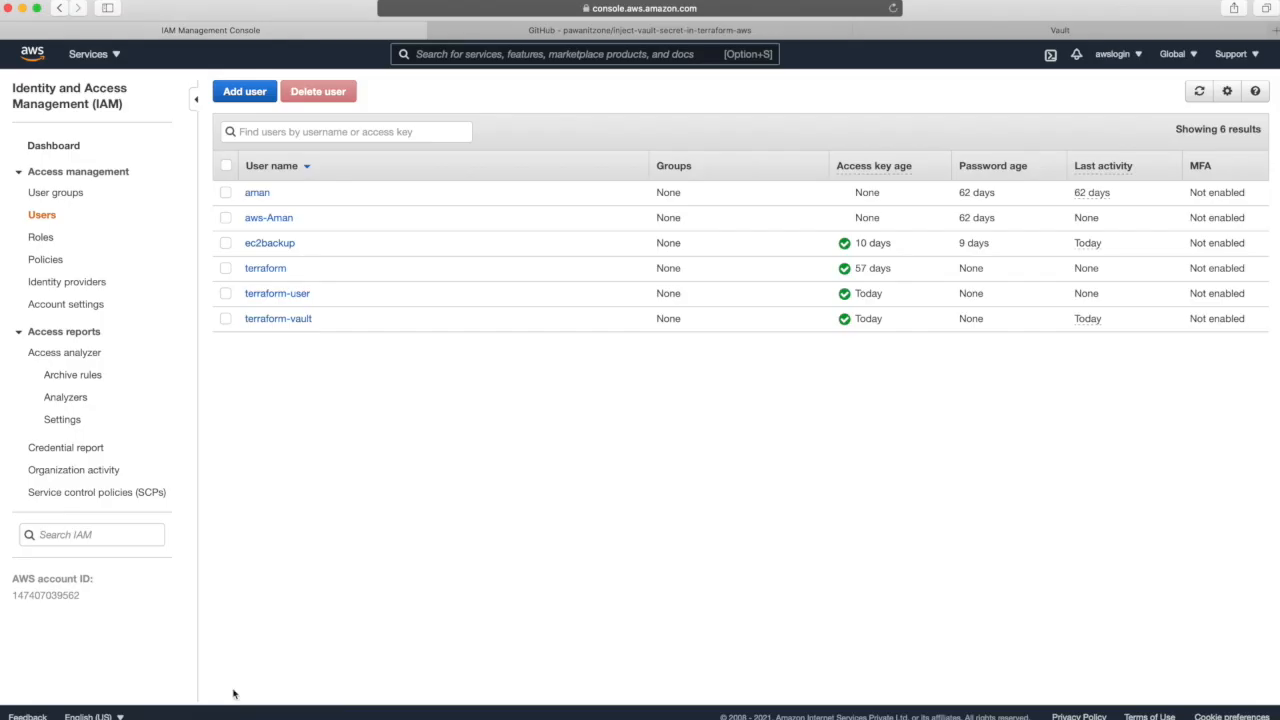
# Refresh IAM Users to show the vault-token-terraform-dynamic-aws-creds user, then search 'ec2' and go to EC2.
pyautogui.click(1199, 91)
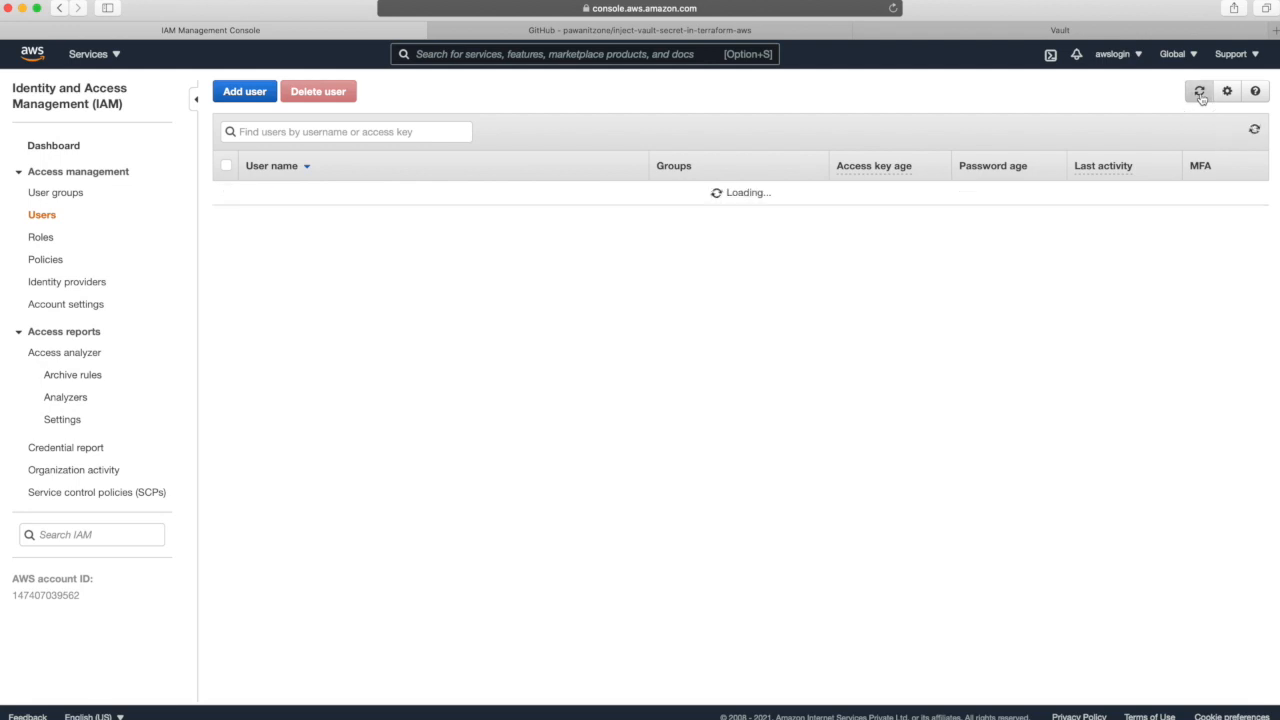
pyautogui.click(1199, 91)
pyautogui.write('e')
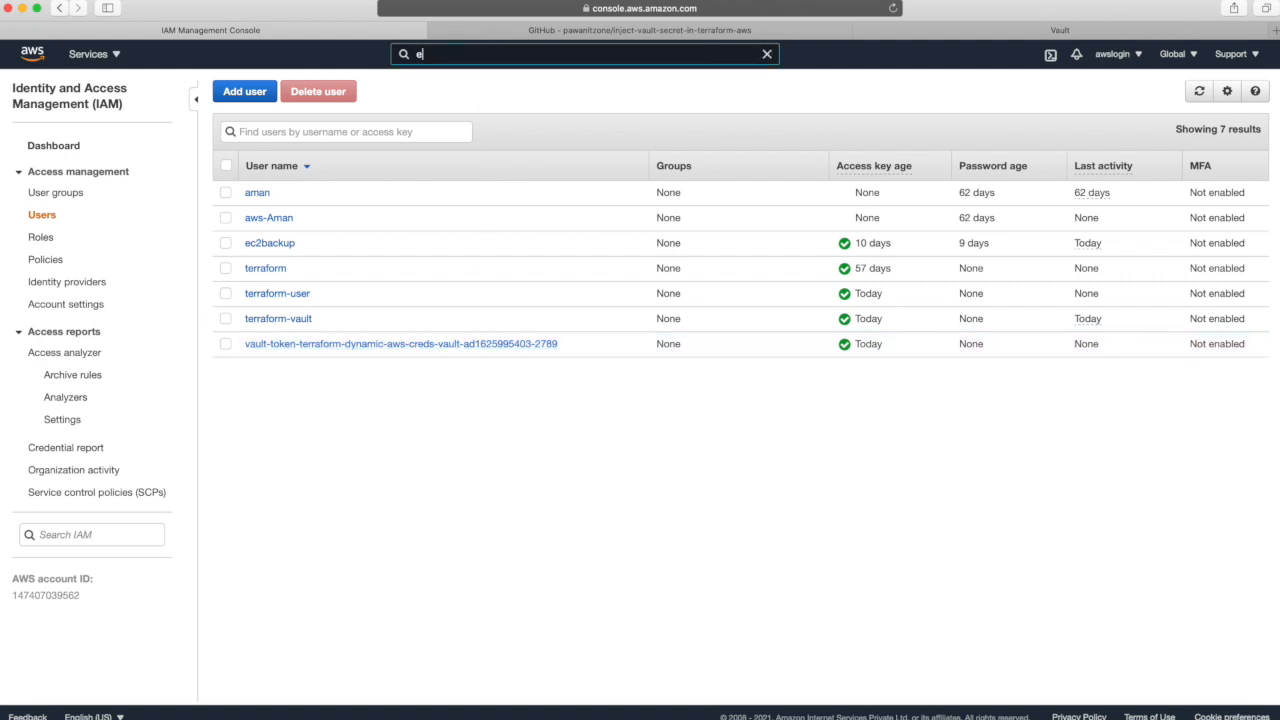
pyautogui.write('c2')
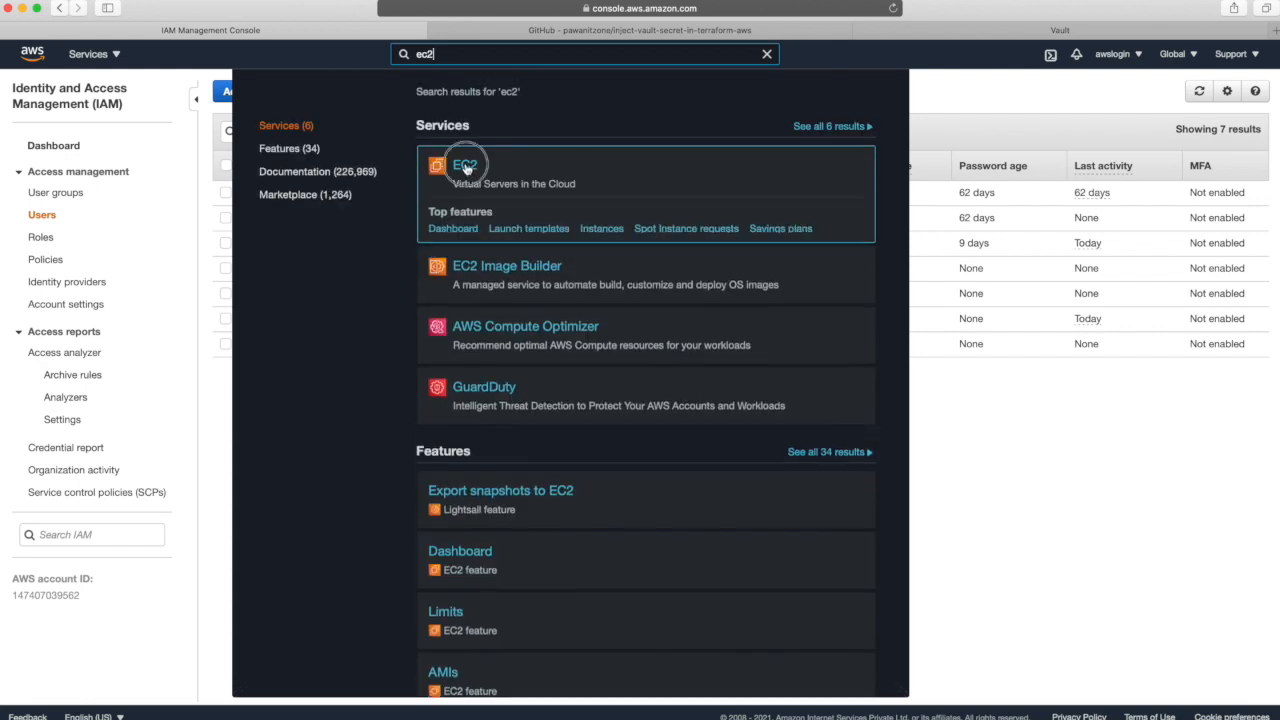
pyautogui.click(465, 165)
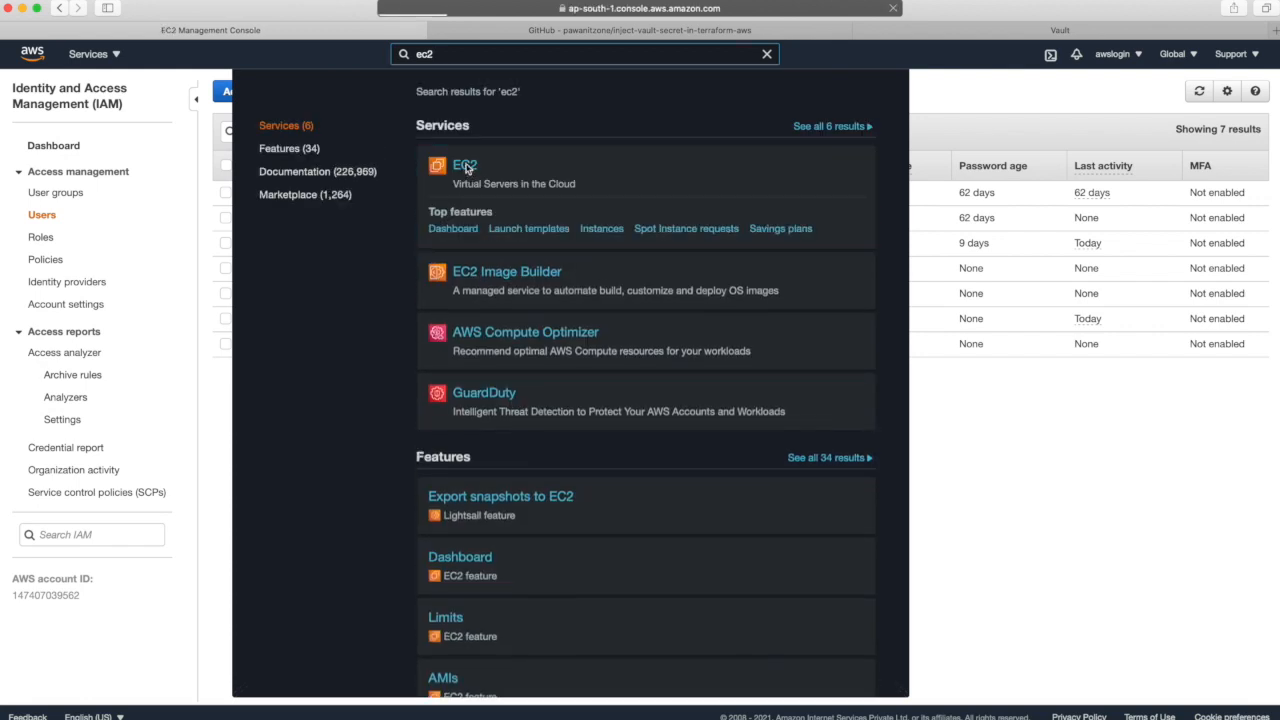
pyautogui.click(465, 165)
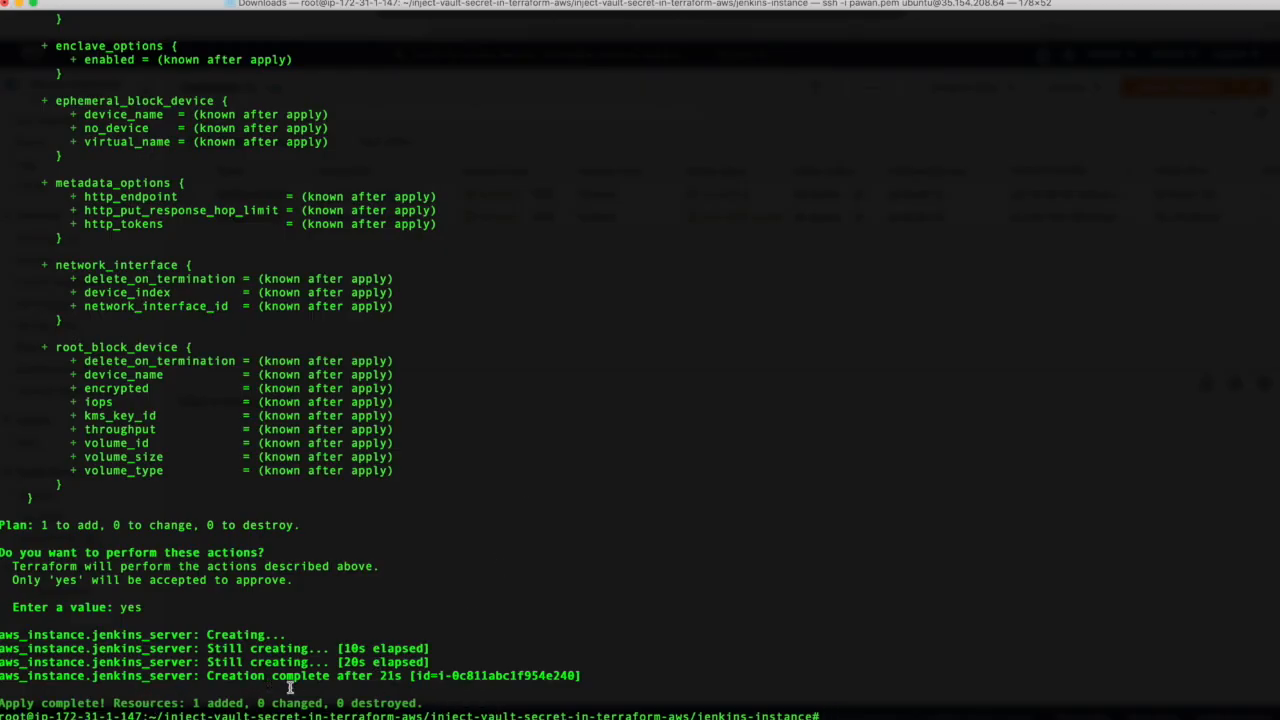
pyautogui.moveTo(552, 678)
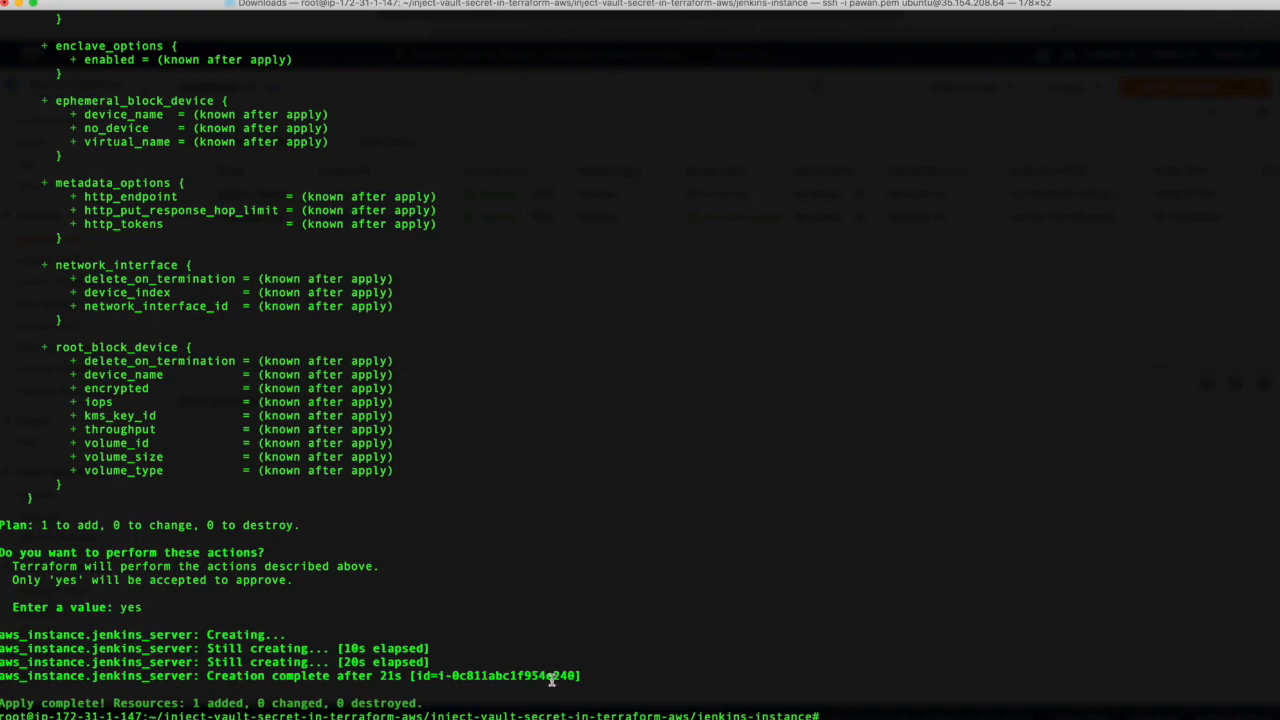